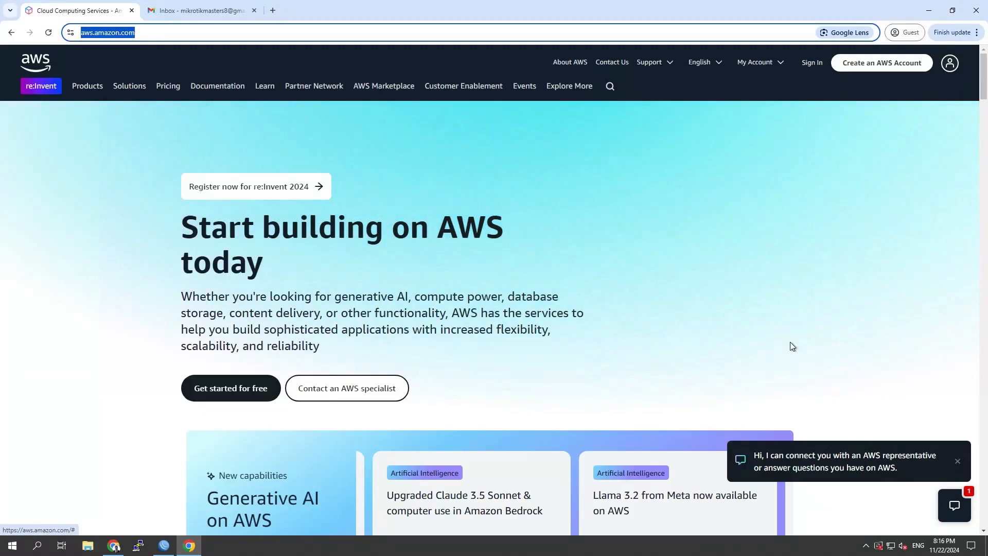
mouse_move(659, 150)
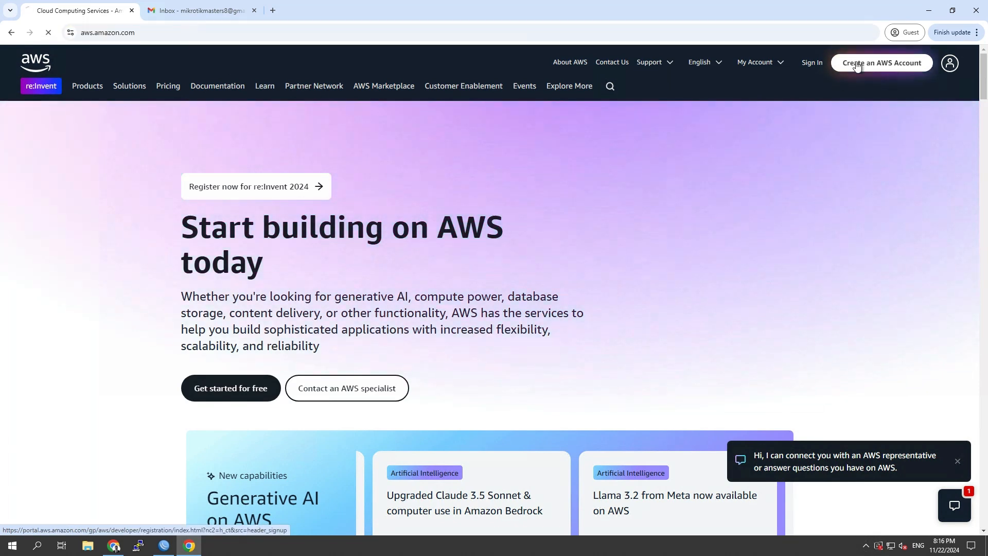
Start an AWS sign-up with the root email and account name MikroTik Masters, then request verification.
click(881, 63)
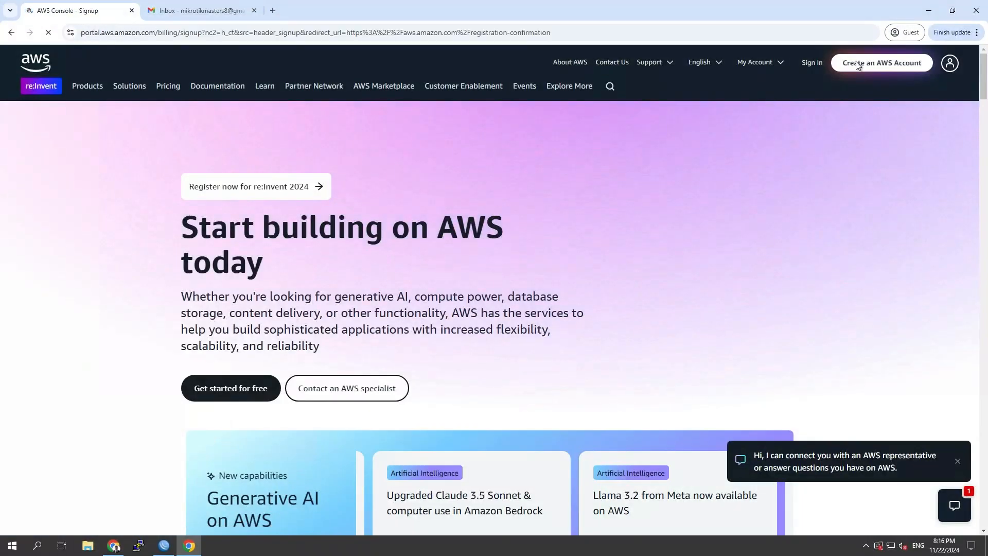
mouse_move(452, 272)
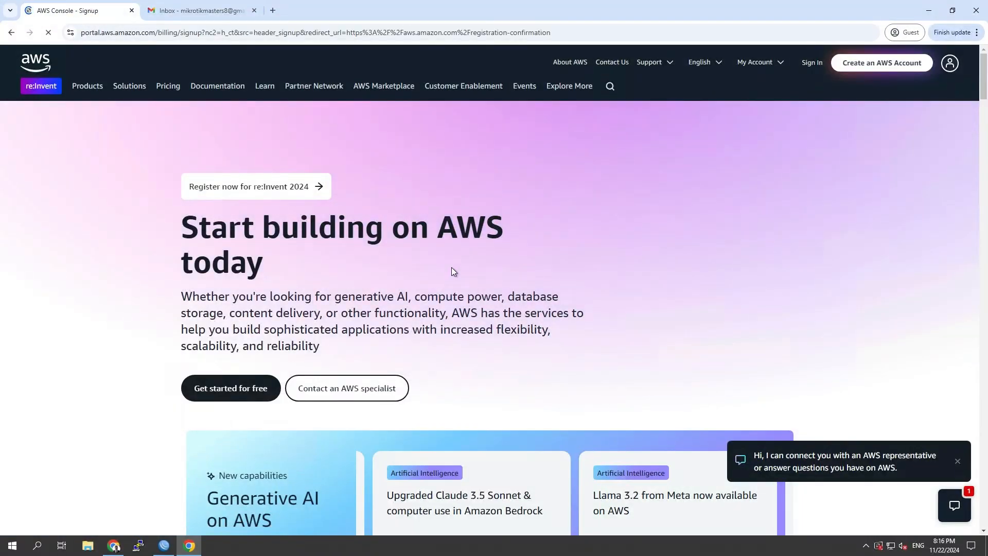
click(881, 63)
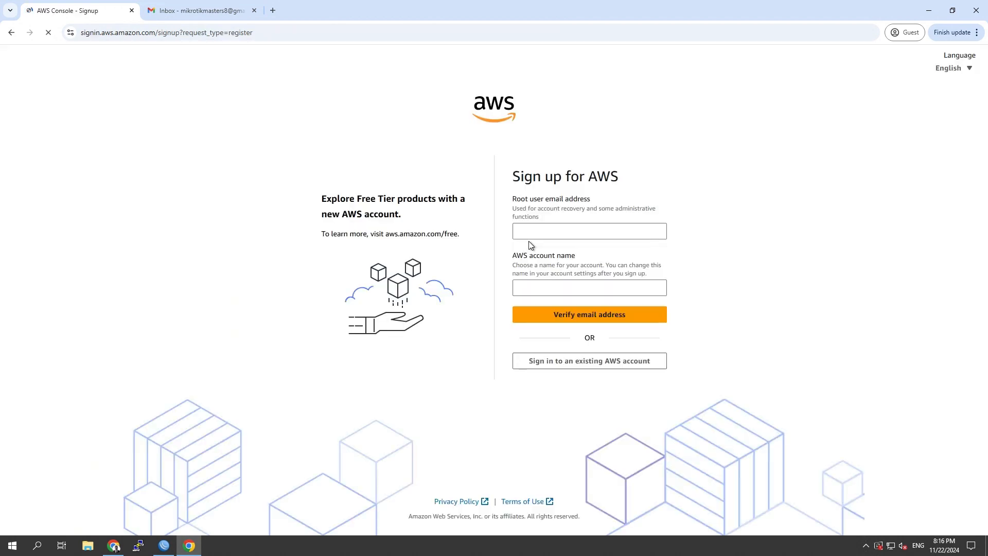
click(589, 231)
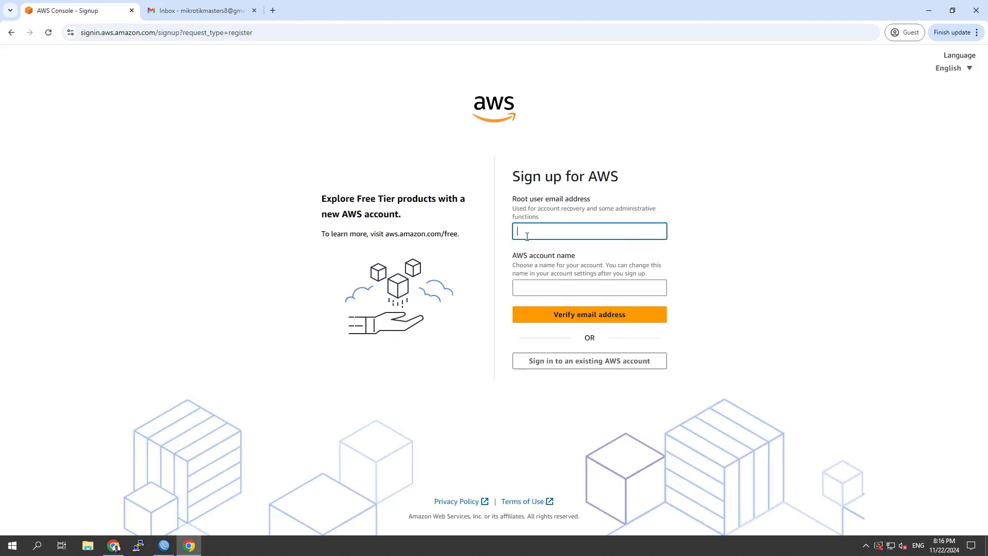
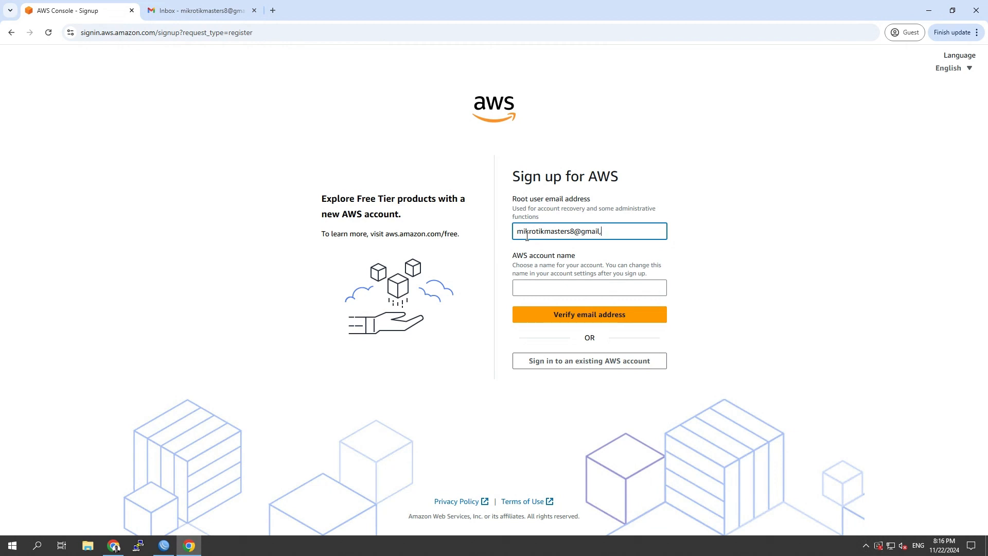
click(589, 287)
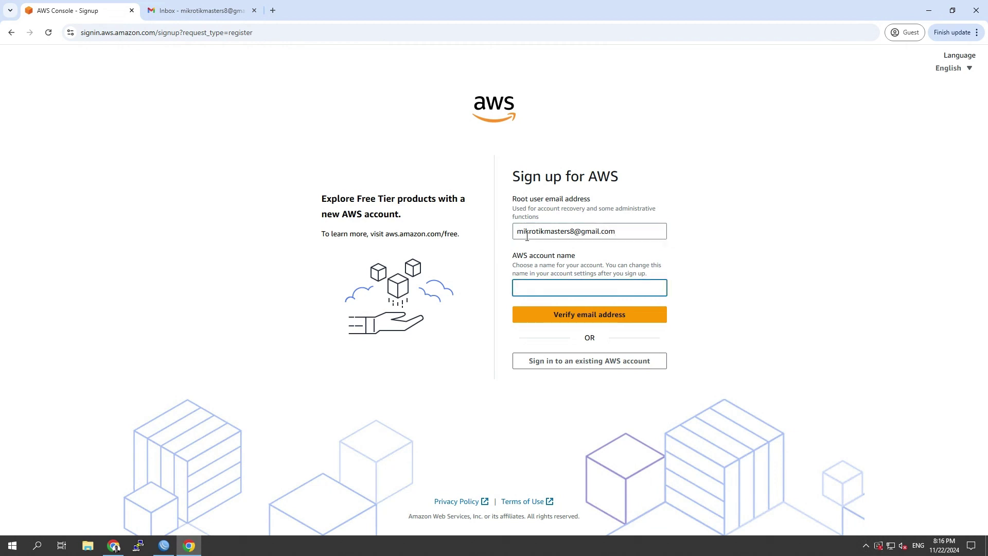
text(MikroTik Masters)
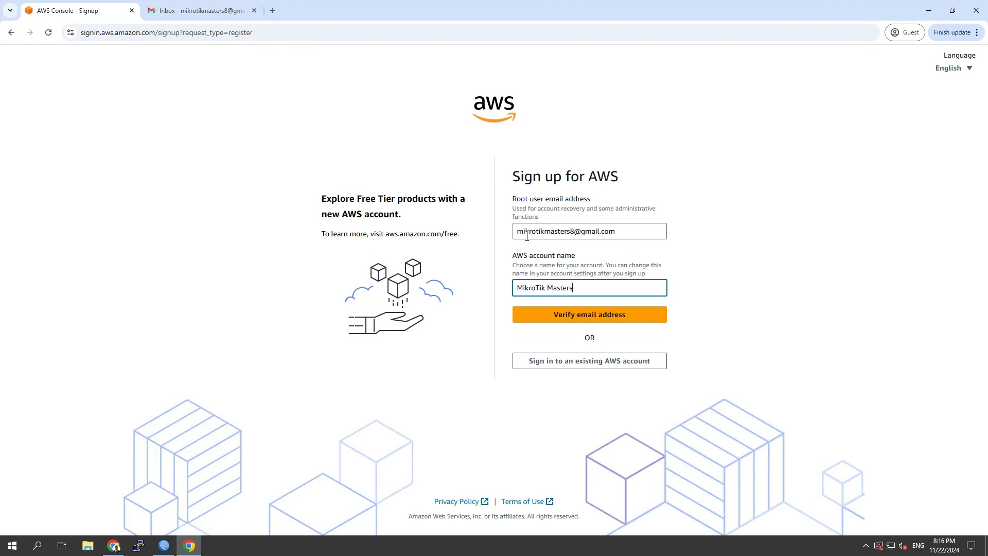
click(589, 314)
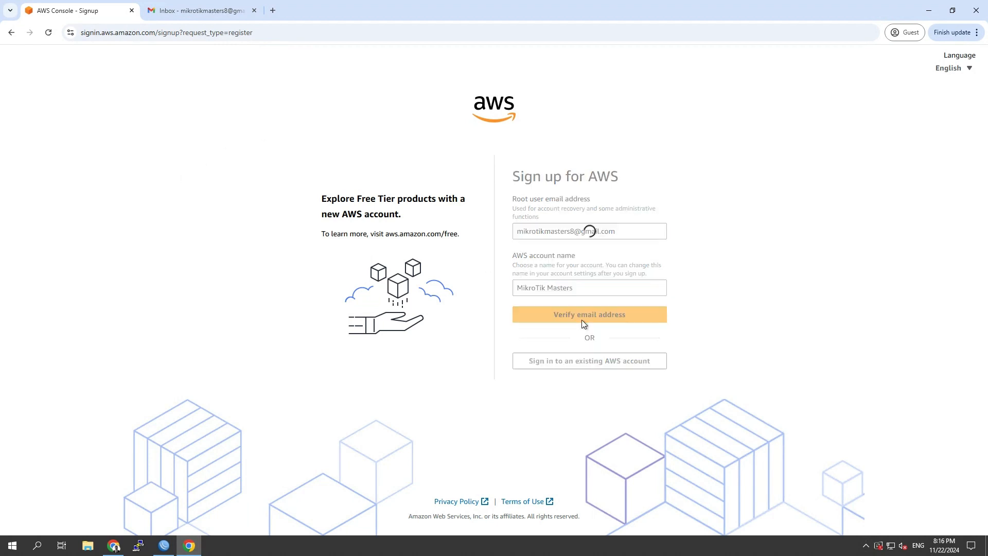
click(203, 11)
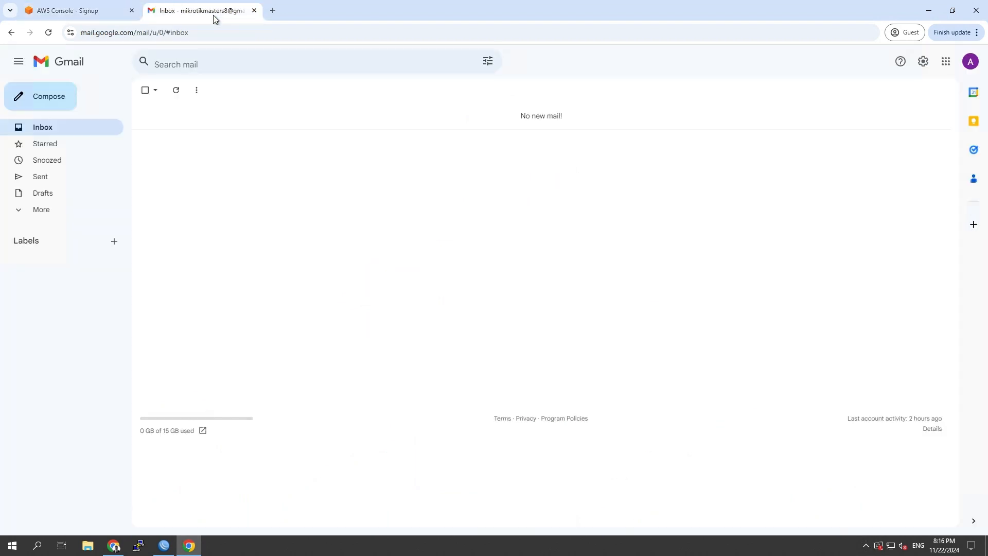
click(175, 90)
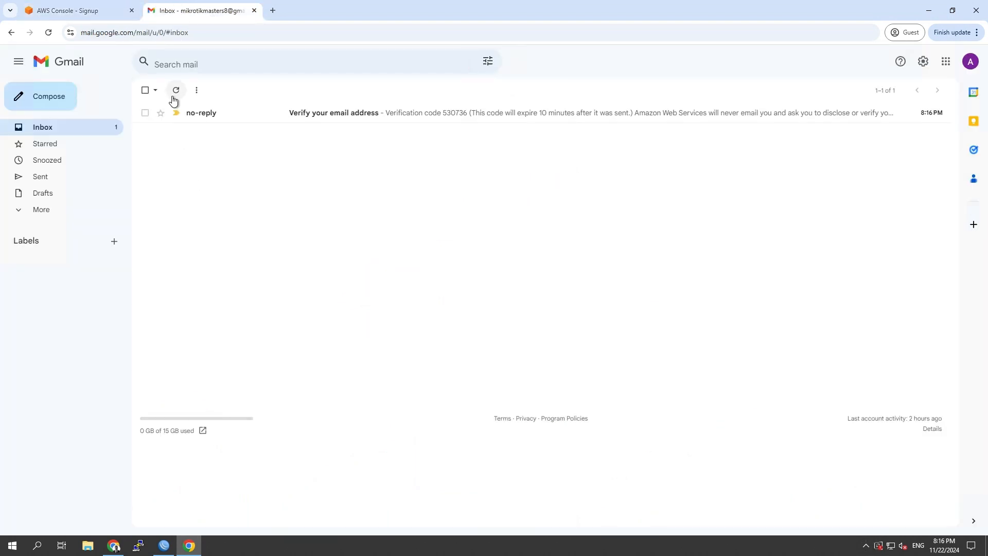
click(333, 113)
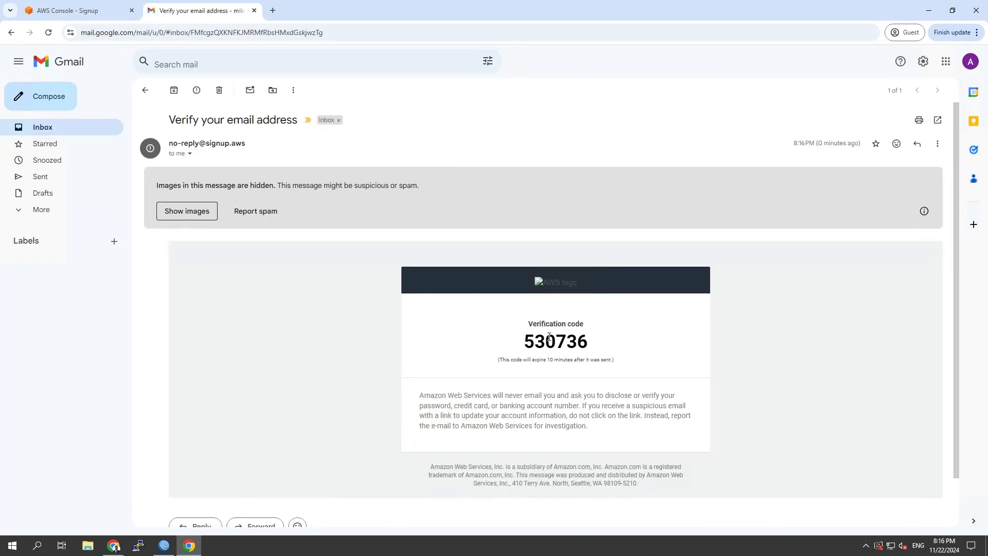
double_click(555, 341)
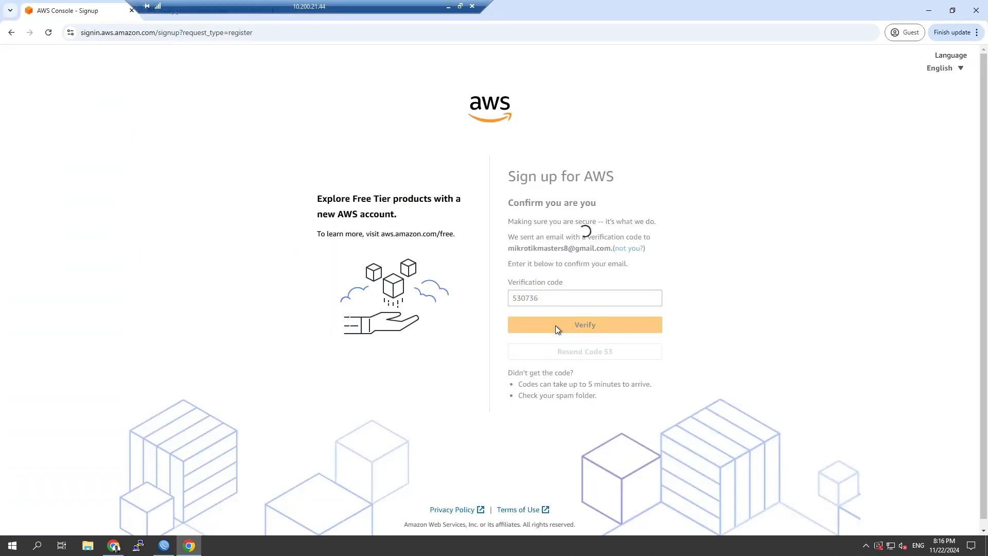
Set the root user password and mark the account as Personal in the contact form.
click(584, 324)
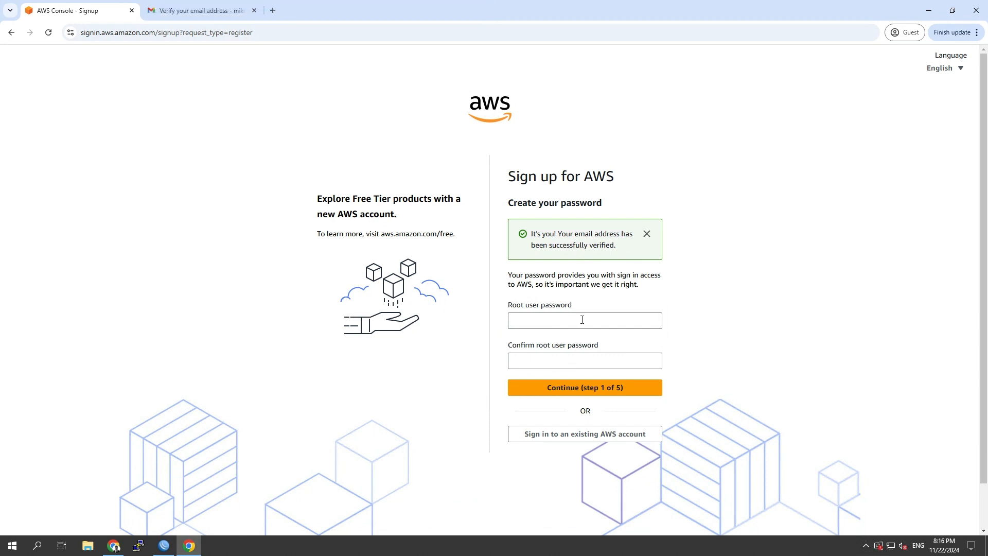
click(584, 320)
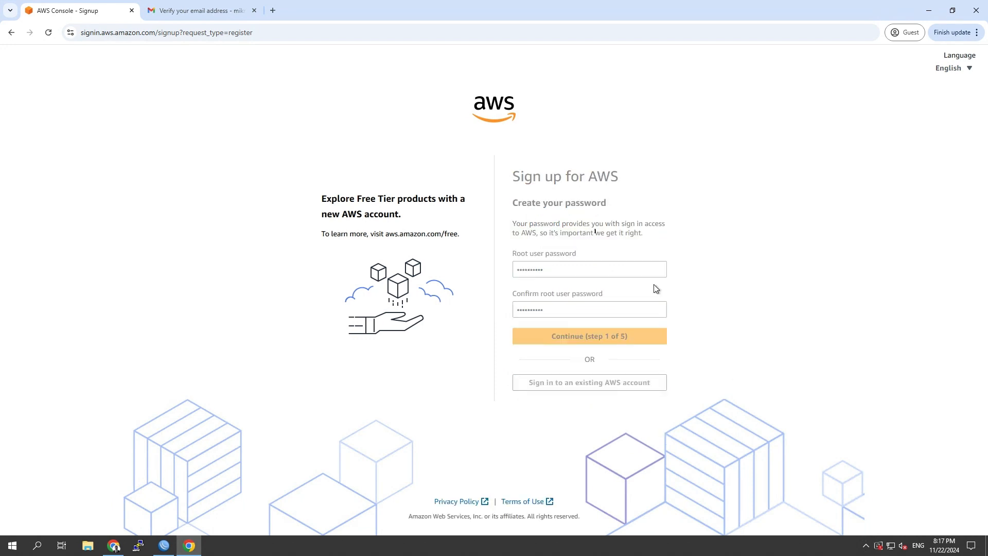
click(589, 336)
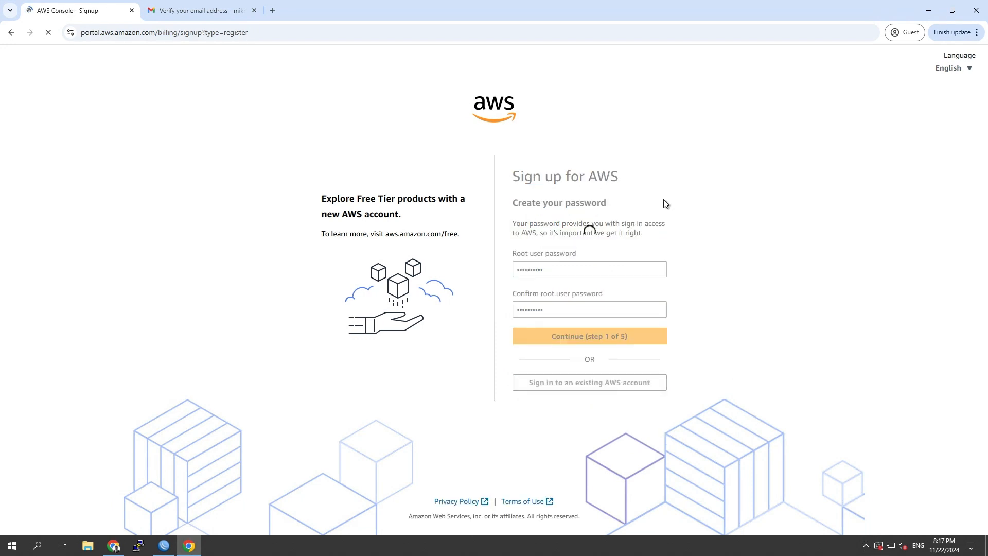
click(589, 335)
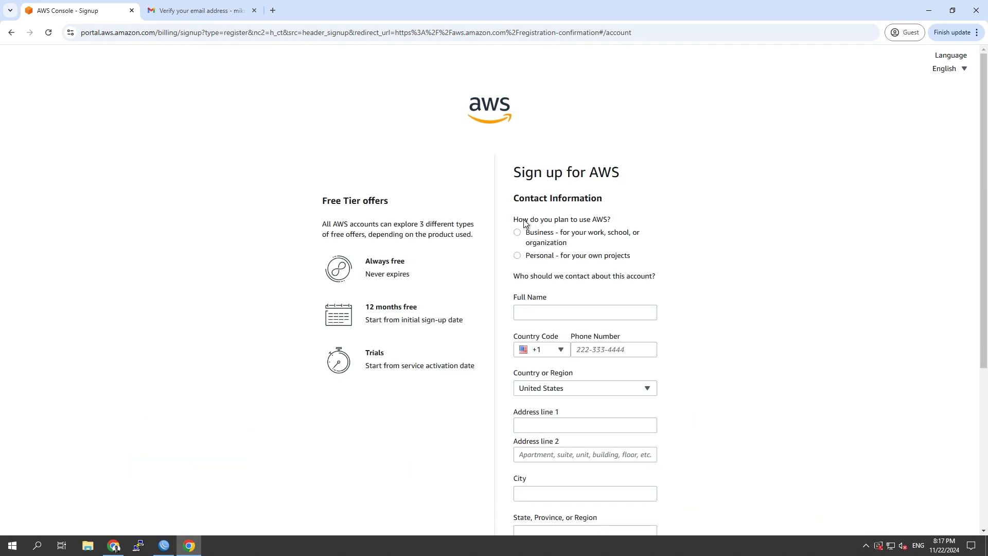
click(517, 255)
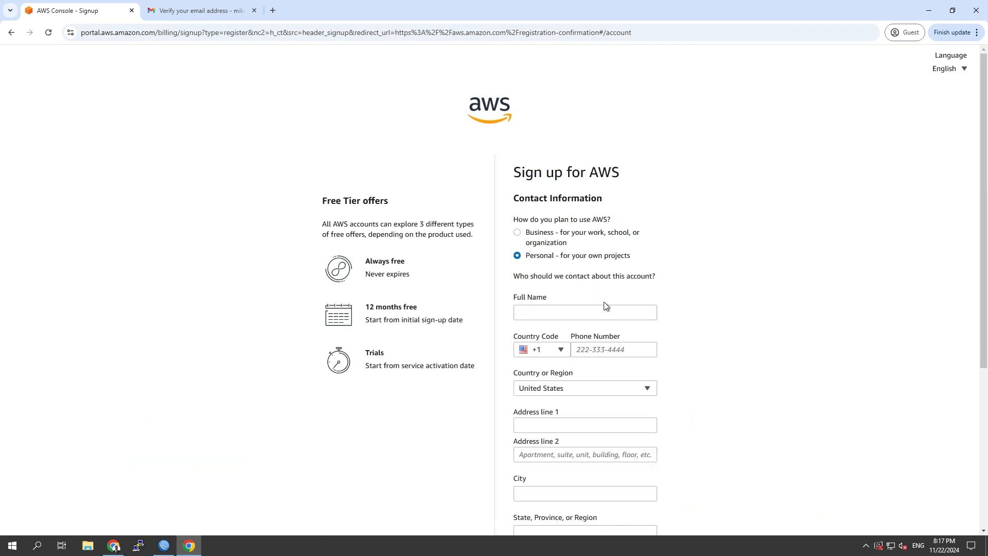
scroll(down, 3)
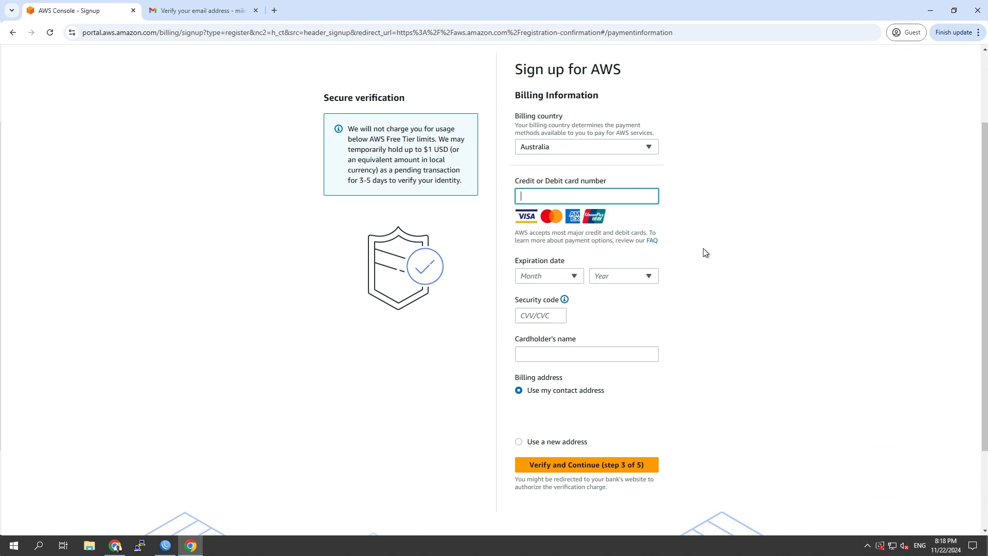
Submit billing details and request an SMS code for an Australian (+61) phone number.
click(586, 464)
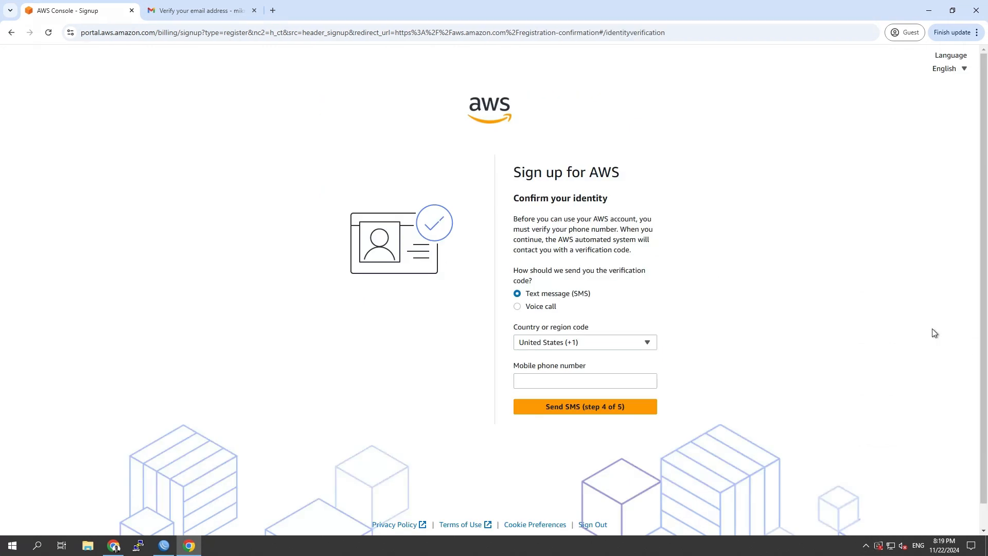
click(585, 342)
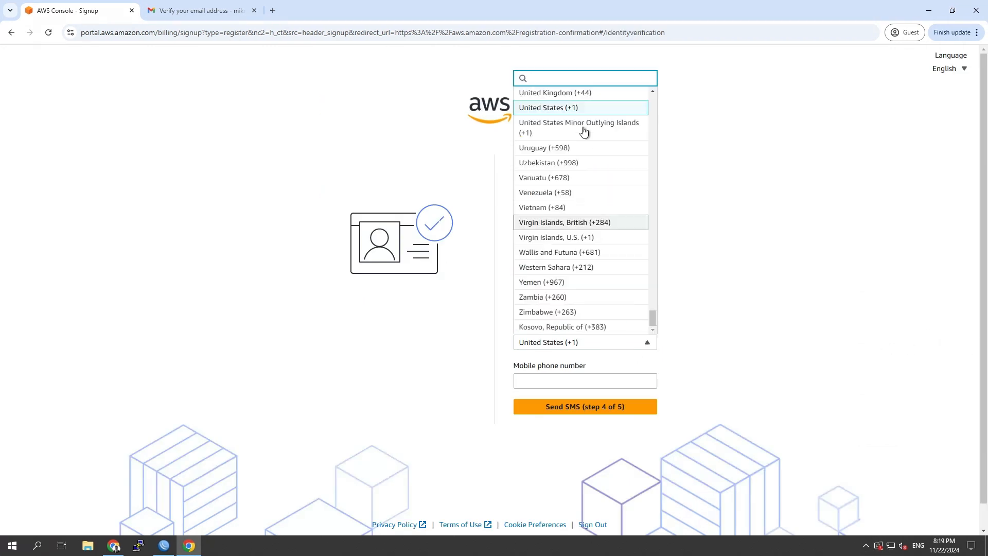
text(aus)
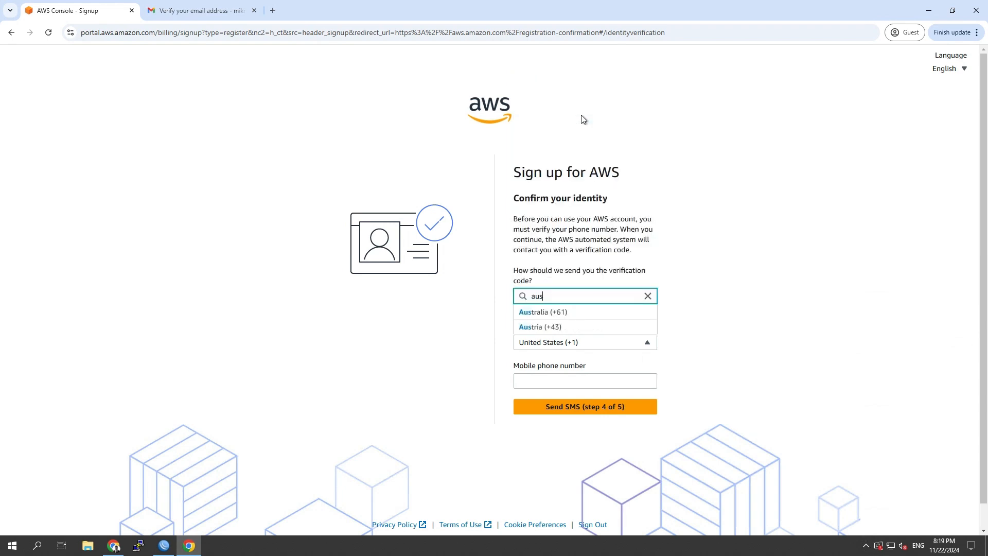
click(542, 312)
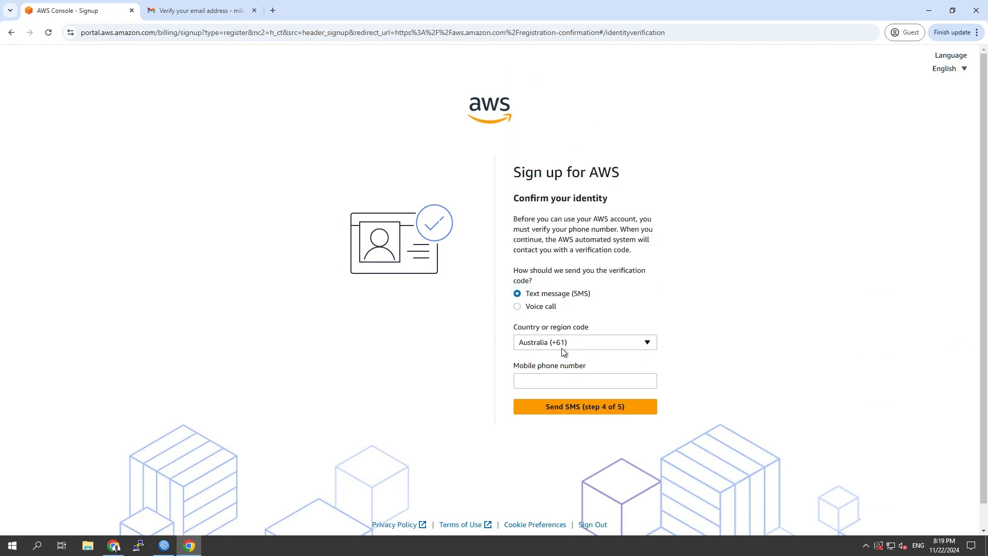
click(585, 406)
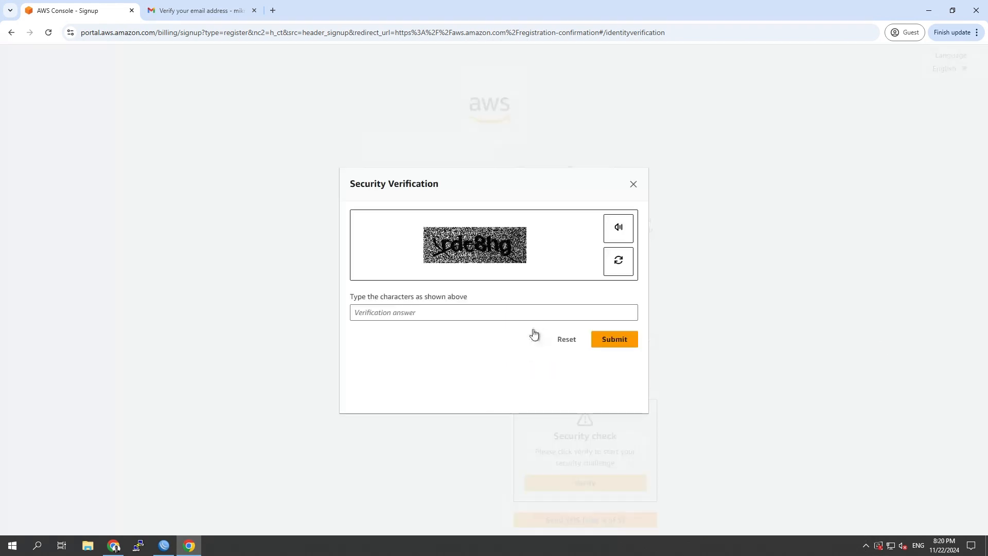
Answer the security check characters on the phone verification page.
click(500, 312)
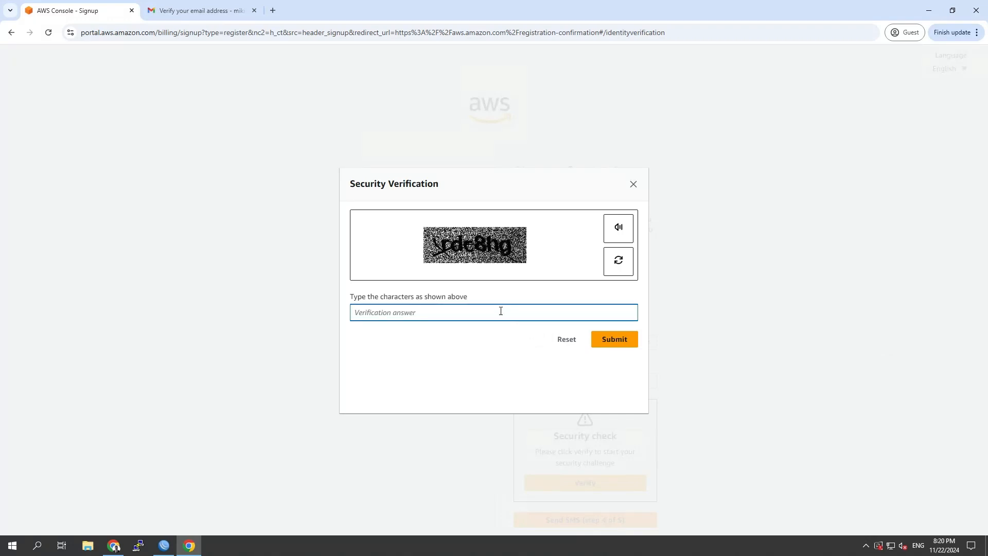
text(r)
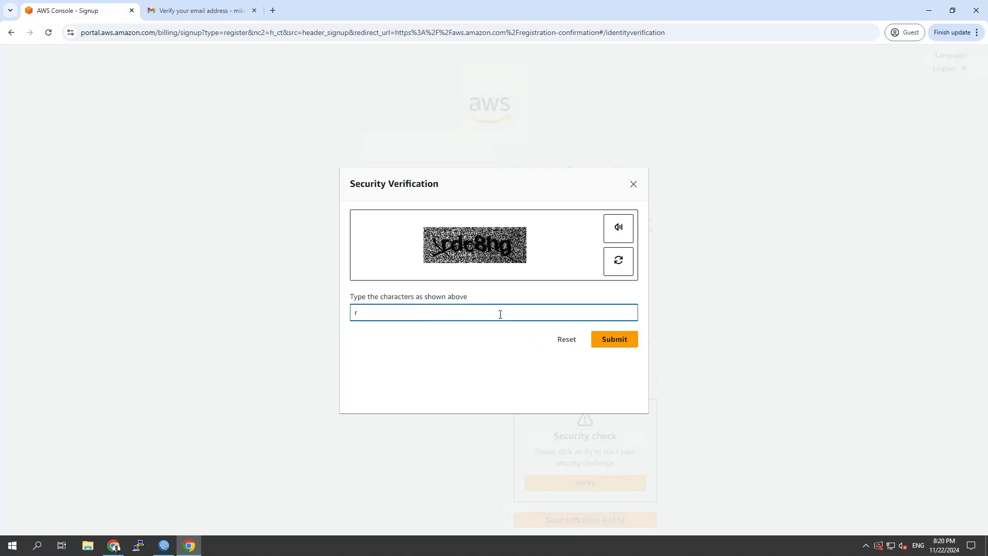
text(dc8hg)
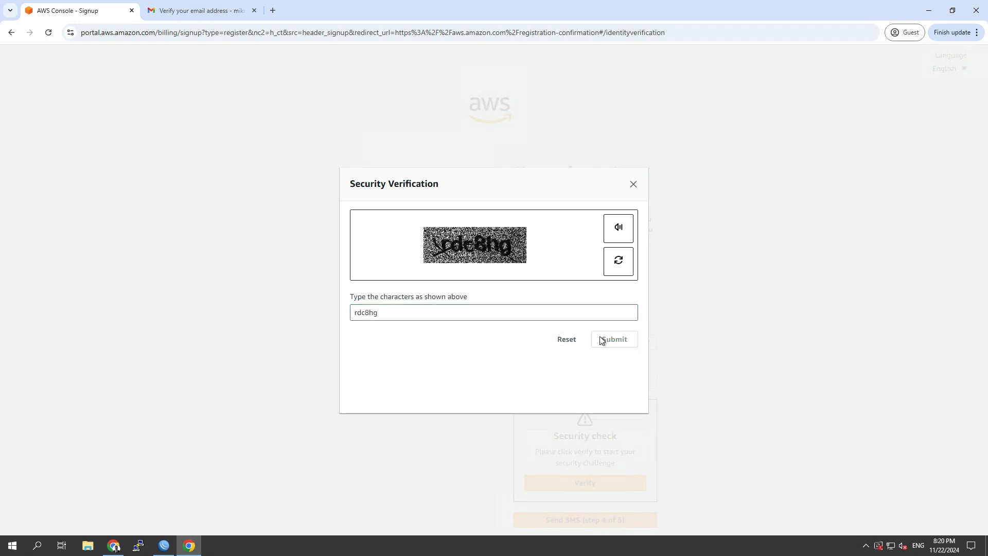
click(614, 339)
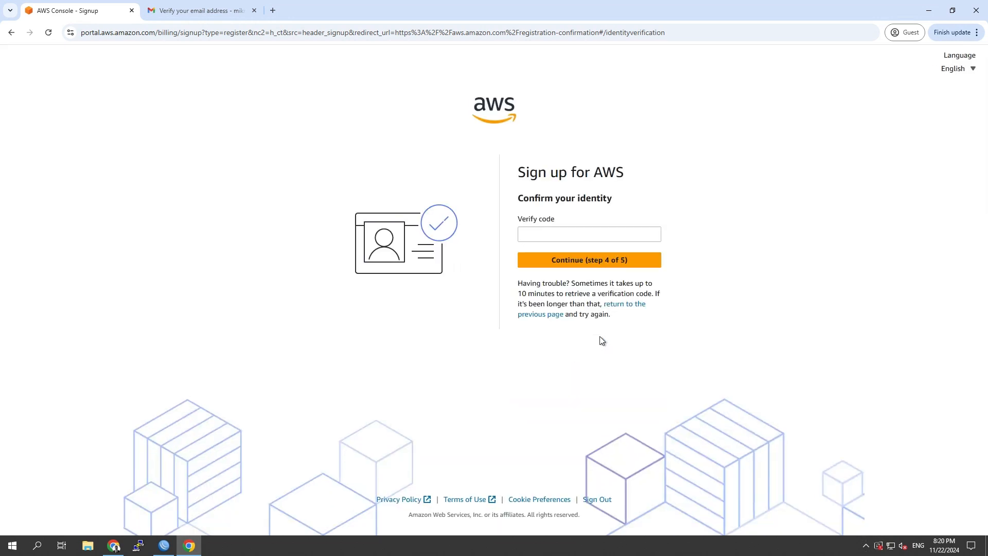
mouse_move(587, 306)
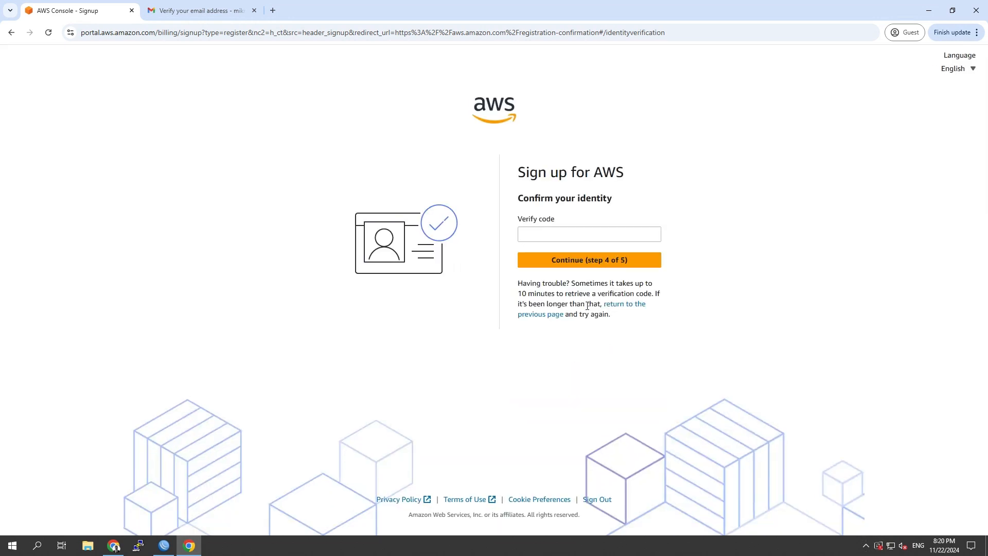
Enter the identity verification code and complete sign-up with the free Basic support plan.
click(589, 233)
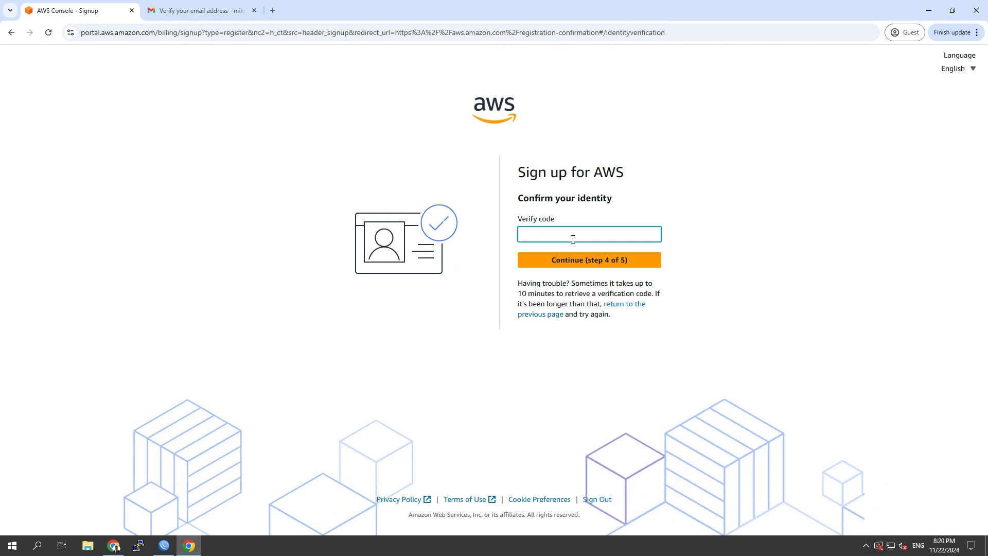
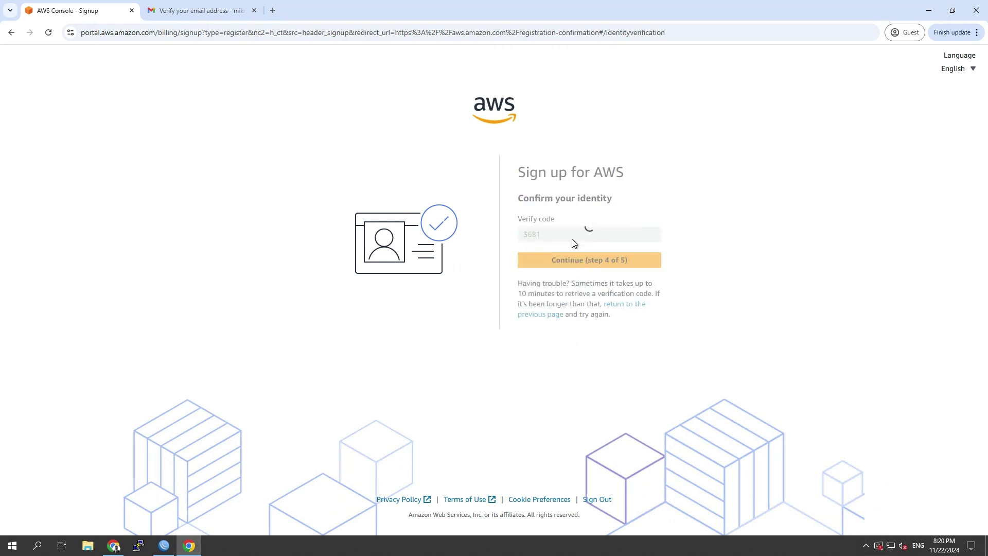
click(589, 259)
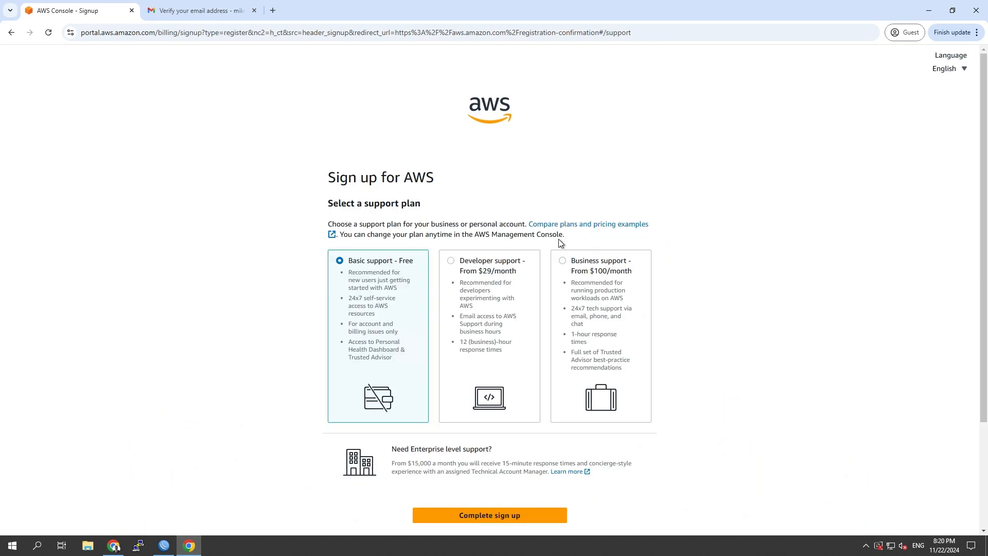
scroll(down, 3)
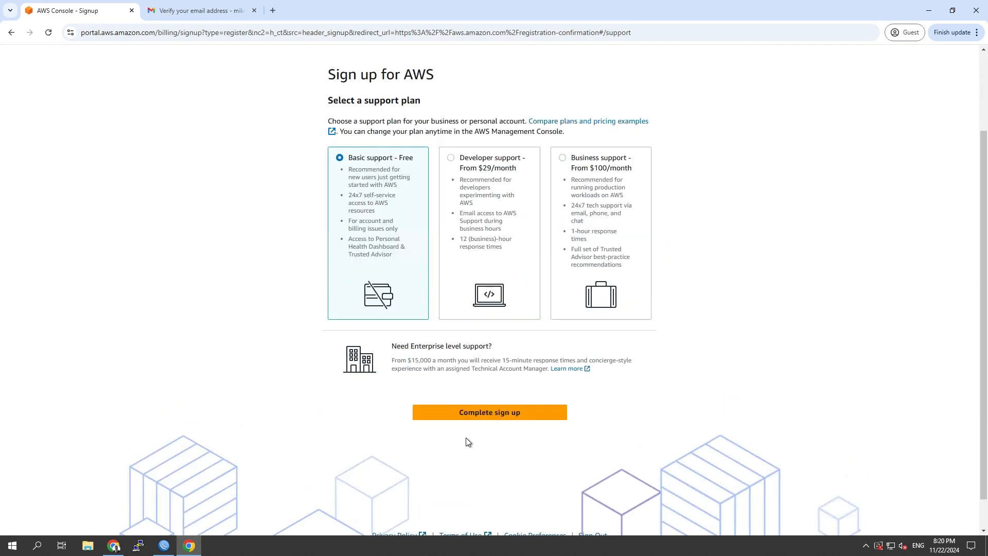
click(490, 412)
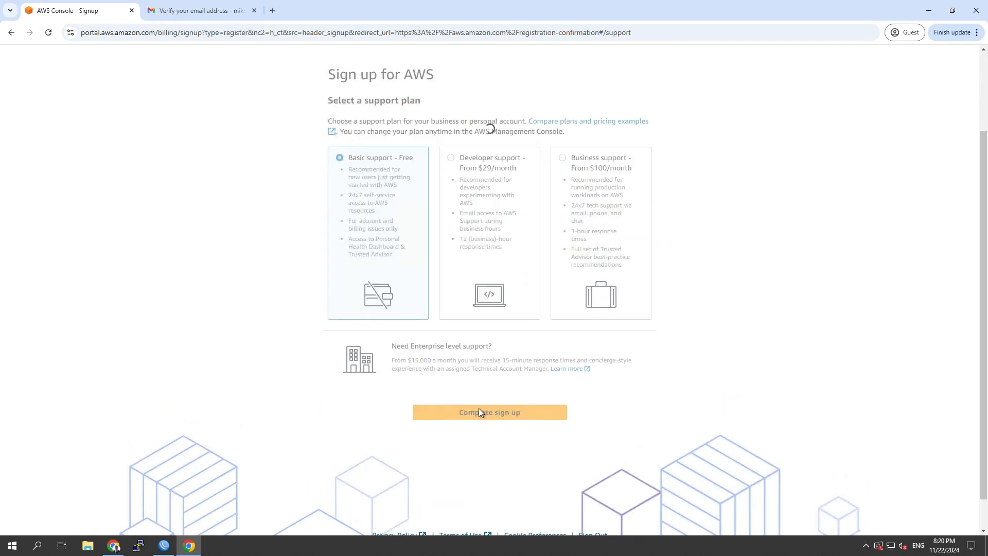
click(489, 412)
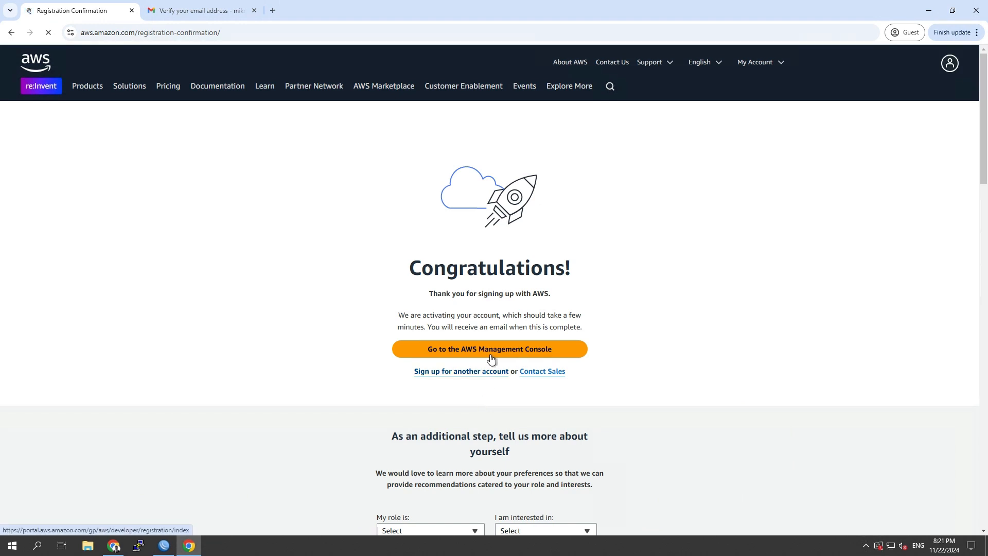
Open the AWS Management Console and dismiss the introductory tips.
click(490, 349)
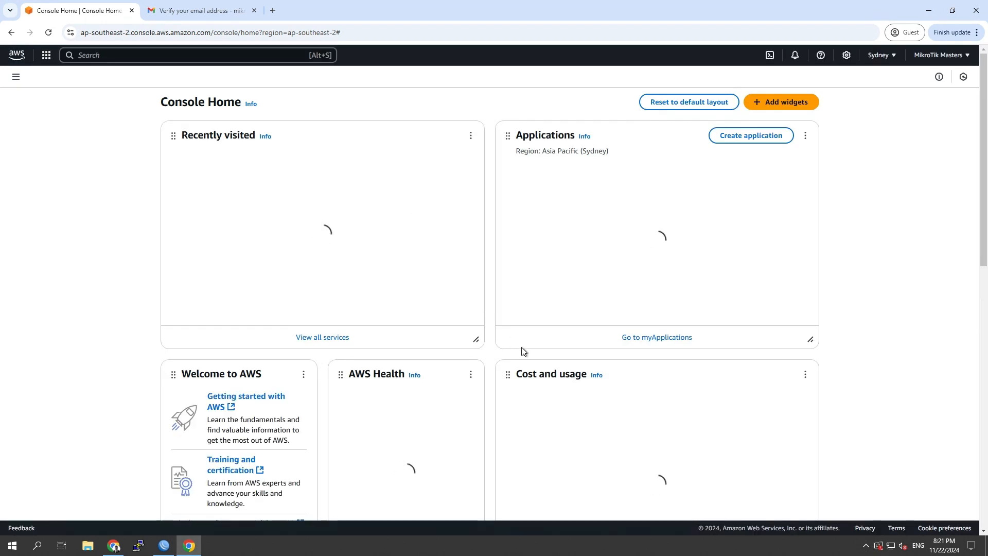
click(46, 55)
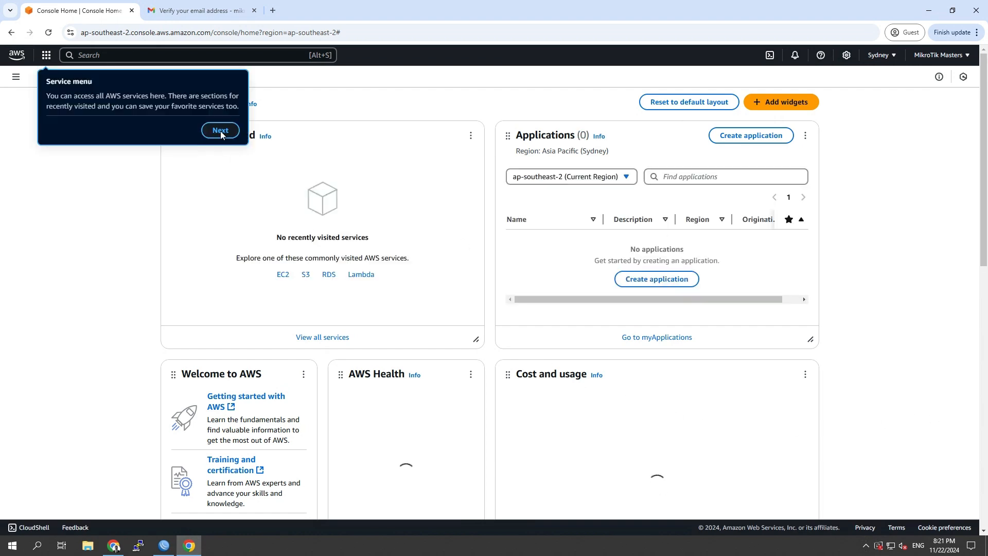
click(220, 130)
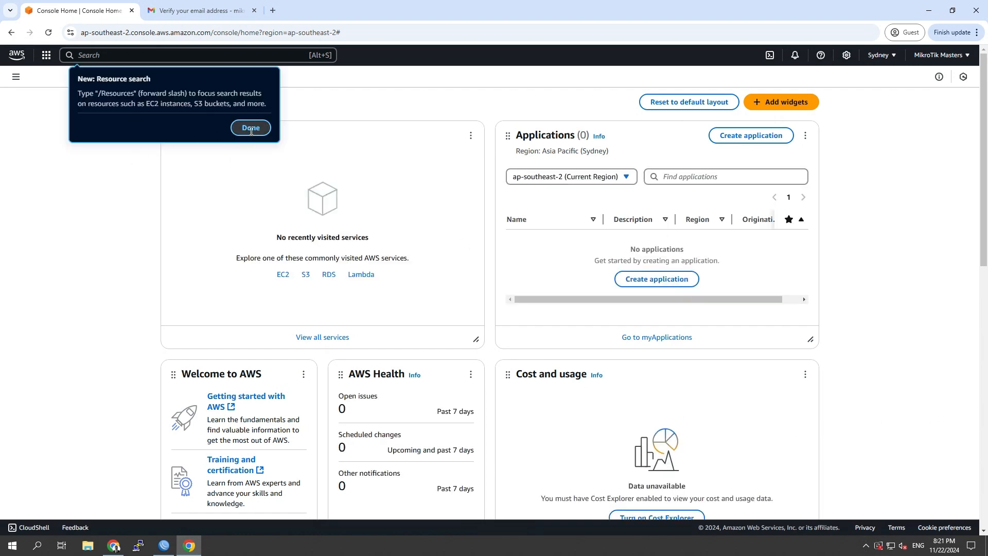
click(251, 127)
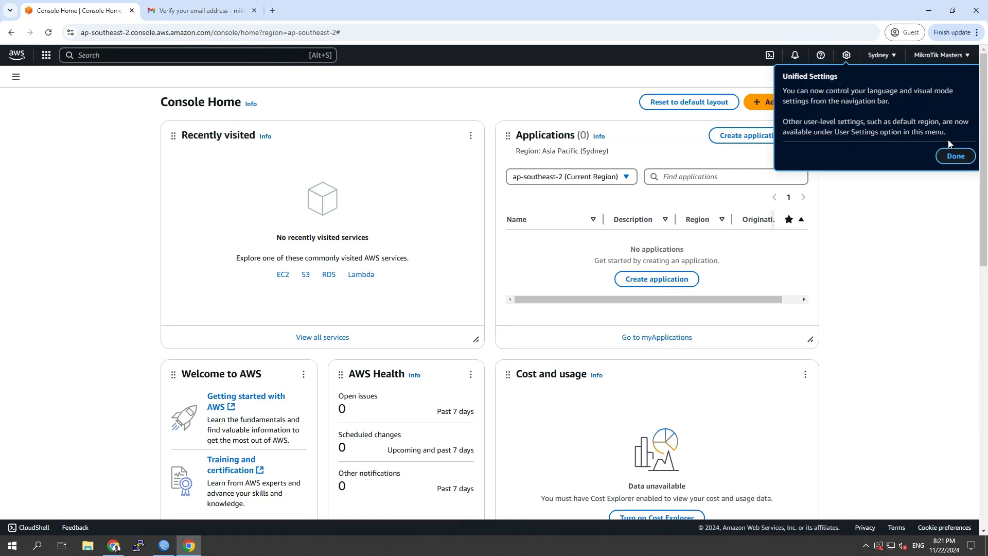
click(954, 156)
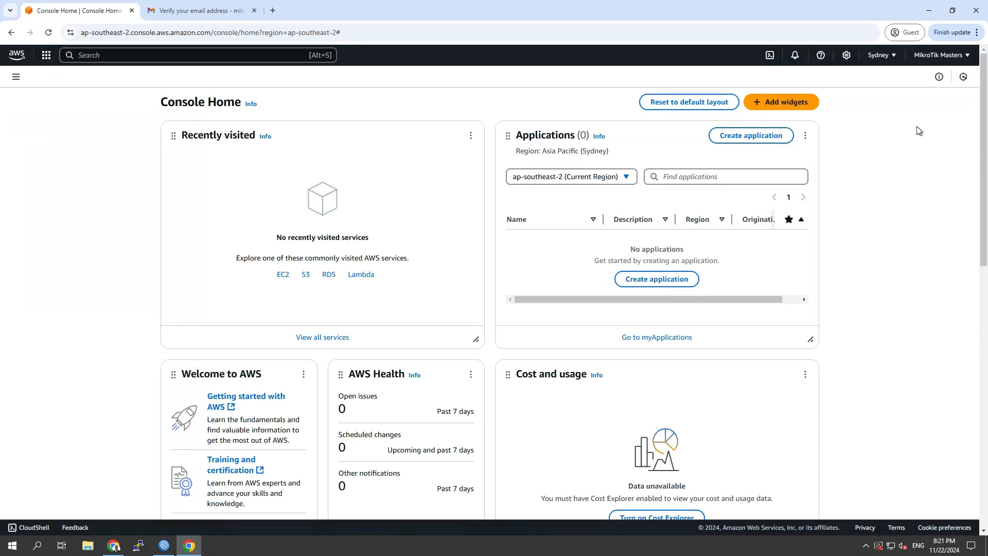
mouse_move(153, 326)
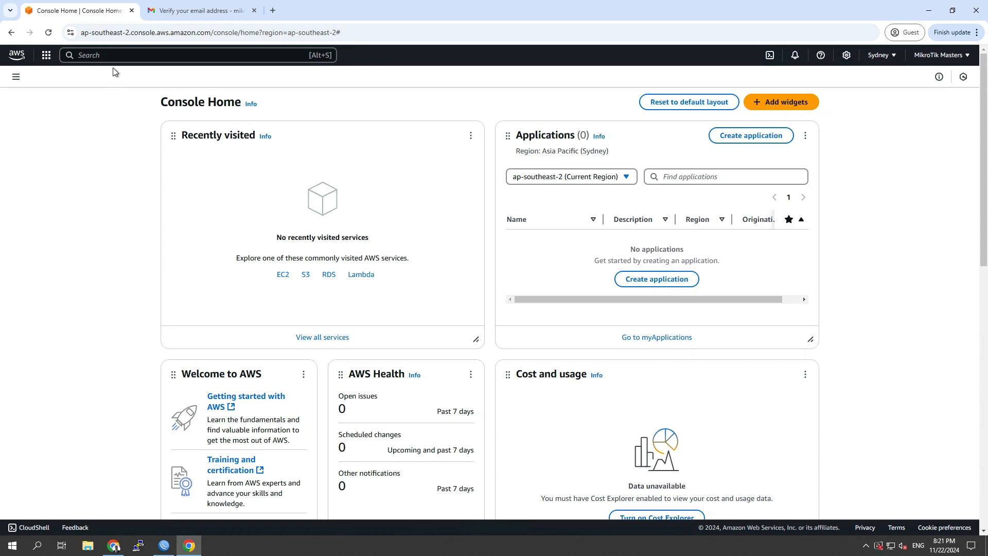
mouse_move(878, 55)
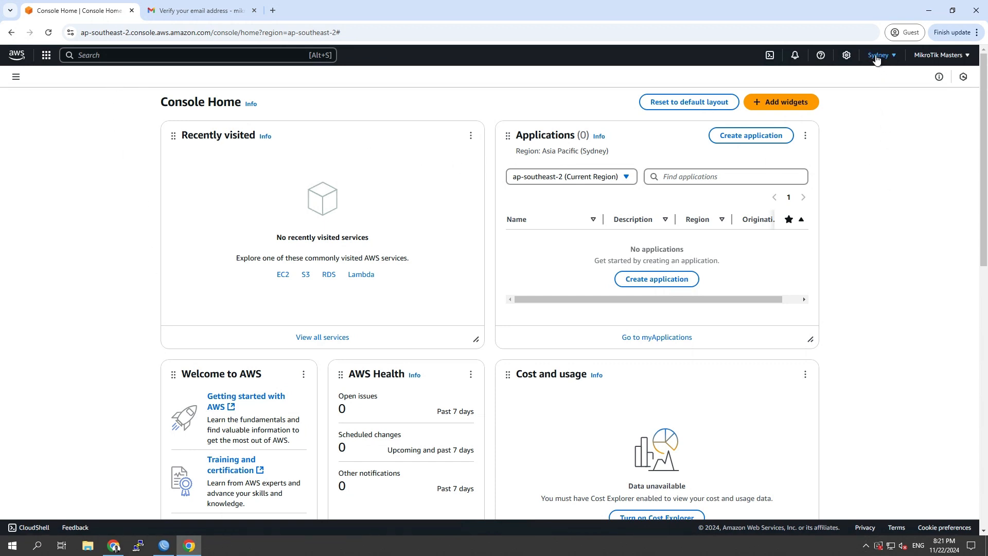
mouse_move(895, 60)
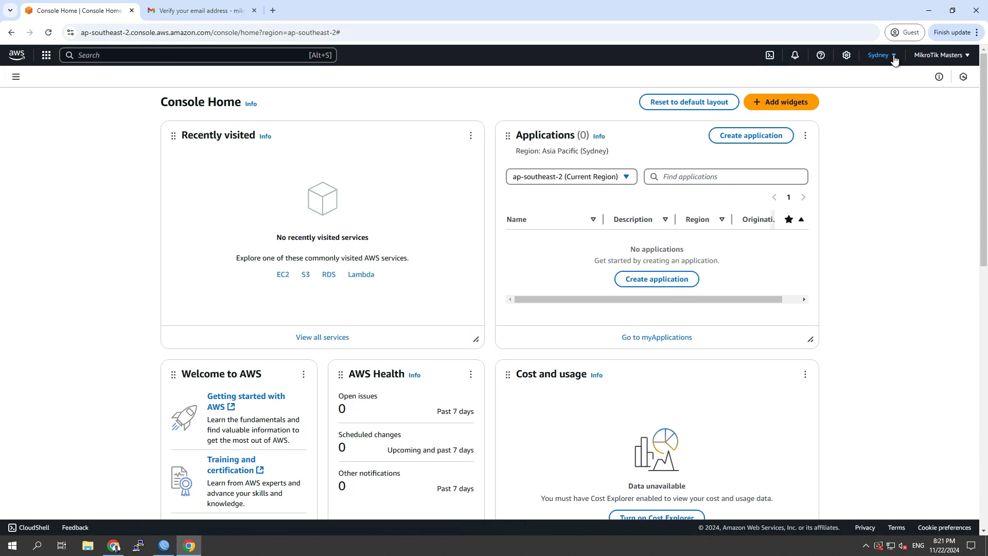
Switch the console region to London, then back to Sydney.
click(880, 55)
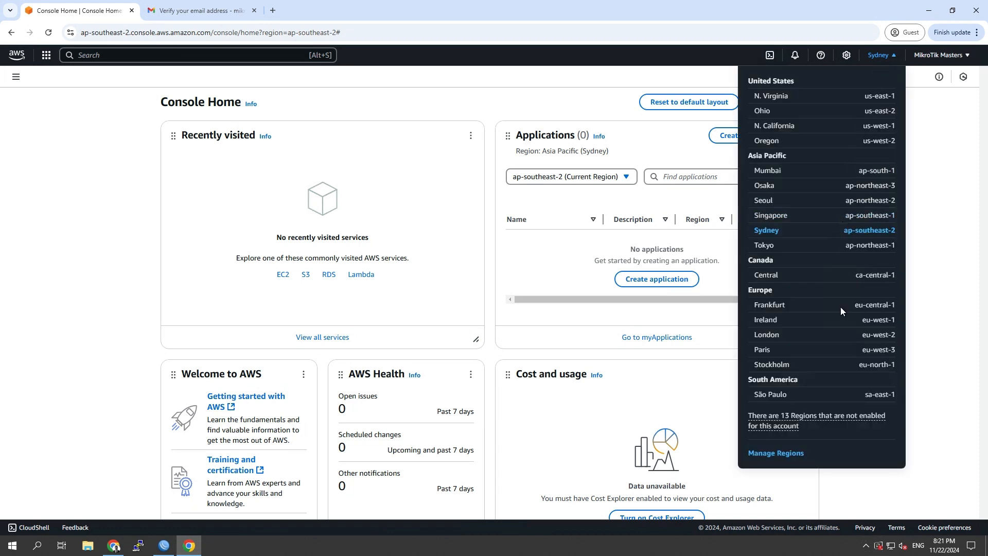
mouse_move(836, 151)
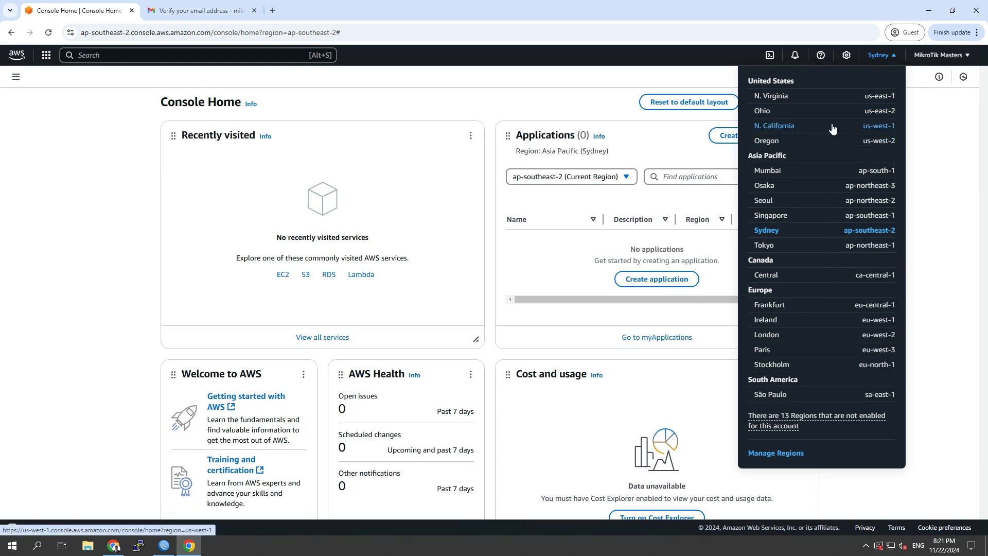
mouse_move(841, 88)
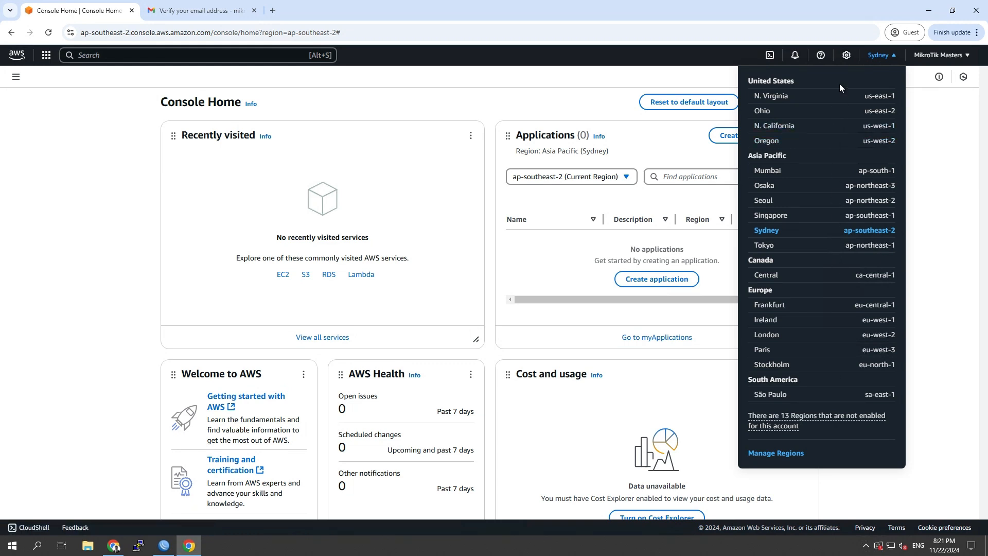
mouse_move(207, 133)
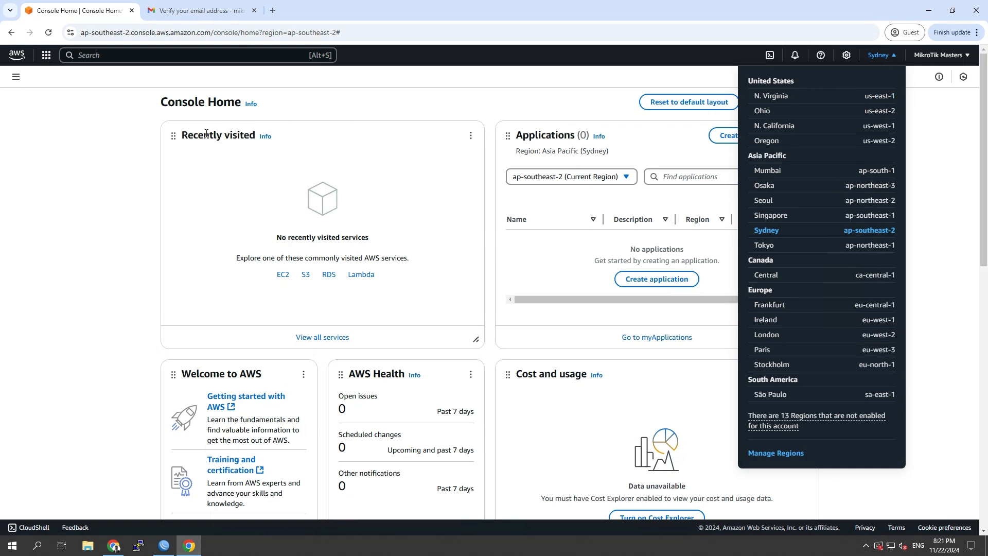
mouse_move(505, 115)
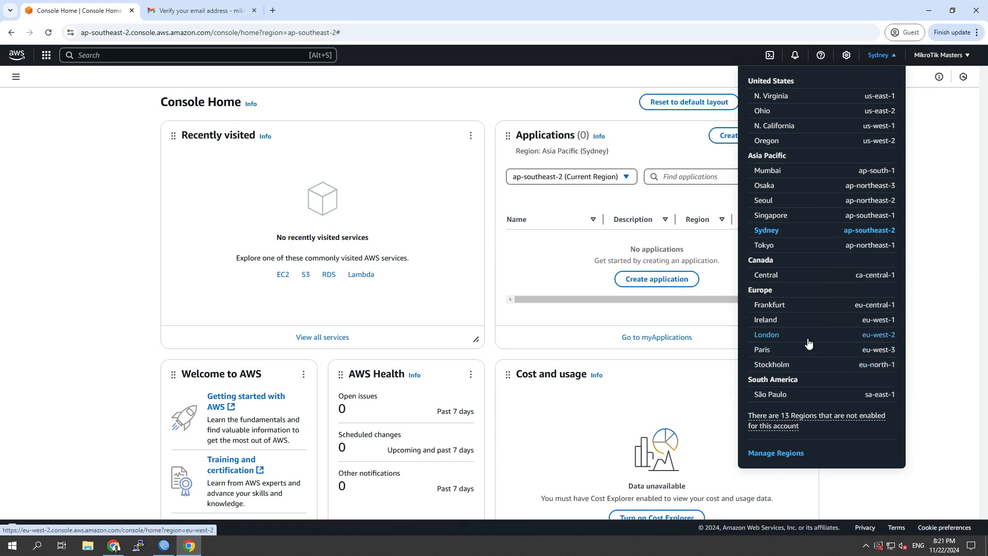
click(766, 334)
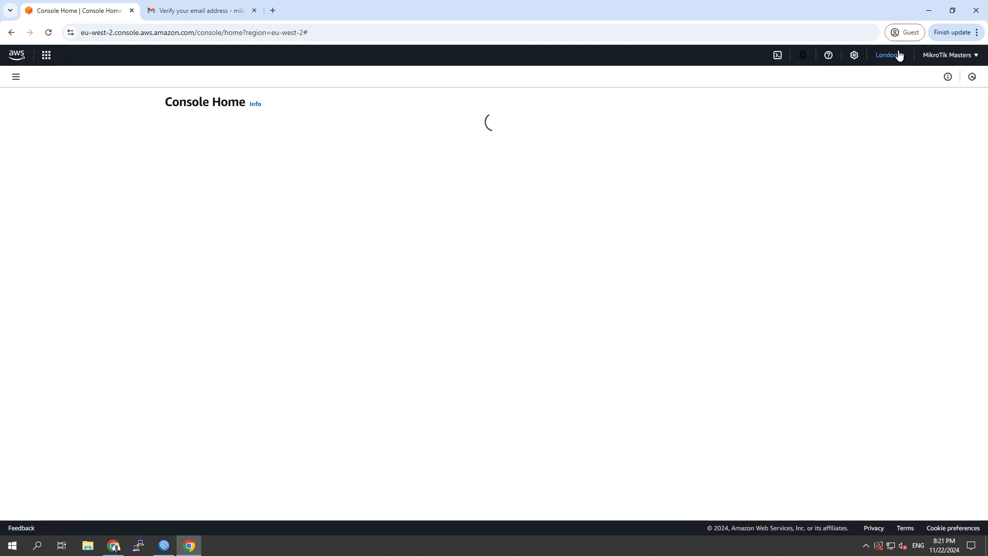
click(887, 55)
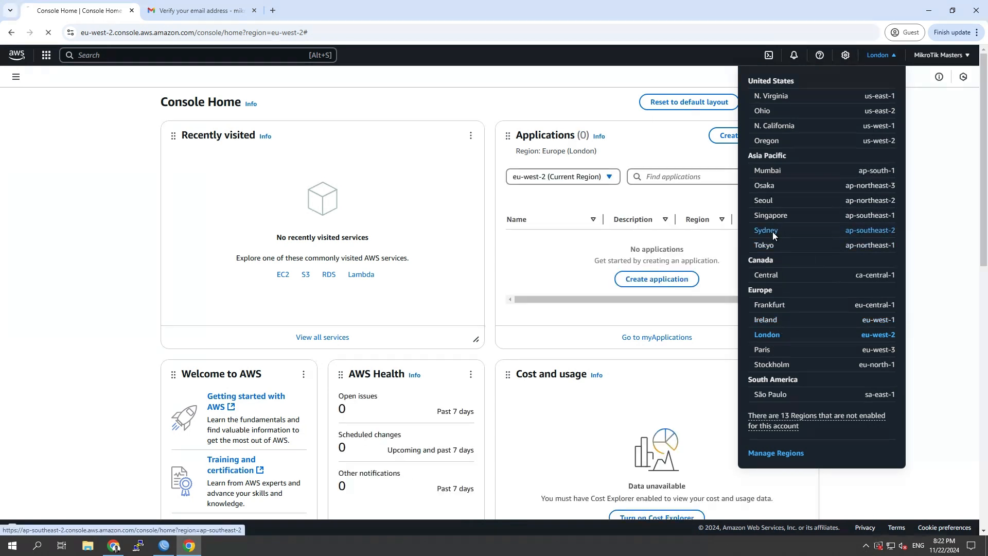
click(765, 230)
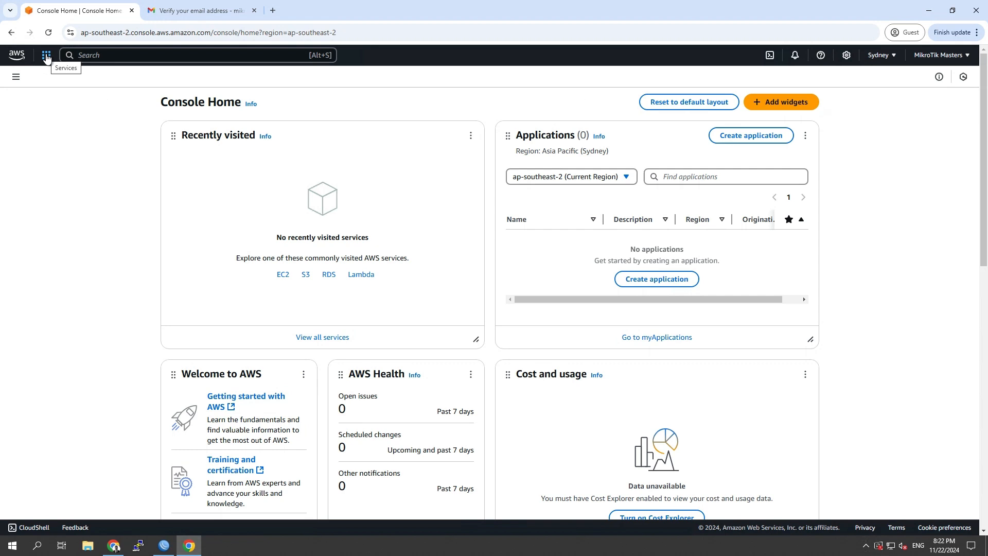
click(46, 55)
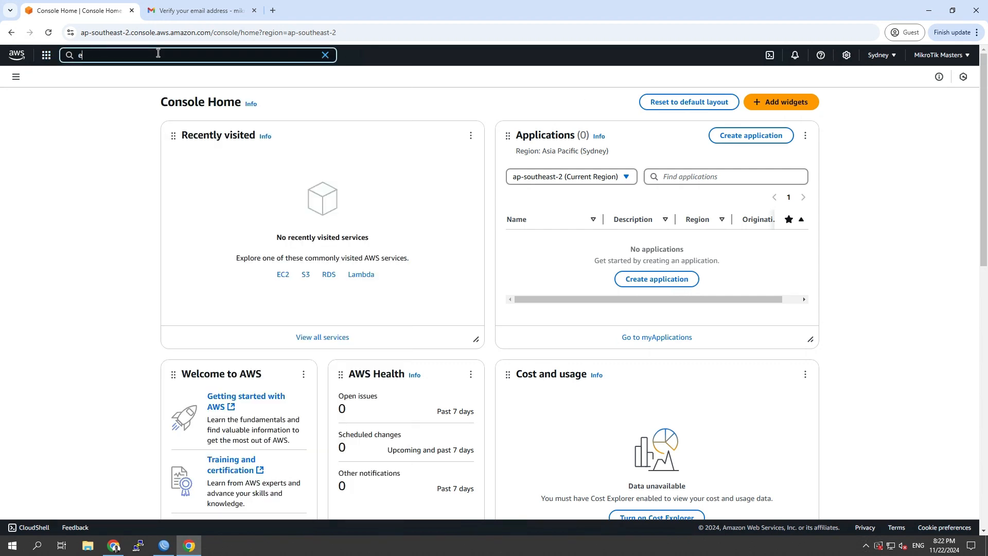
Search for 'ec2', open EC2 and go to its Launch instance form.
text(c2)
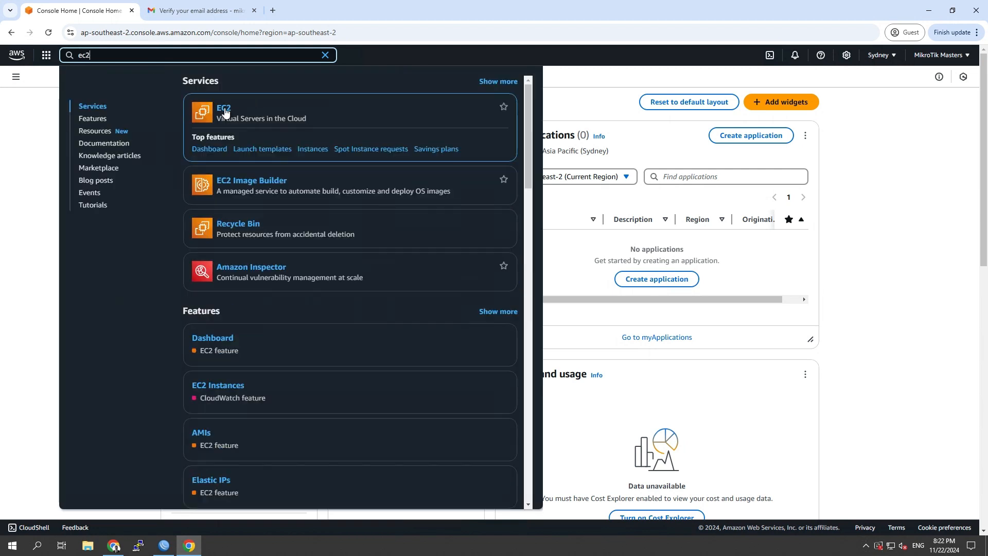
click(223, 109)
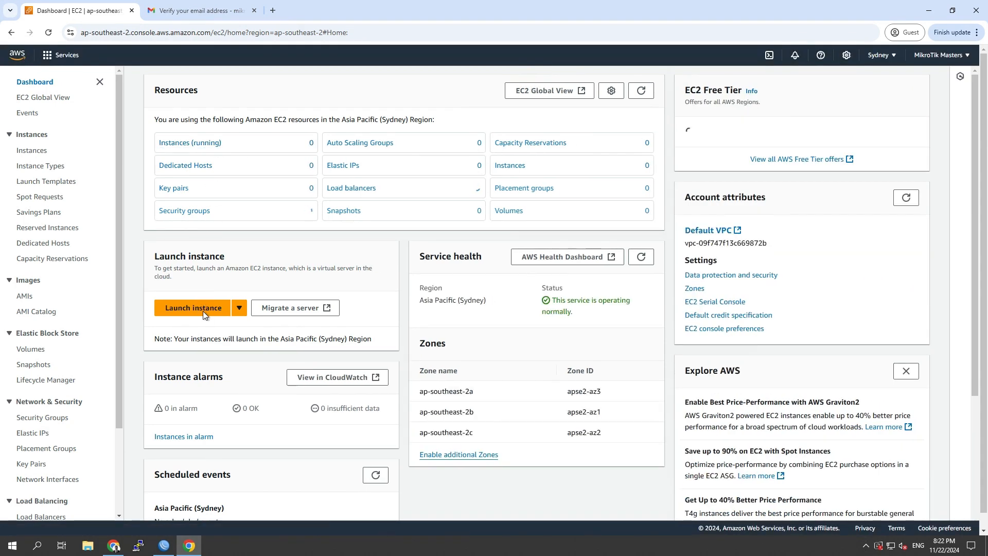
click(192, 308)
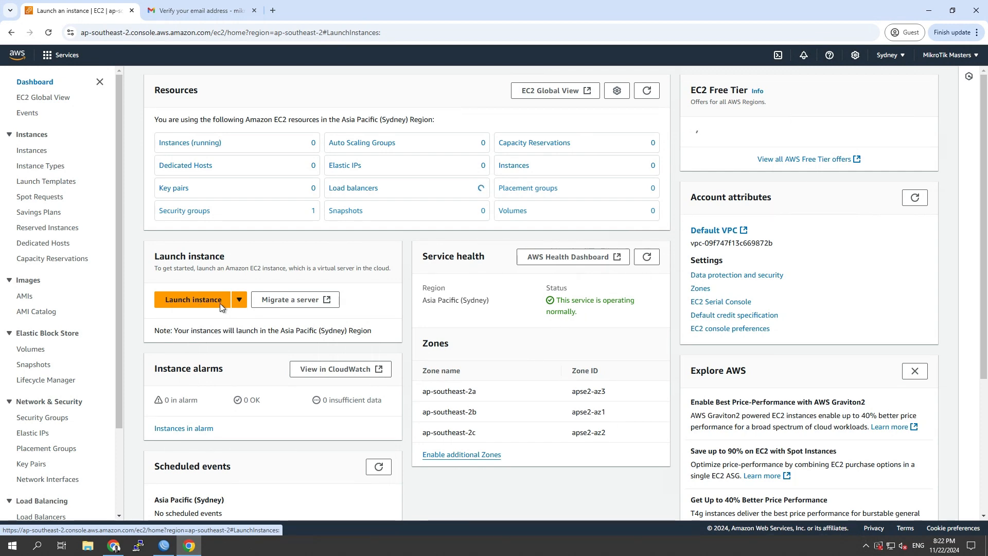
click(193, 299)
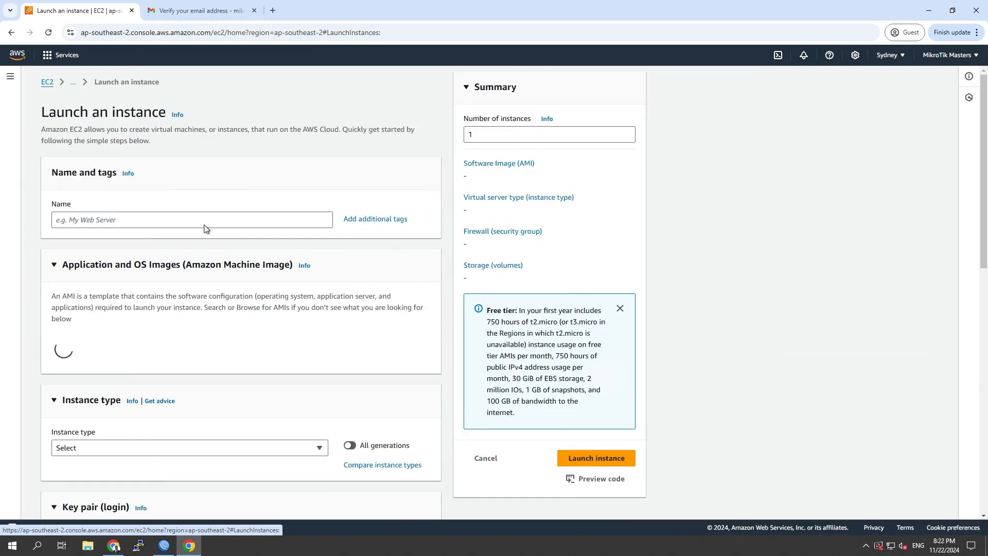
Name the instance CHR01 and pick MikroTik's Cloud Hosted Router Marketplace image, subscribing on launch.
click(192, 220)
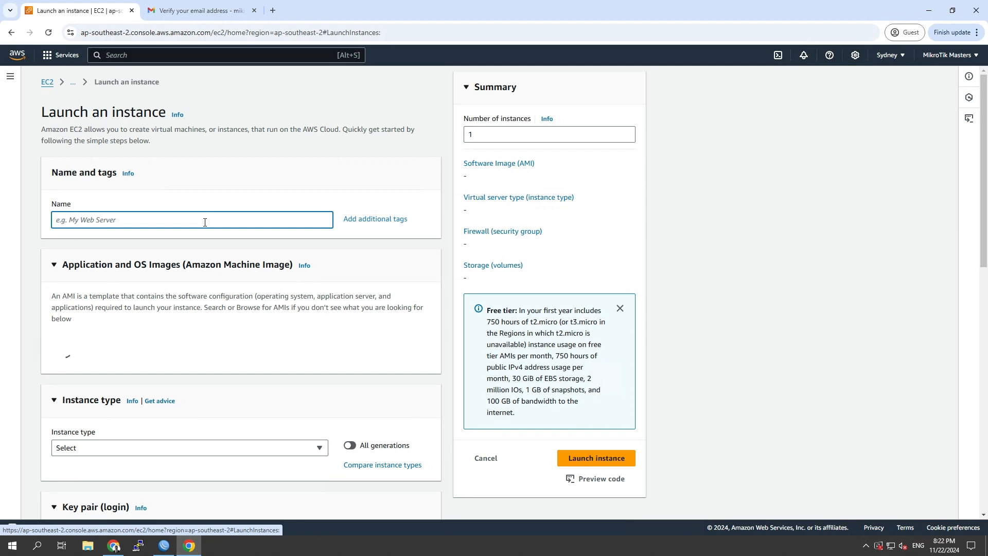
text(CHR01)
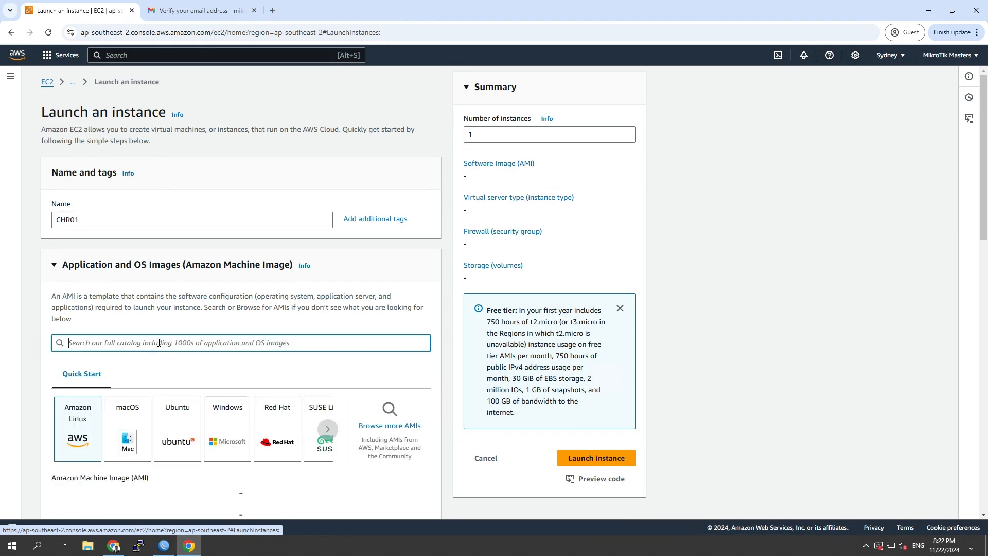
text(mikrotik)
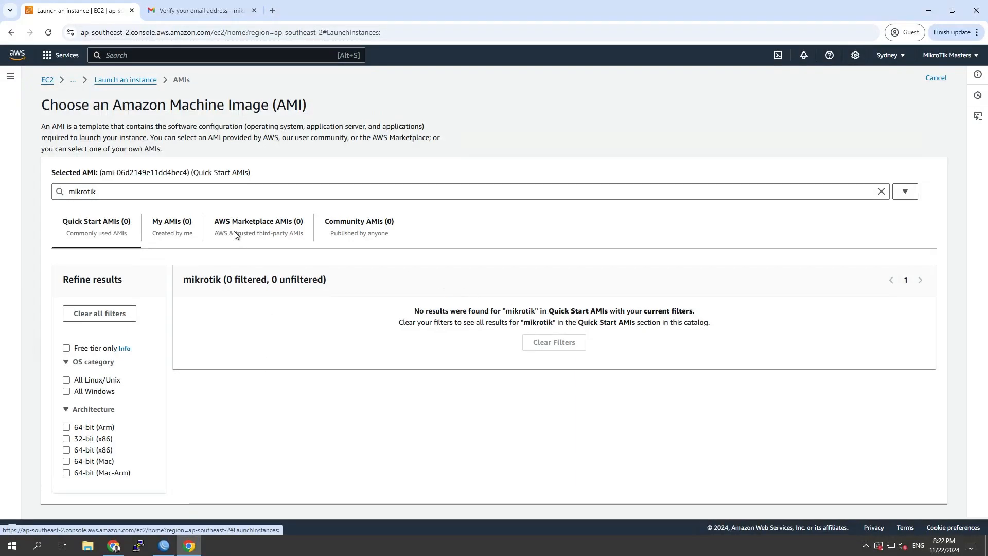
mouse_move(270, 222)
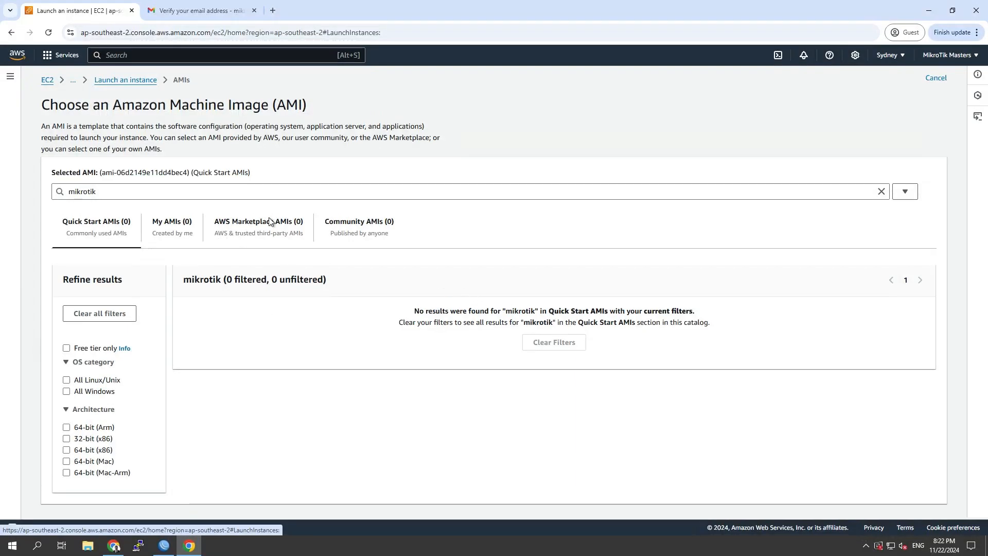
click(257, 222)
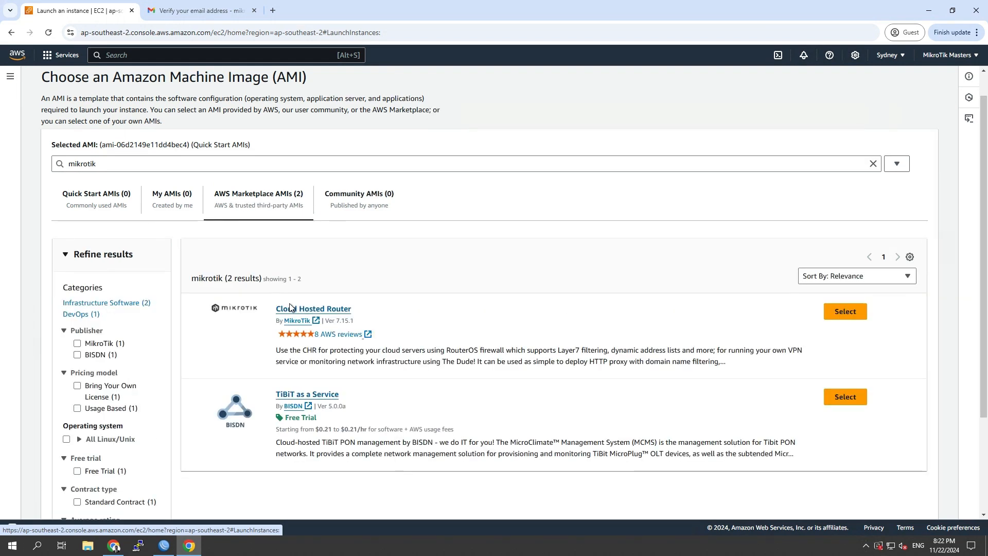
click(845, 312)
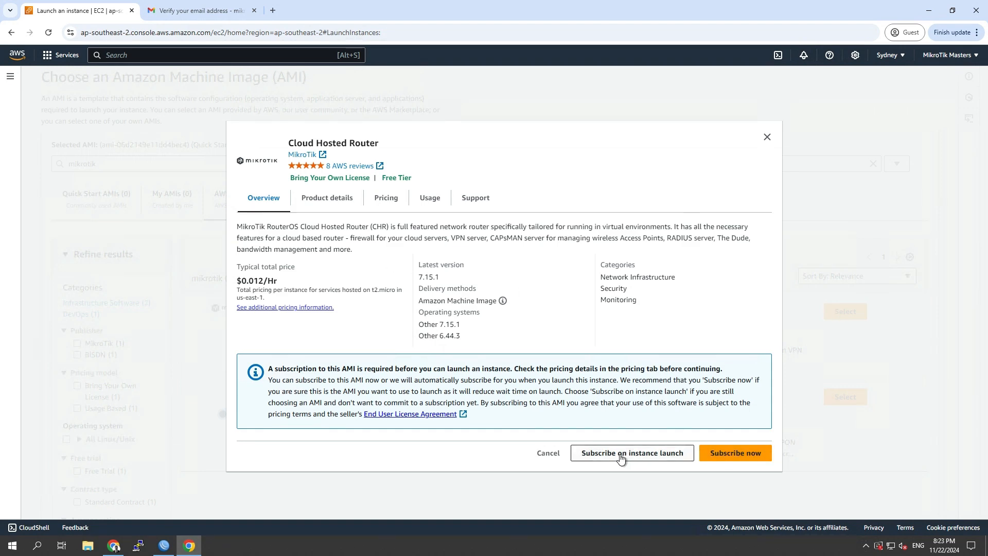
mouse_move(613, 458)
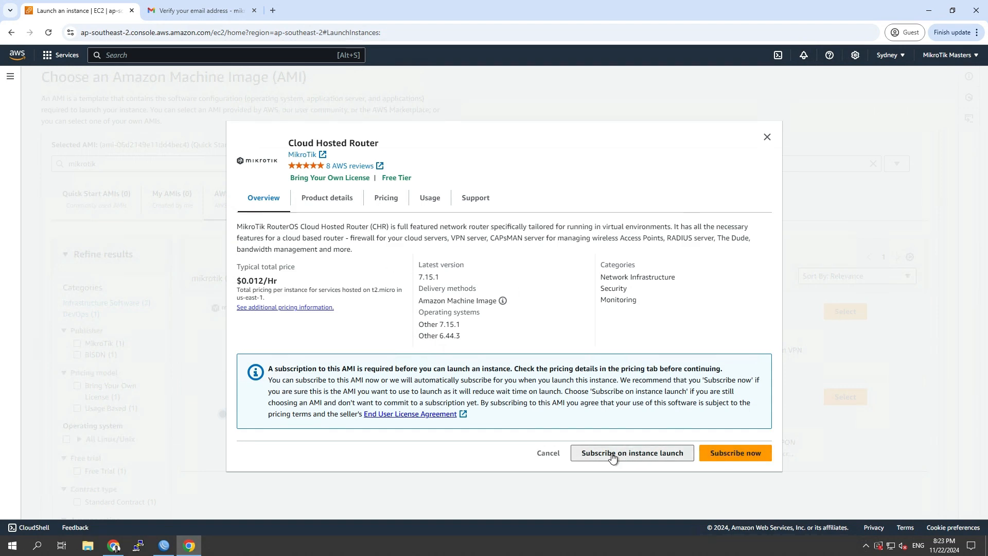
click(632, 453)
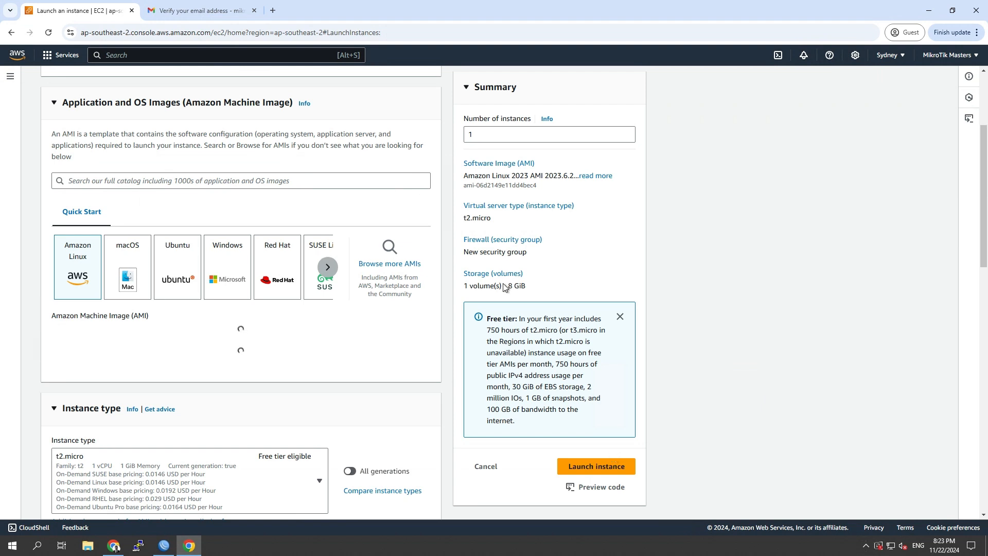
mouse_move(451, 164)
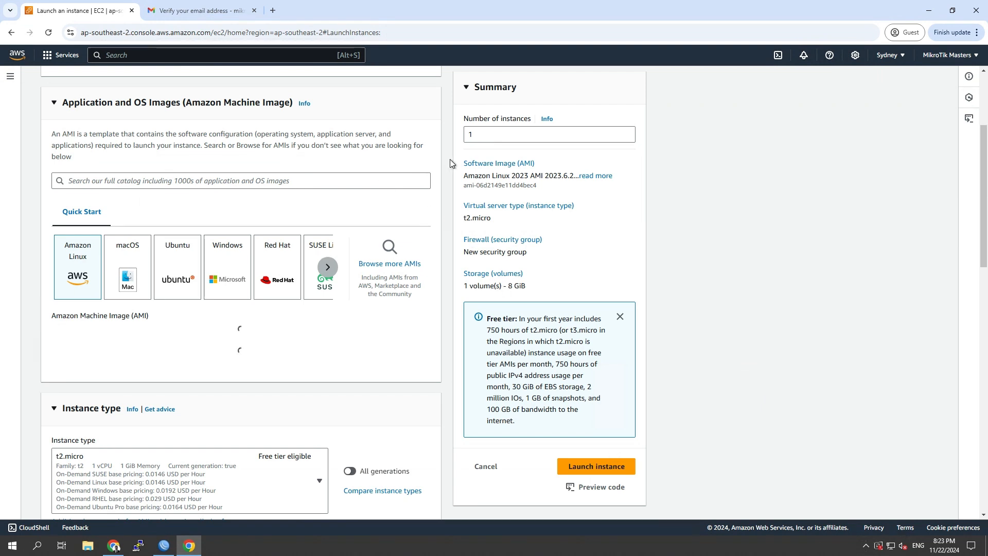
mouse_move(484, 323)
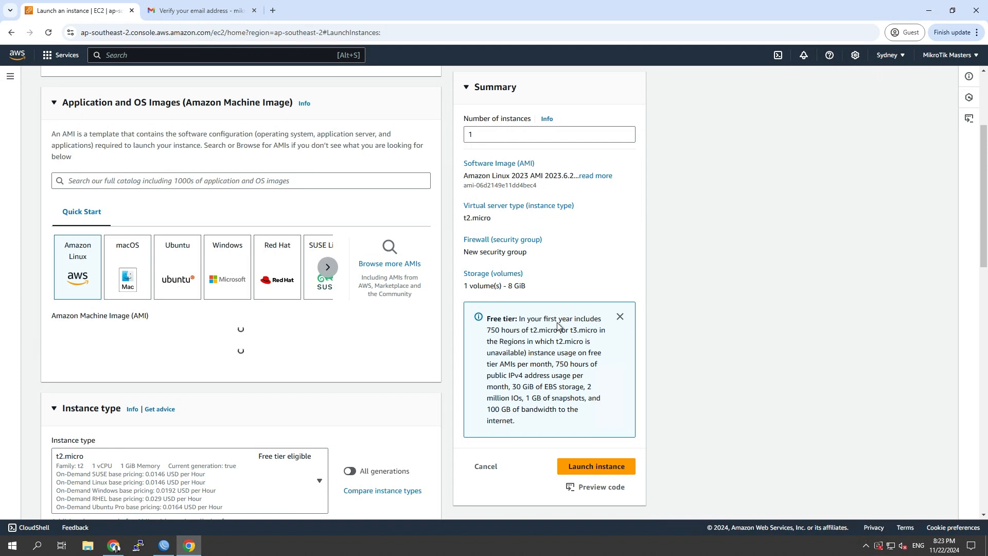
mouse_move(539, 335)
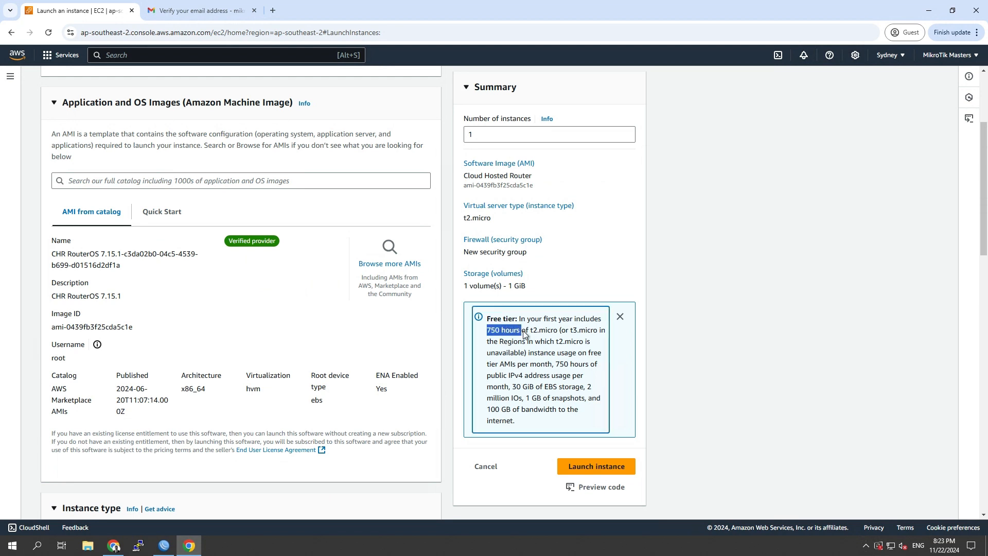
Search free-tier hours in a new tab and highlight the Free tier allowance notice.
click(394, 10)
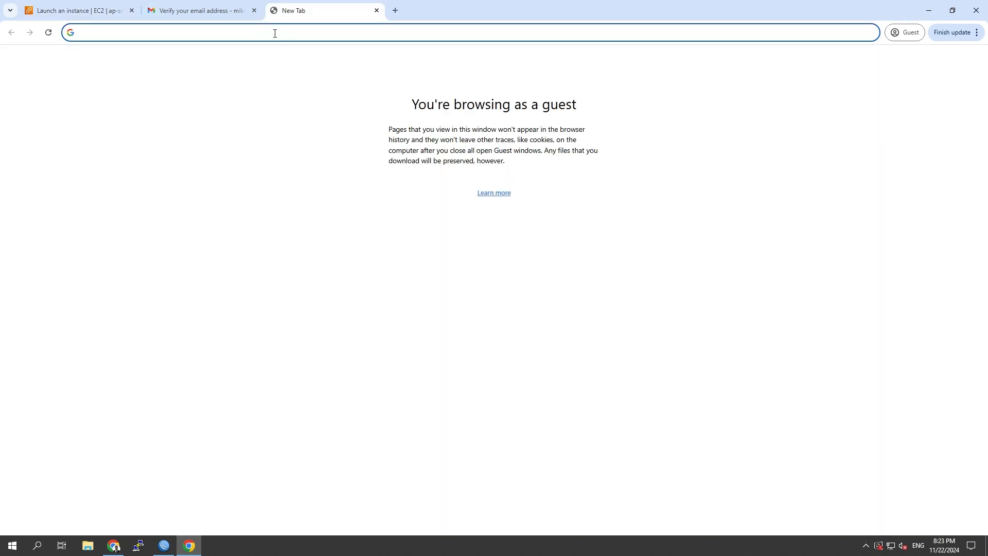
text(hours in)
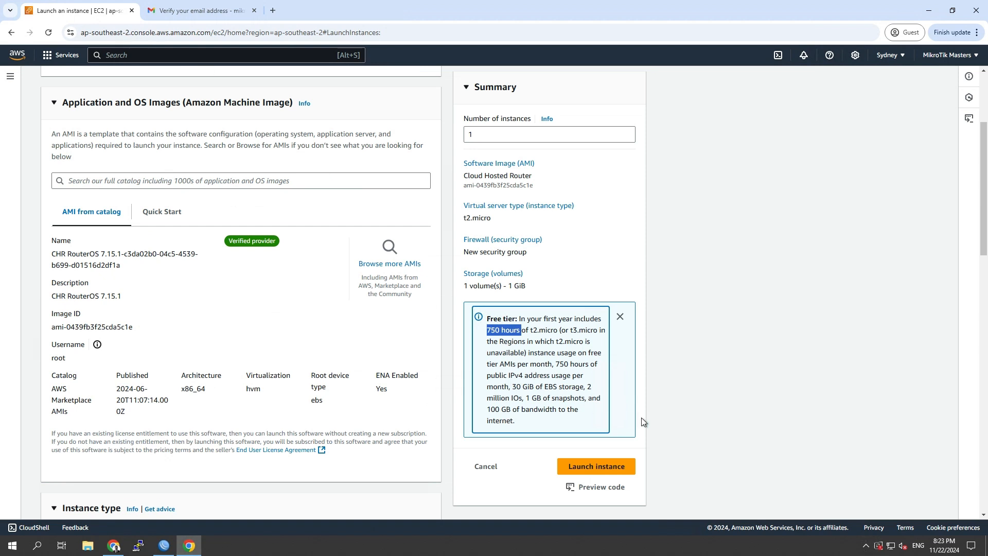
drag(487, 330, 499, 413)
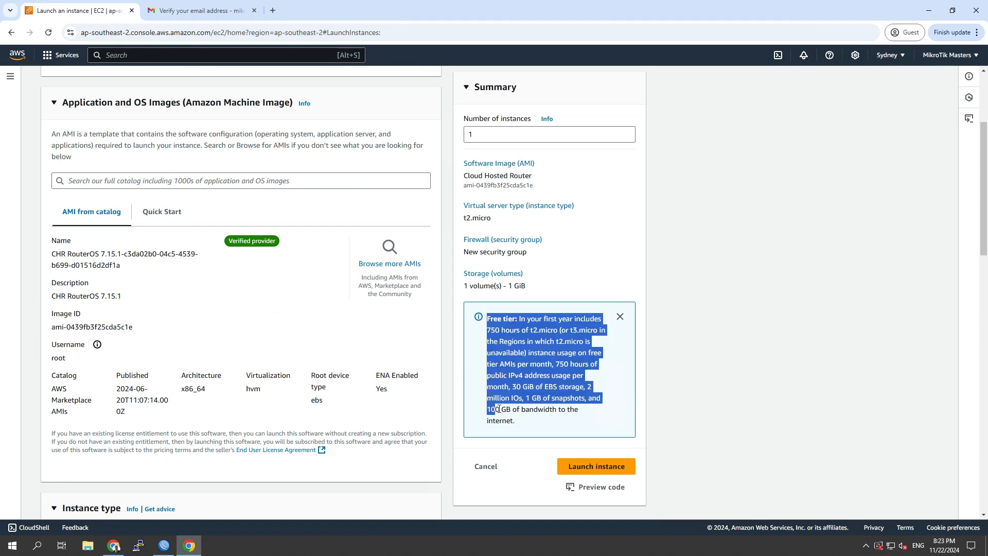
click(521, 426)
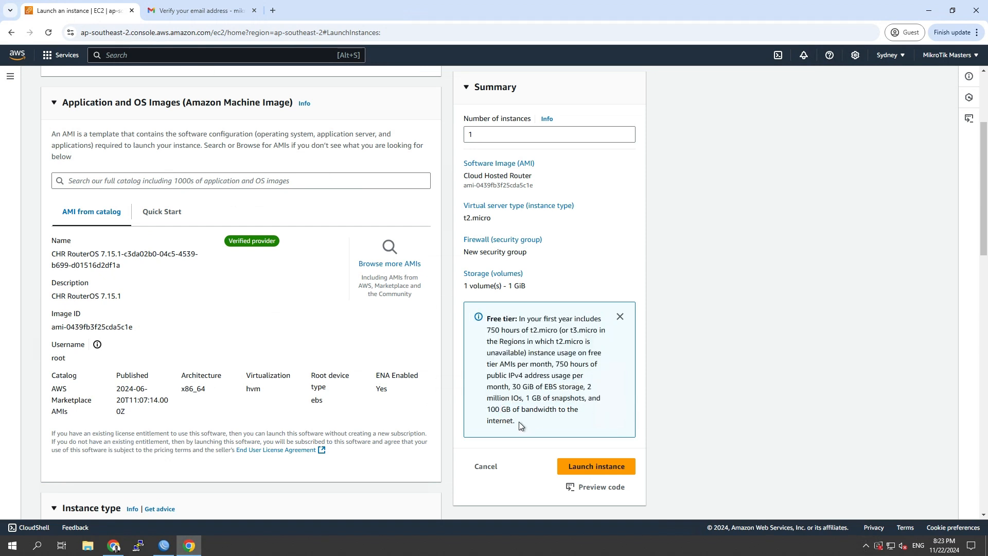
mouse_move(548, 386)
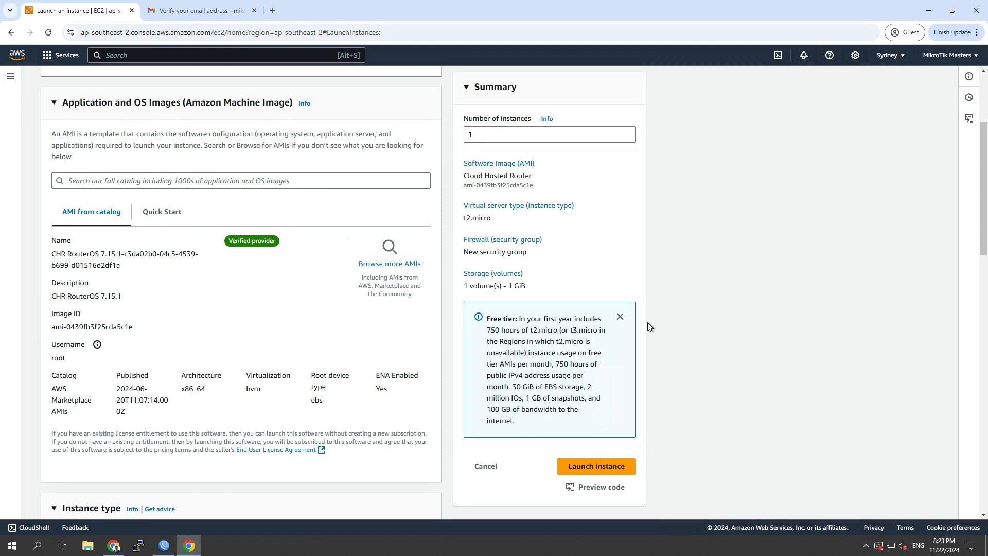
mouse_move(564, 390)
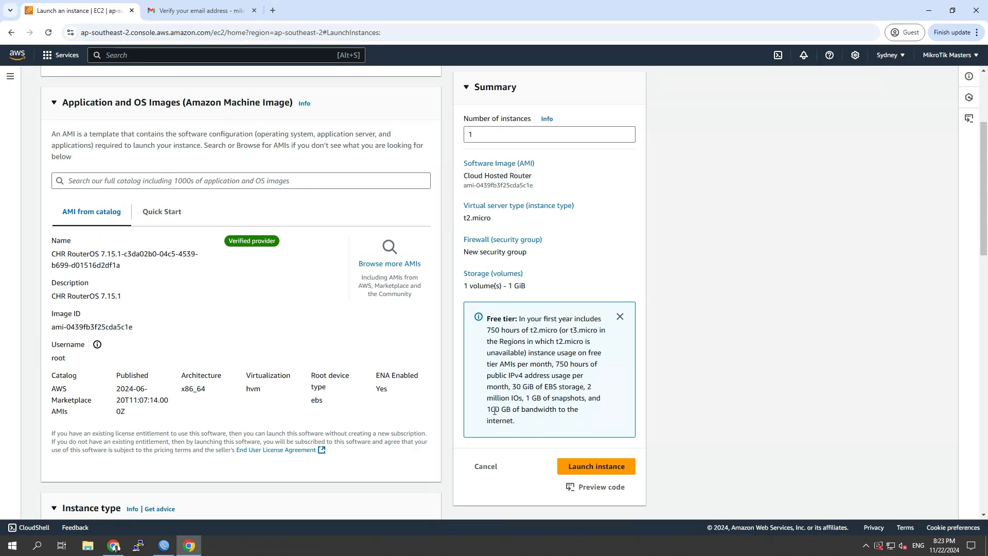
mouse_move(604, 329)
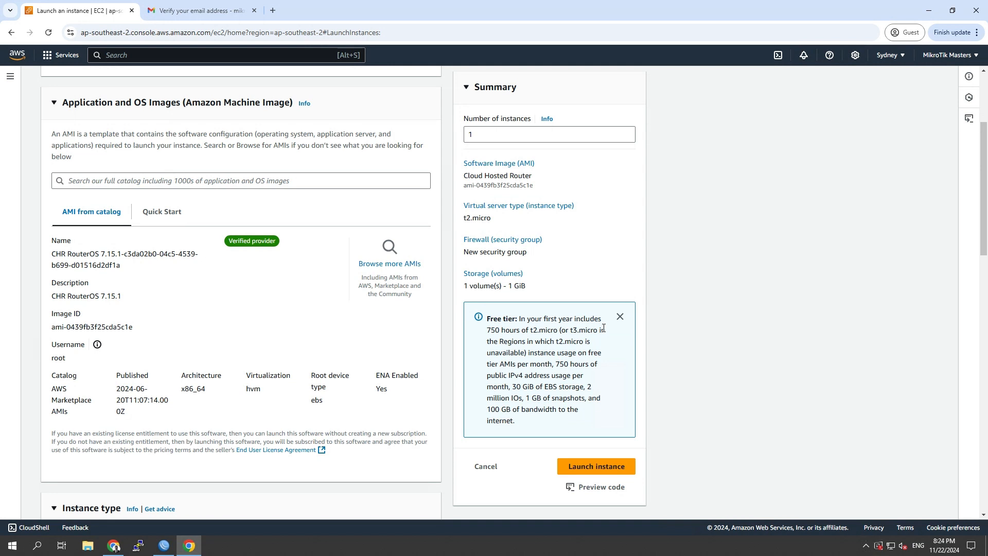
mouse_move(638, 332)
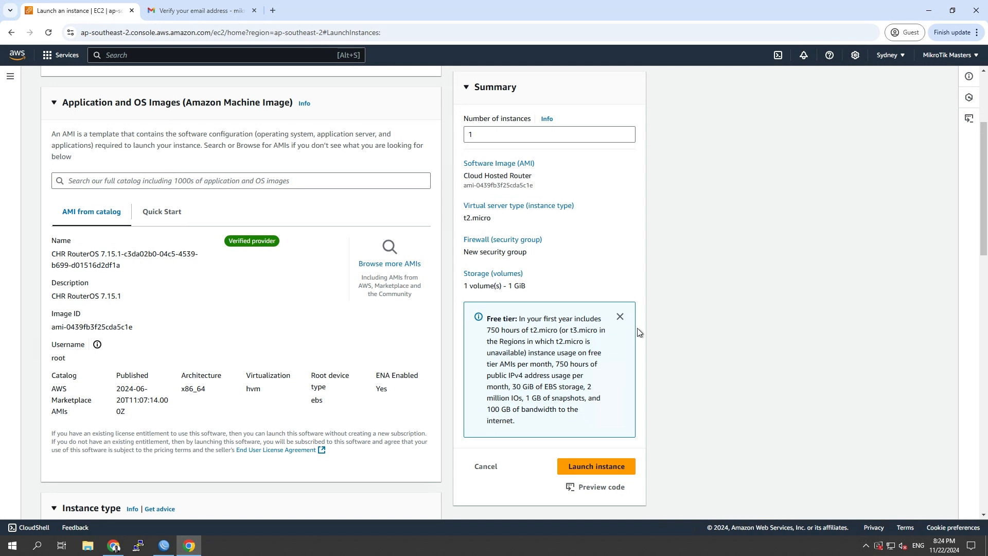
mouse_move(191, 214)
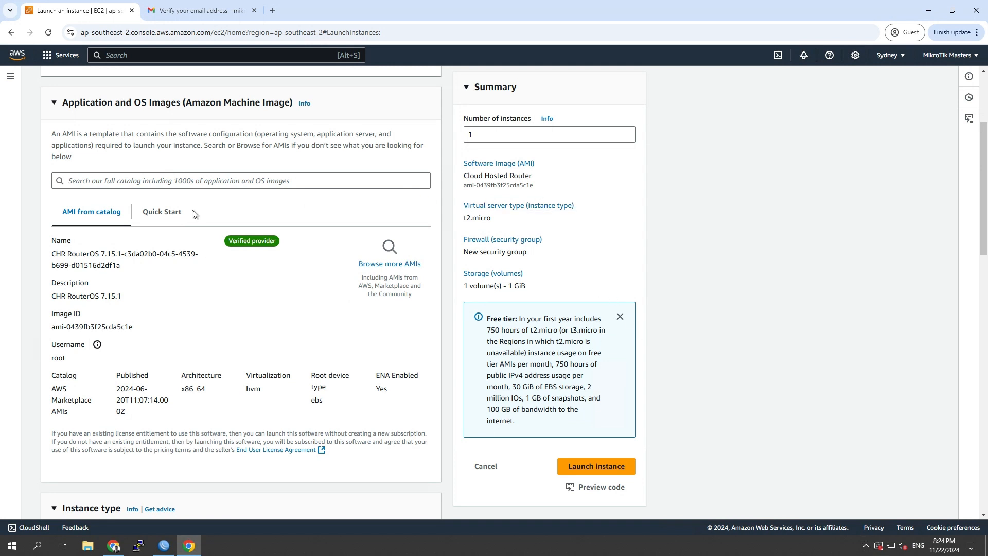
mouse_move(541, 398)
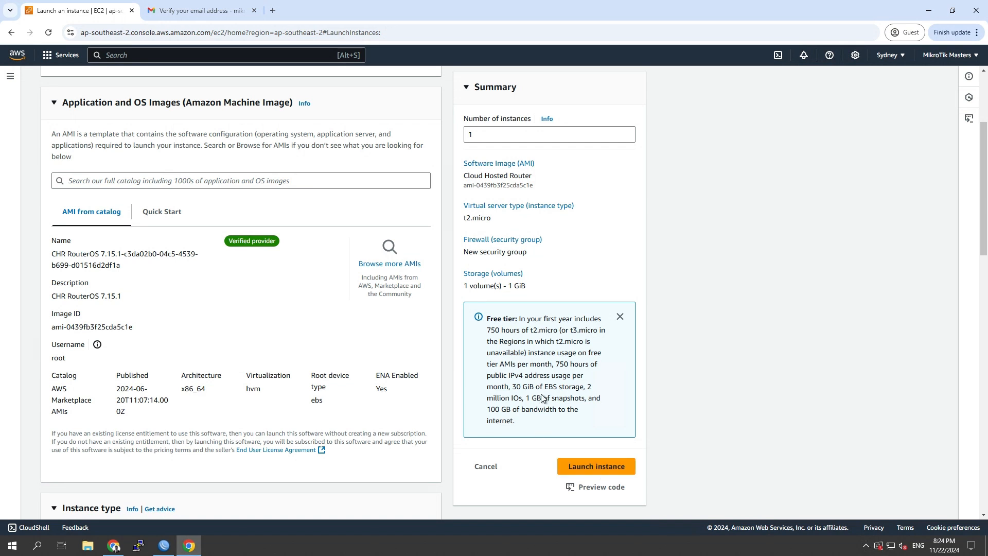
mouse_move(614, 352)
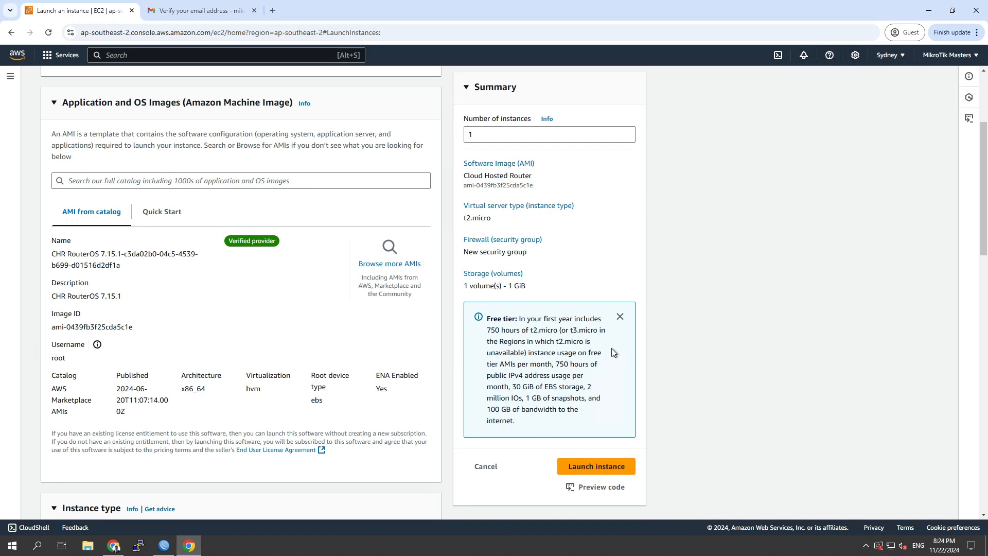
mouse_move(158, 400)
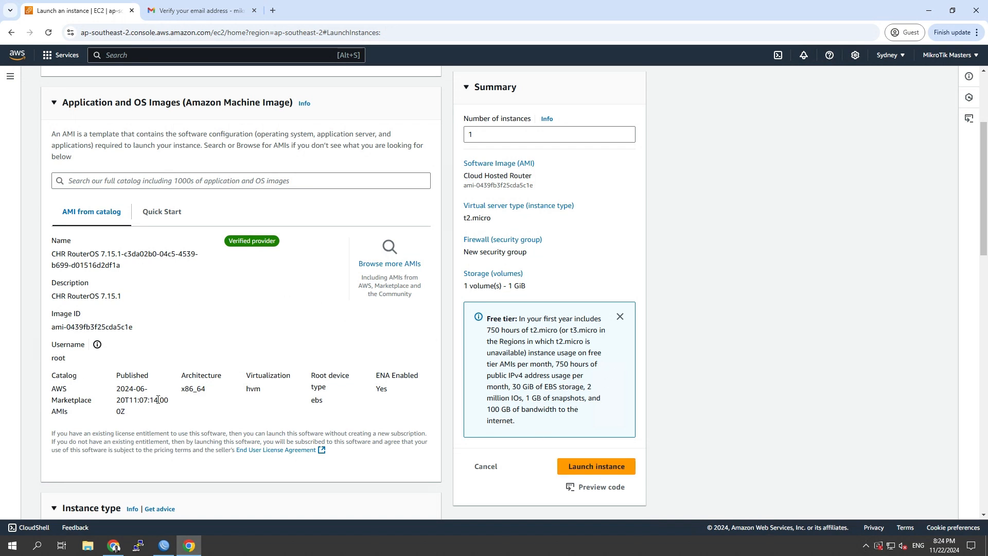
Set the instance to launch without a login key pair.
scroll(down, 3)
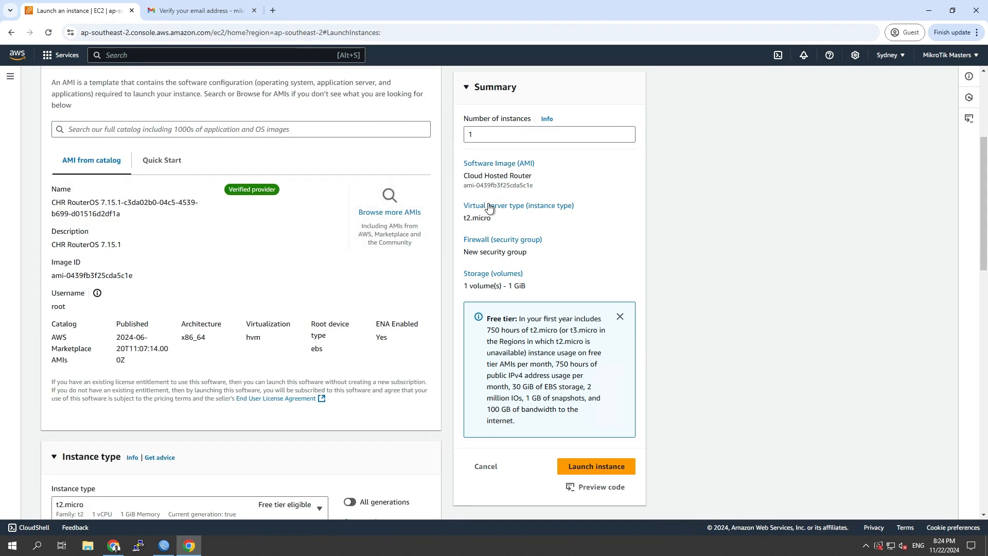
scroll(down, 3)
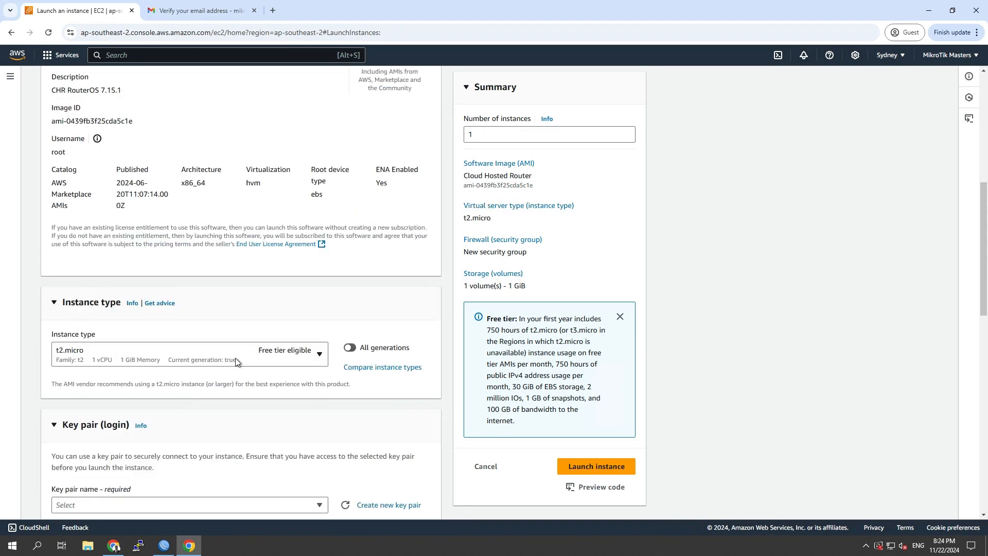
scroll(down, 3)
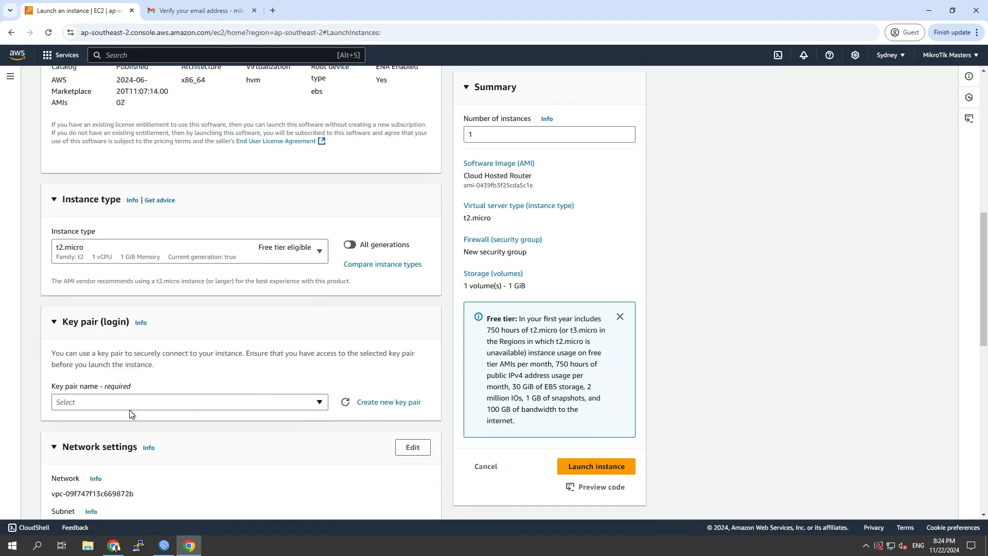
click(190, 402)
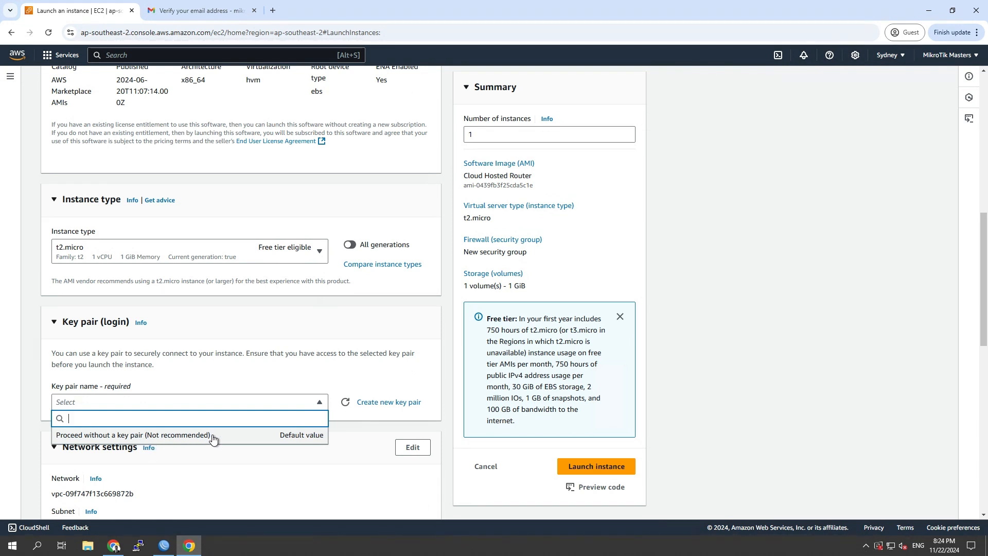
click(134, 435)
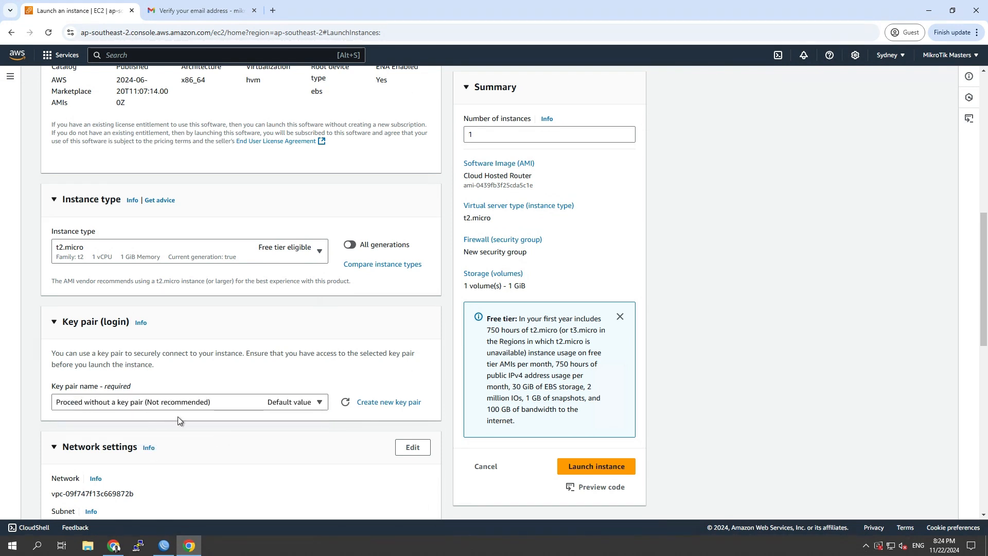
Review network settings with no security group rules and the 1 GiB gp3 storage.
scroll(down, 3)
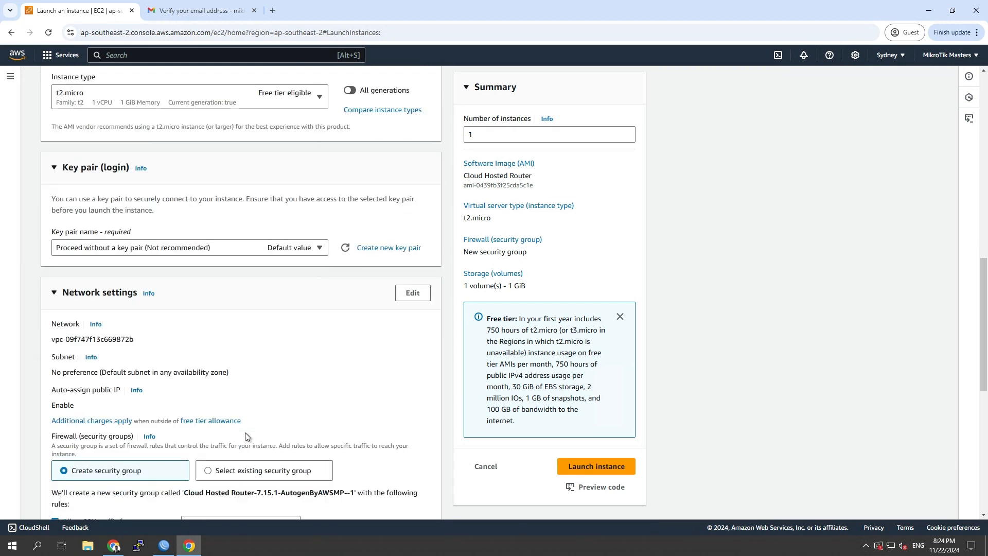
mouse_move(77, 398)
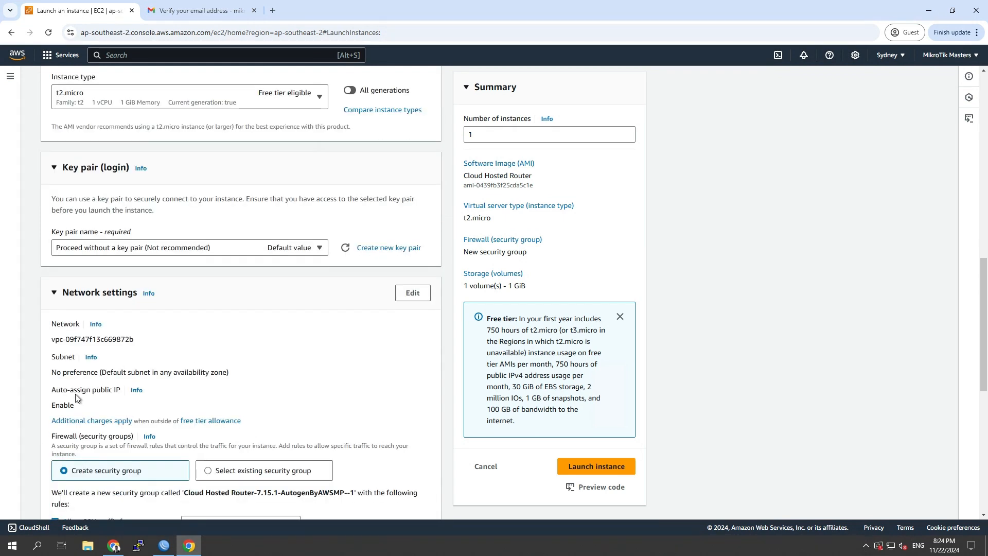
scroll(down, 3)
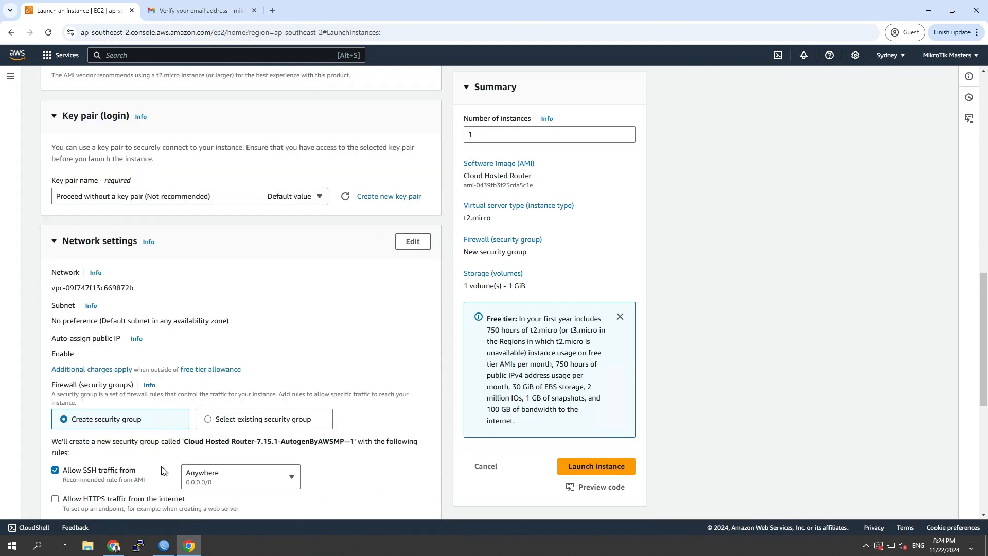
scroll(down, 3)
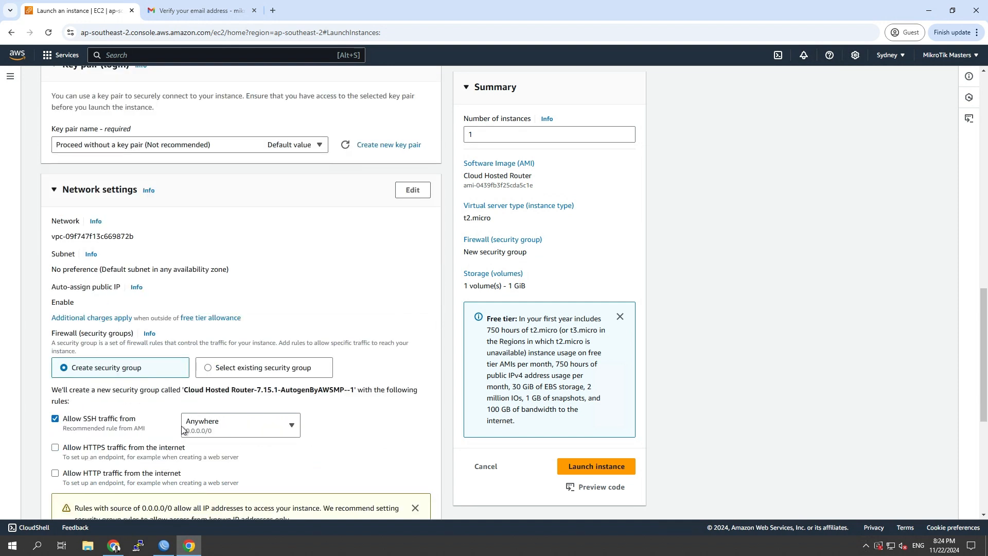
mouse_move(147, 429)
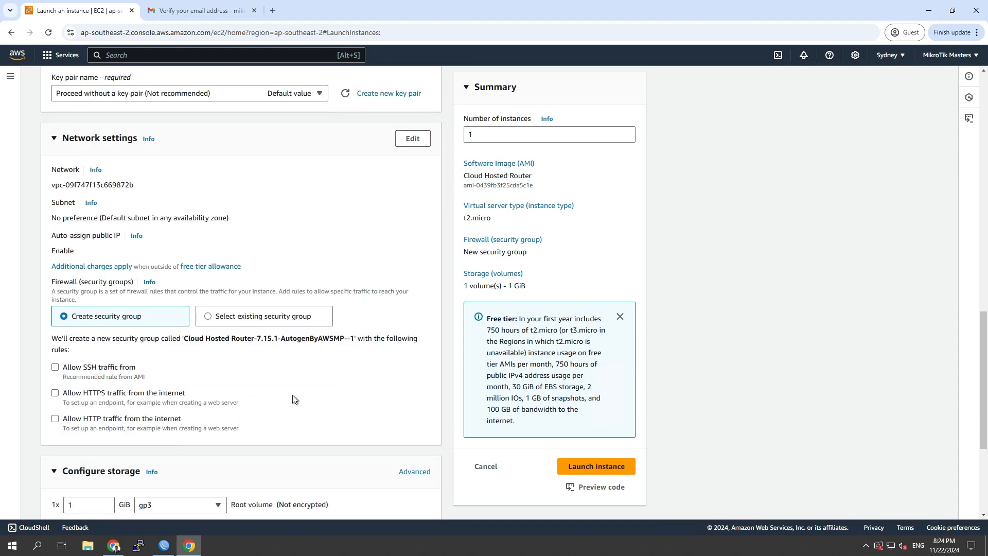
scroll(down, 3)
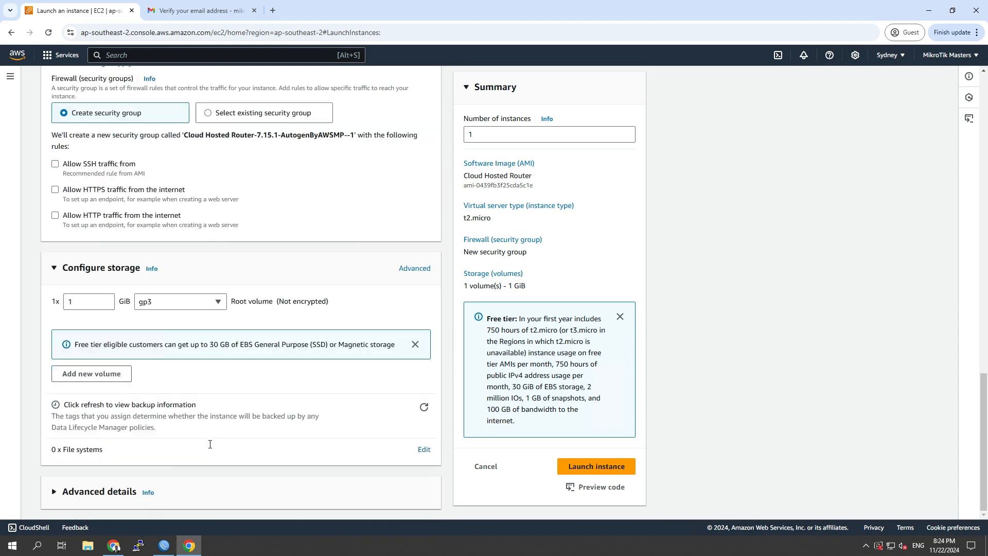
mouse_move(609, 462)
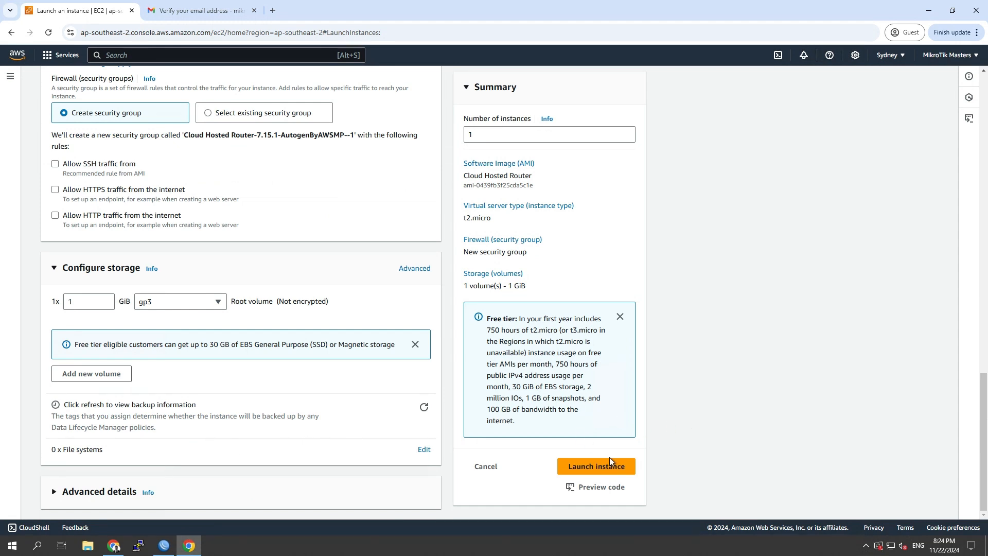
mouse_move(821, 369)
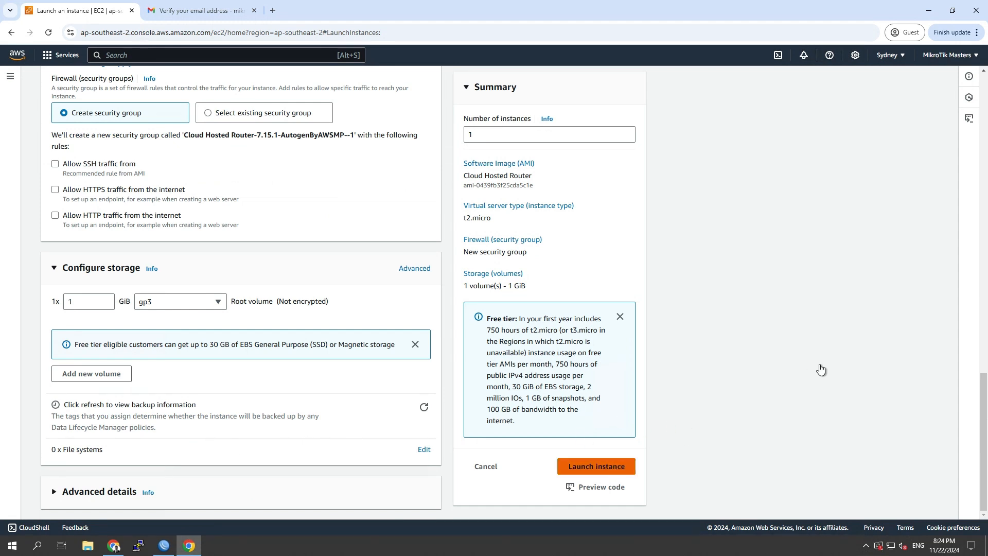
Launch the CHR01 instance and view it in the EC2 instances list.
click(596, 465)
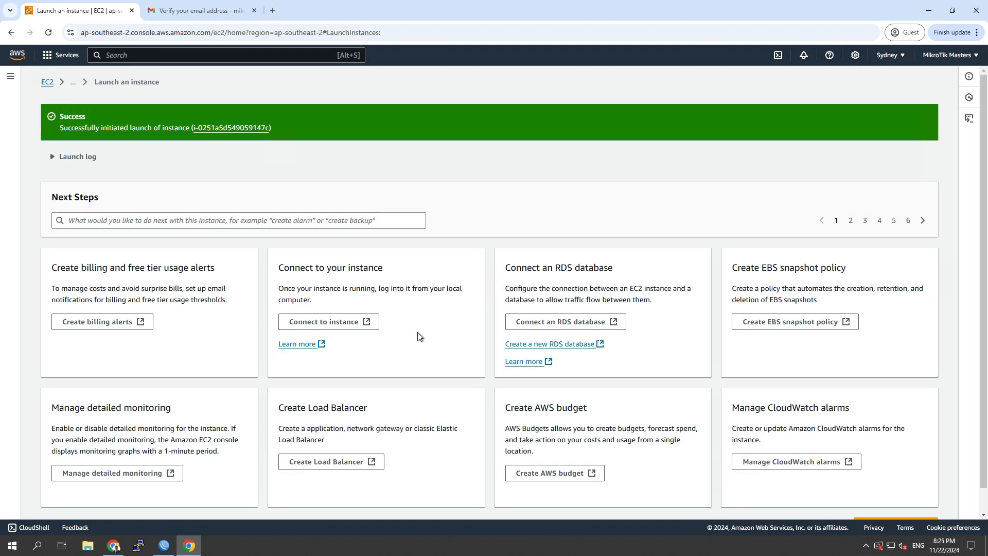
mouse_move(276, 166)
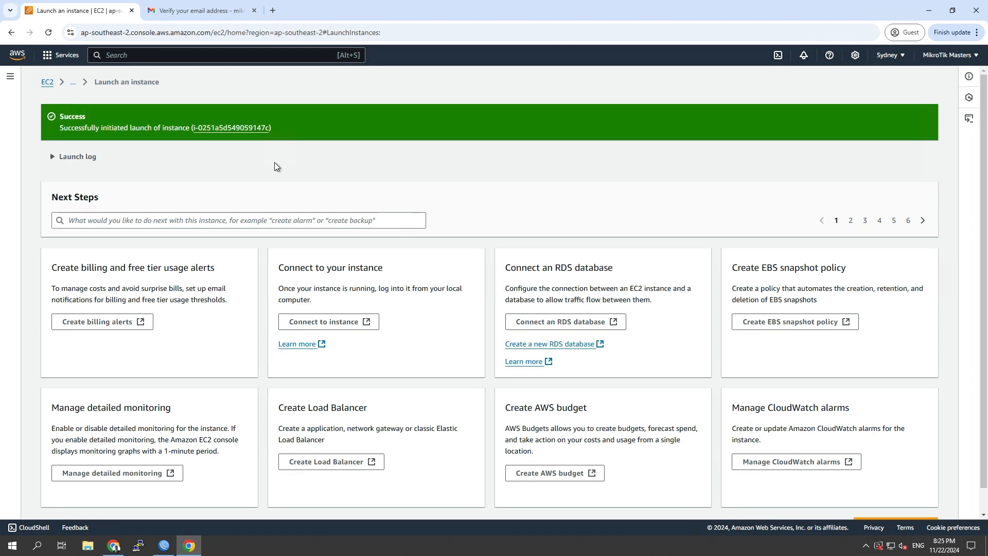
click(231, 128)
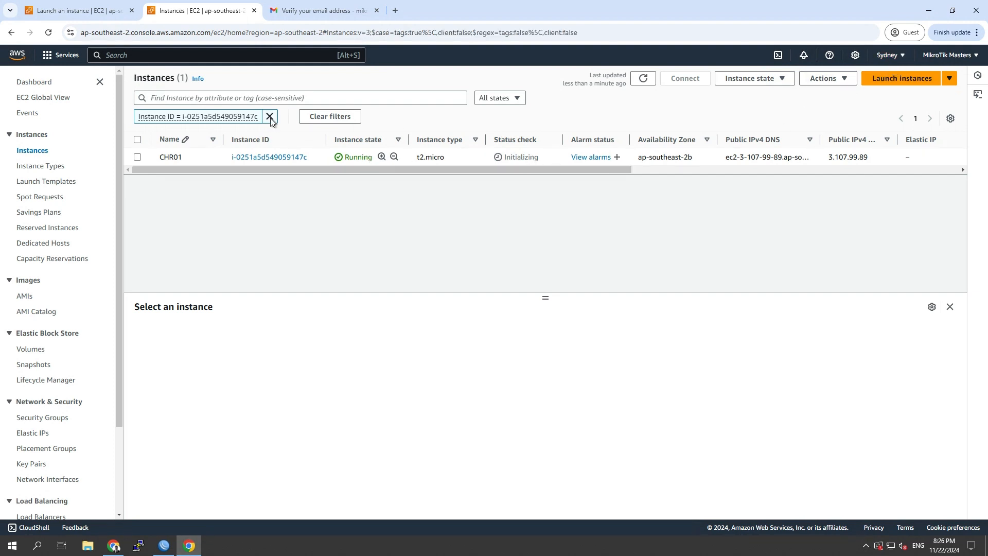
Clear the Instance ID filter, confirm London has no instances, and return to Sydney.
click(270, 116)
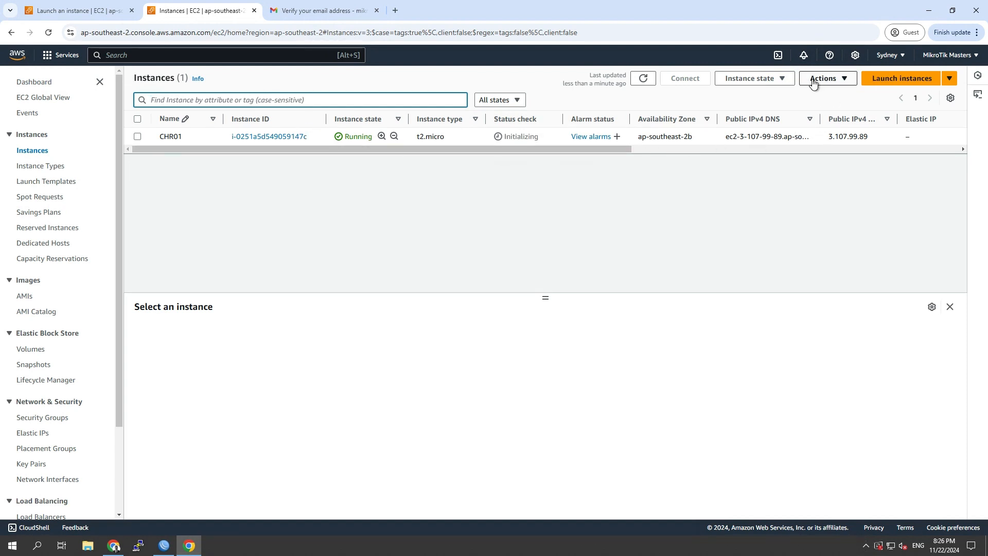
click(887, 55)
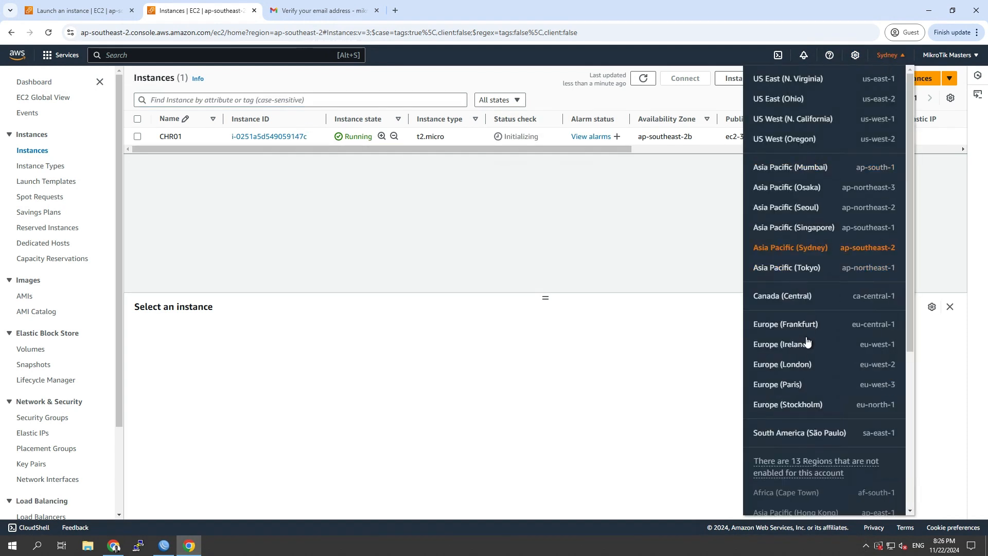
click(782, 364)
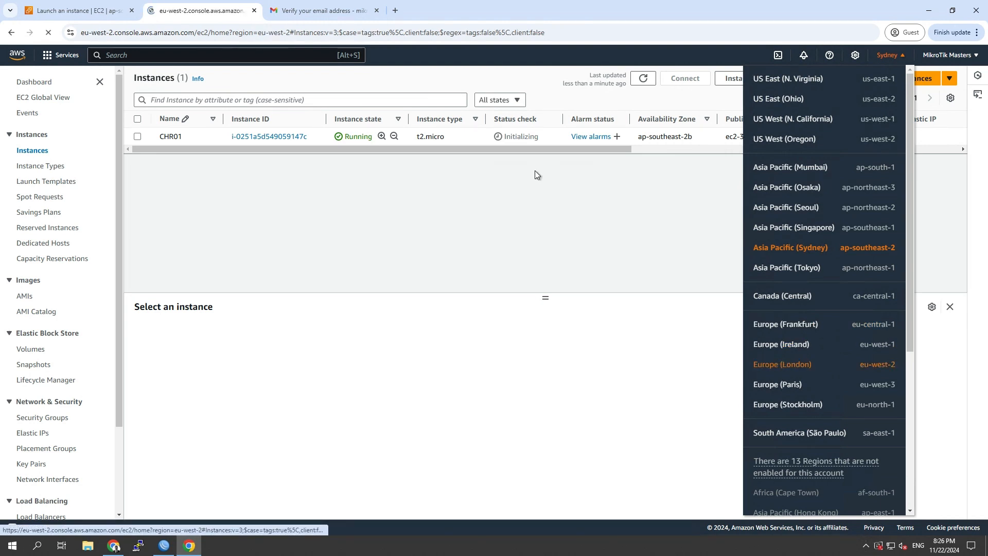
click(782, 364)
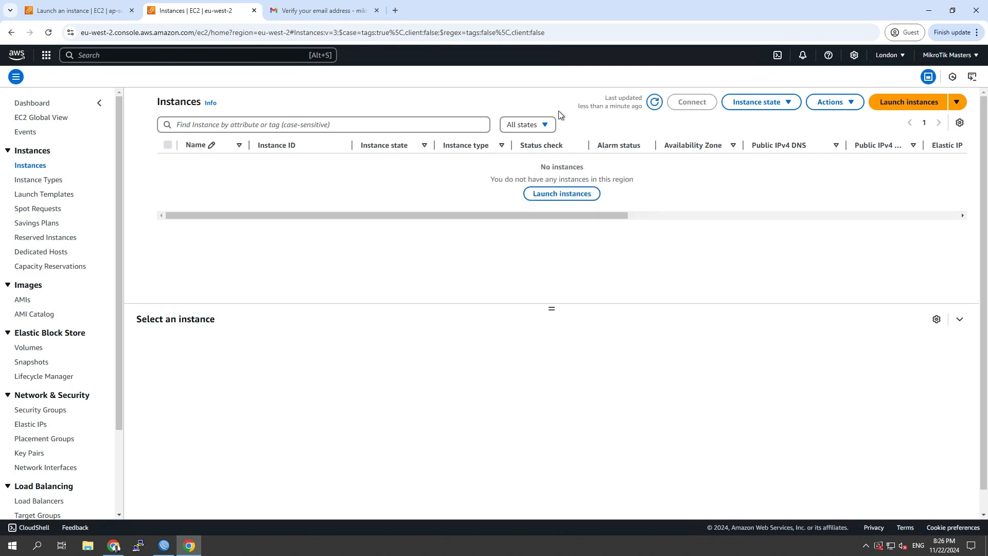
mouse_move(893, 57)
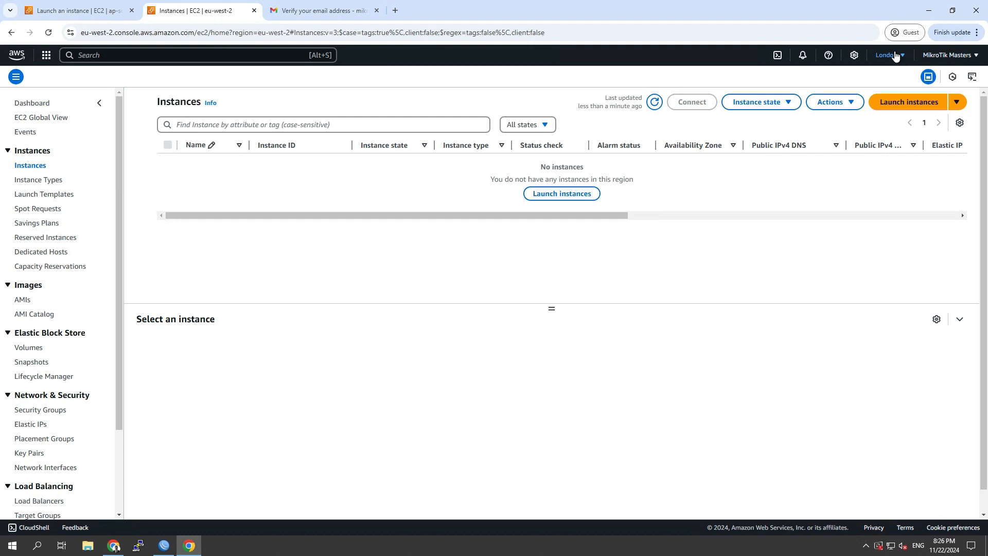
click(889, 55)
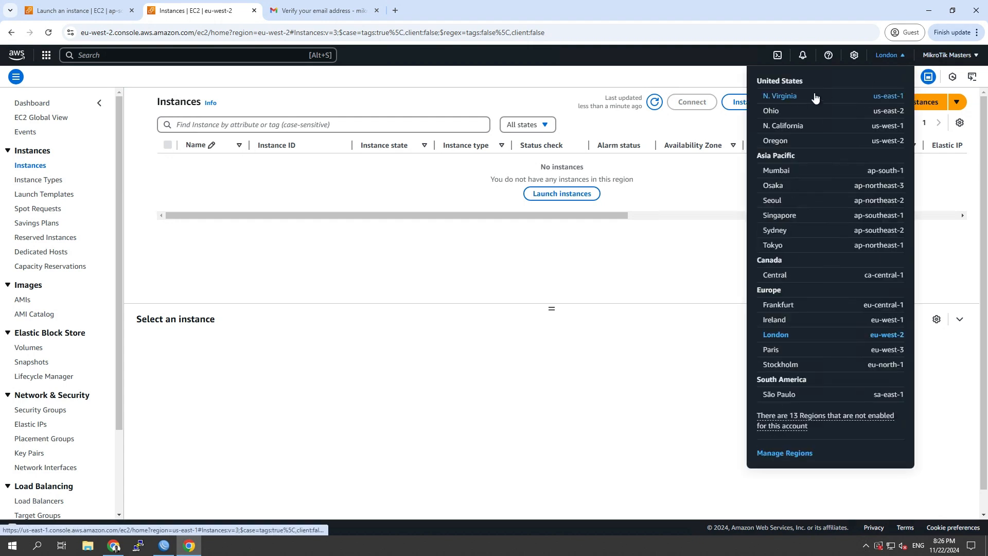
mouse_move(816, 223)
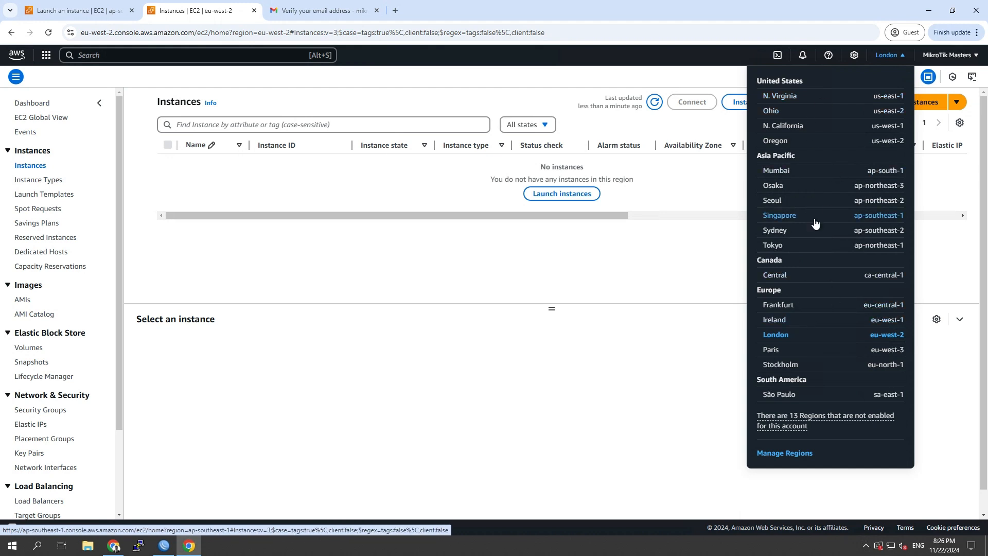
mouse_move(780, 209)
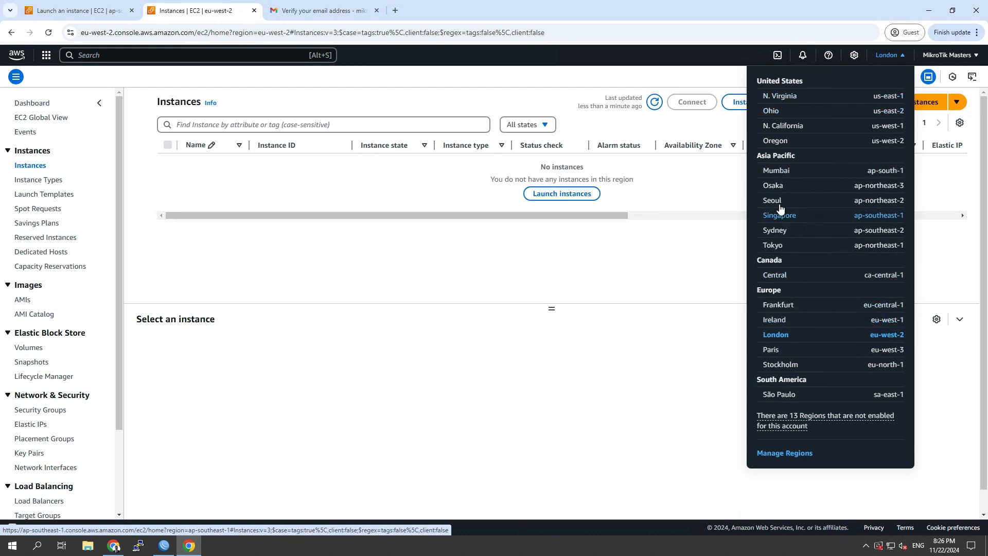
mouse_move(784, 376)
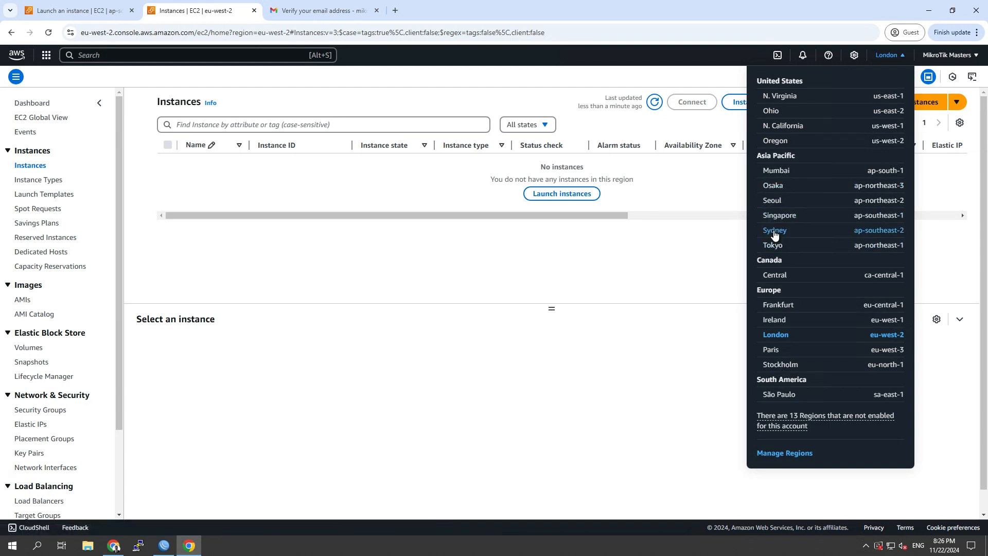
click(774, 230)
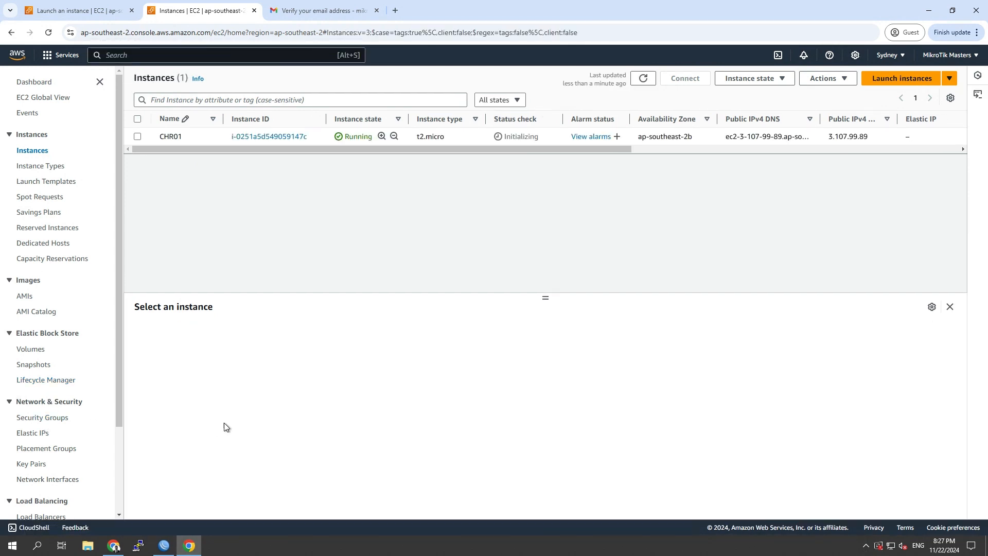
mouse_move(376, 410)
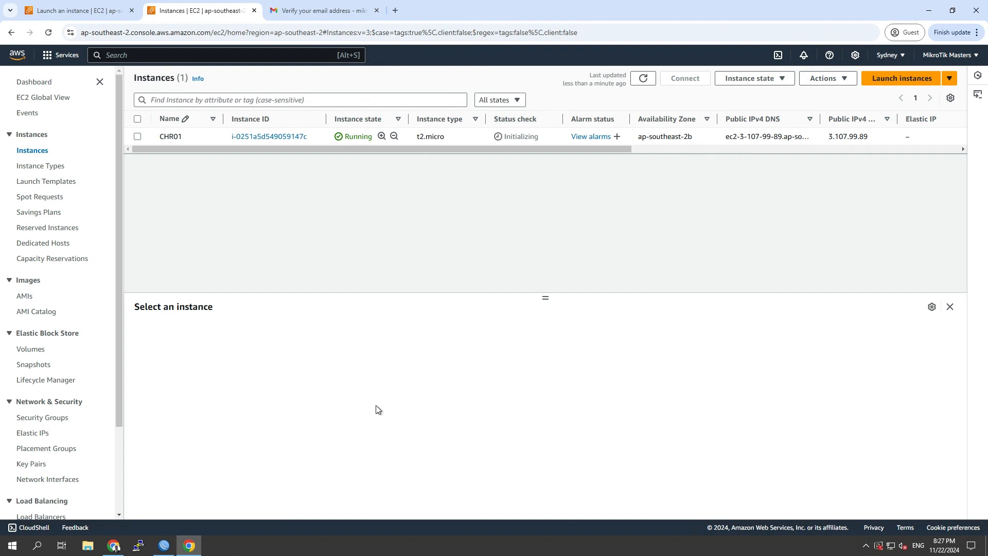
Review the Cloud Hosted Router security group: no inbound rules, one all-traffic outbound rule.
click(42, 417)
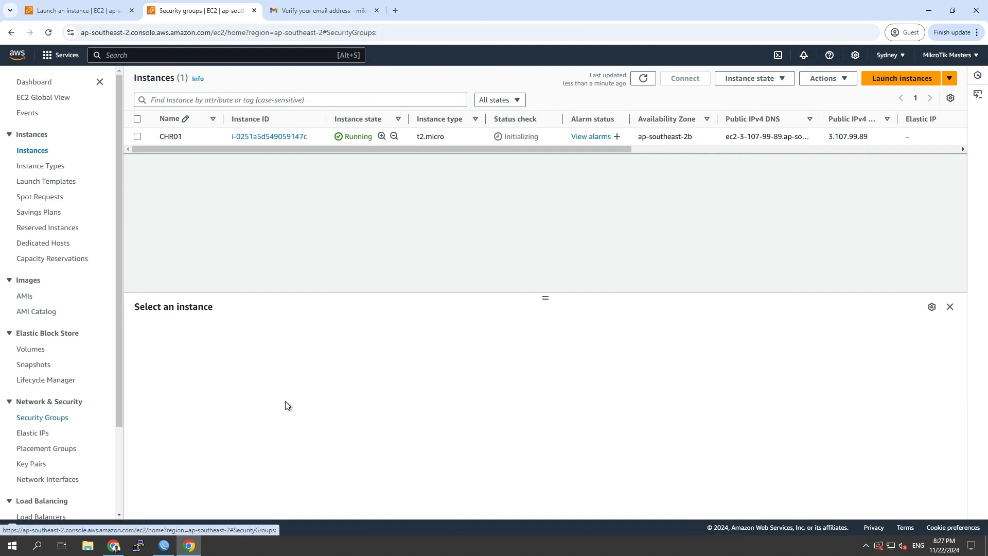
click(42, 417)
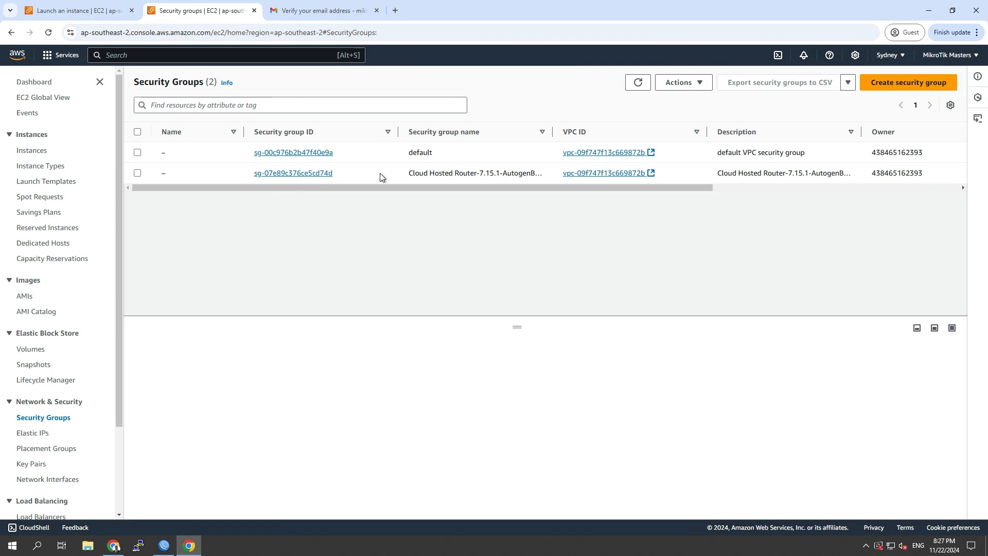
mouse_move(316, 158)
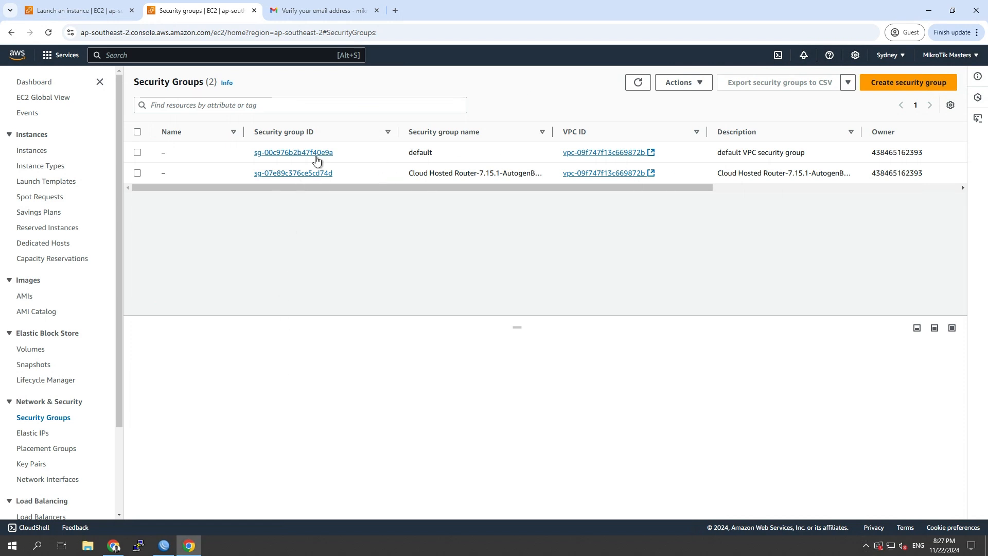
click(293, 172)
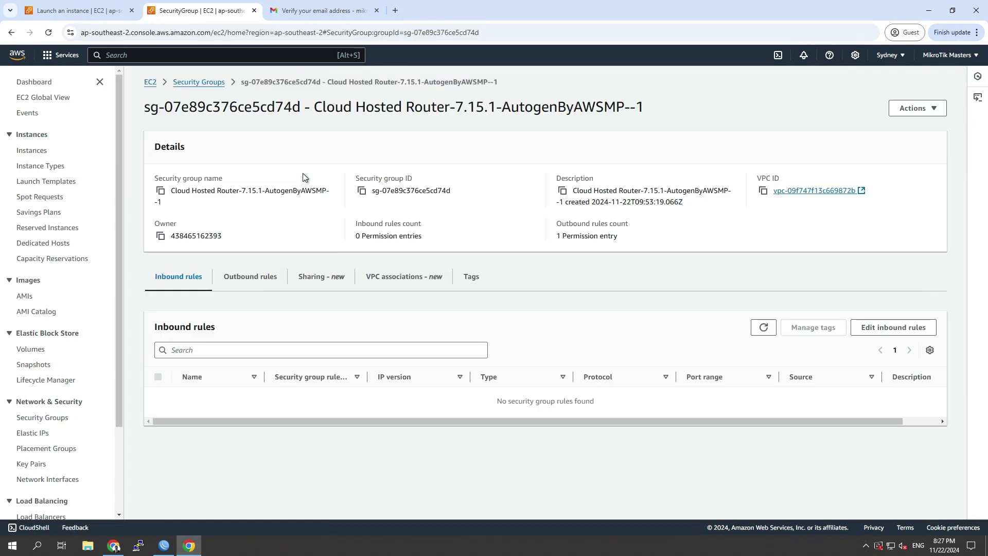
mouse_move(581, 406)
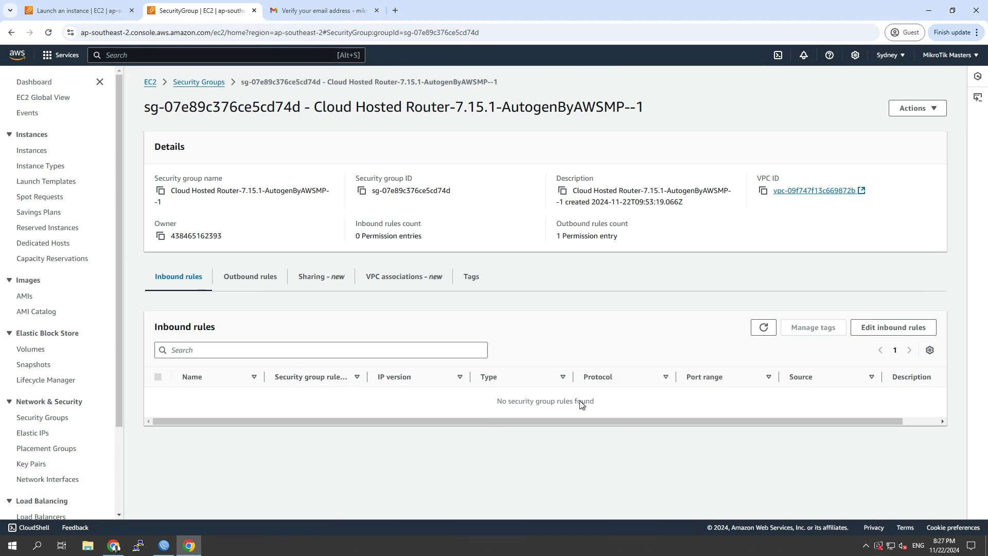
click(250, 276)
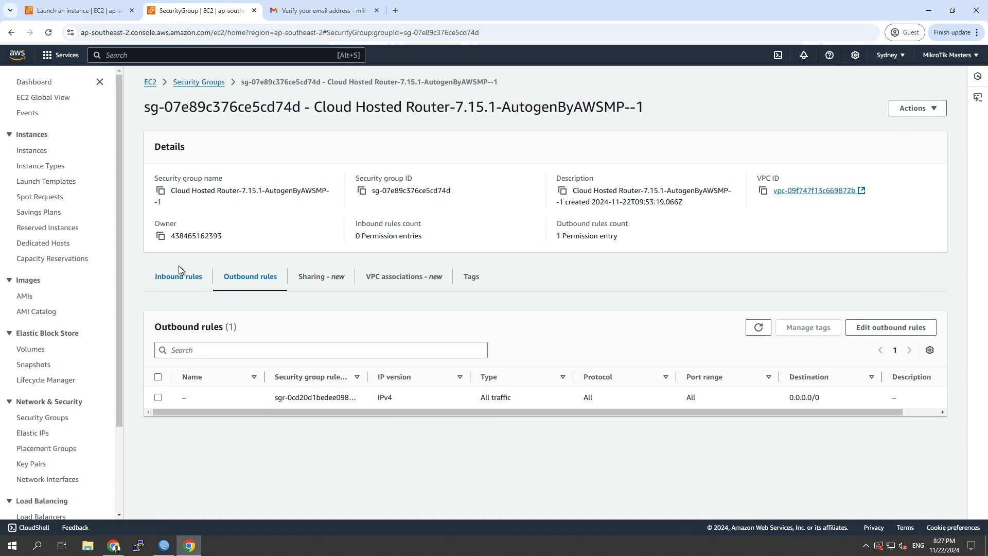
click(179, 276)
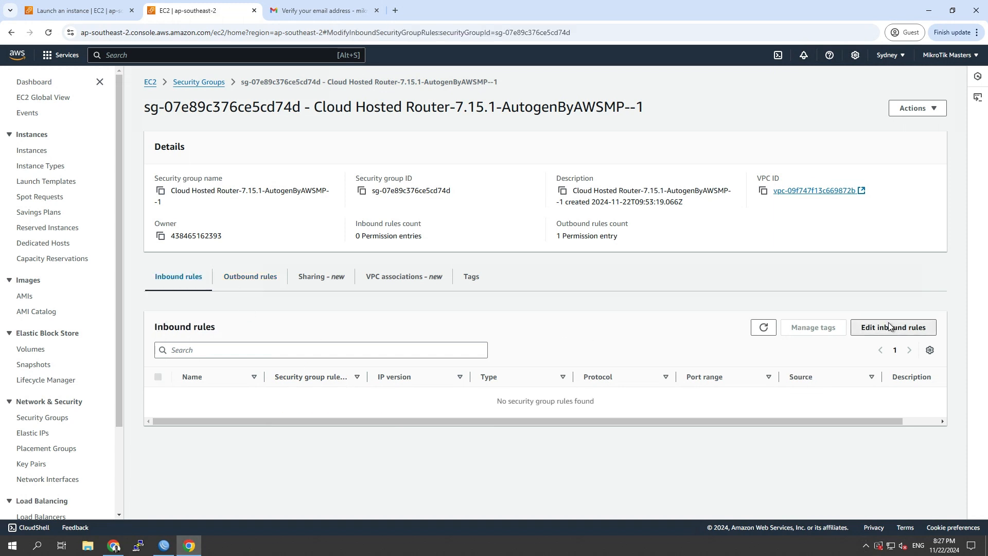
Add an inbound Custom TCP rule for port 8291 from 0.0.0.0/0 described 'Winbox'.
click(893, 326)
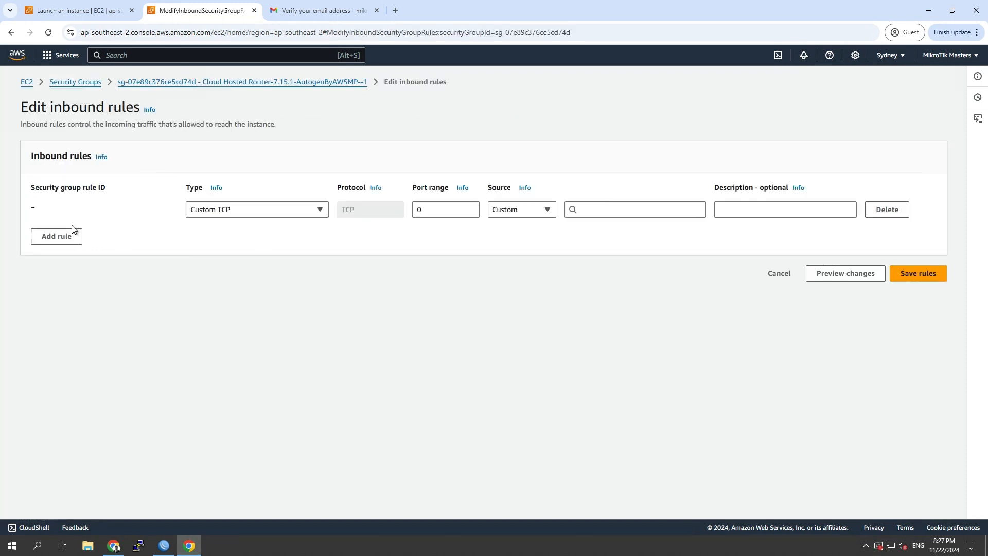
click(445, 209)
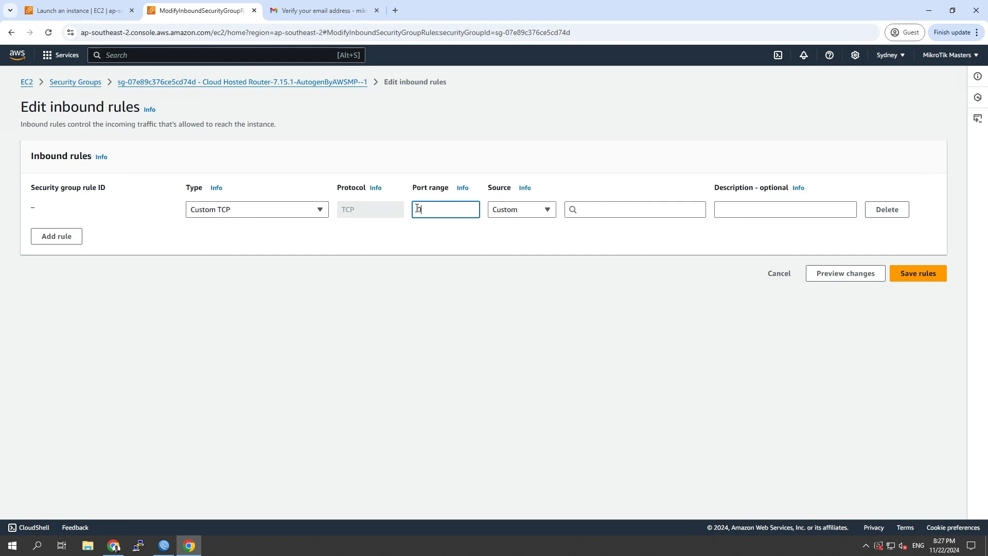
text(0)
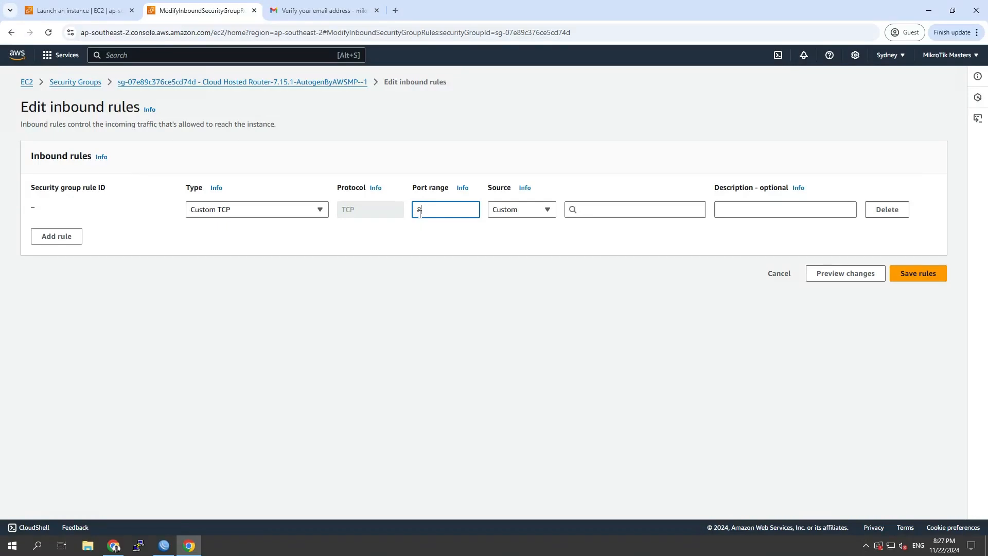
text(8291)
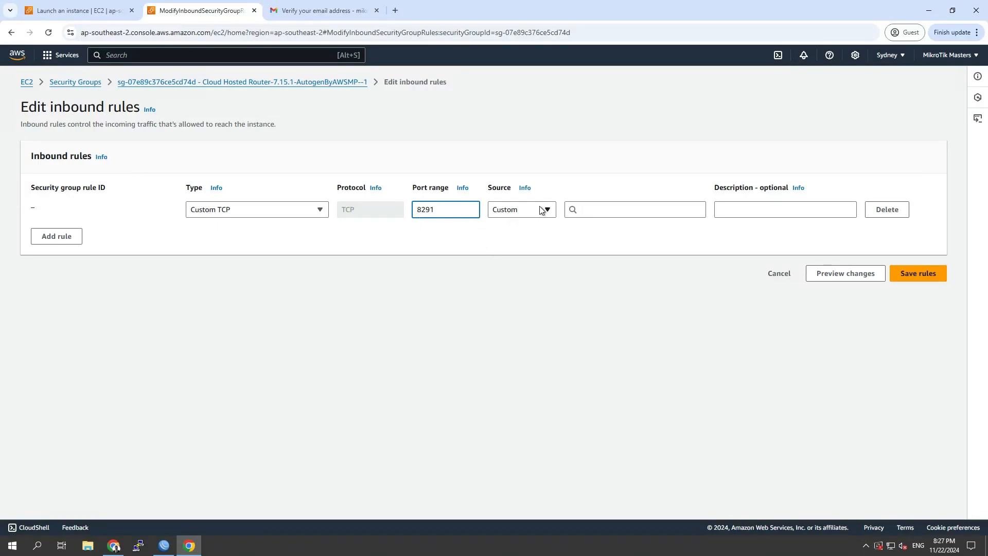
click(522, 210)
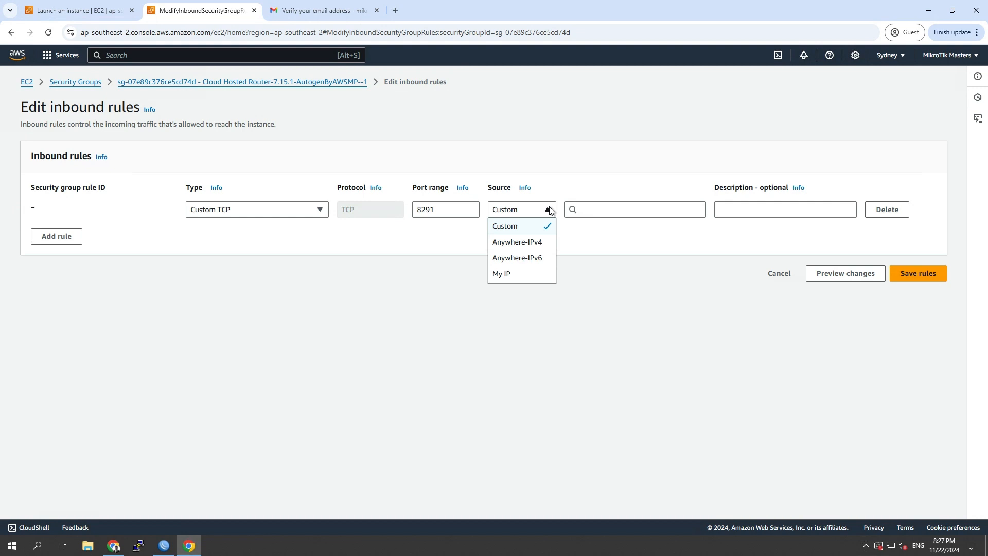
mouse_move(536, 242)
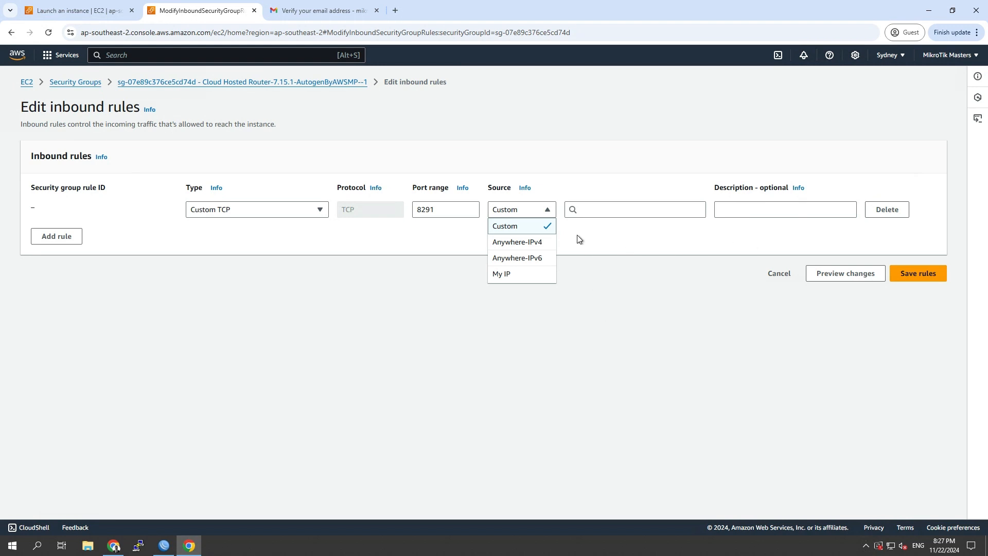
mouse_move(516, 275)
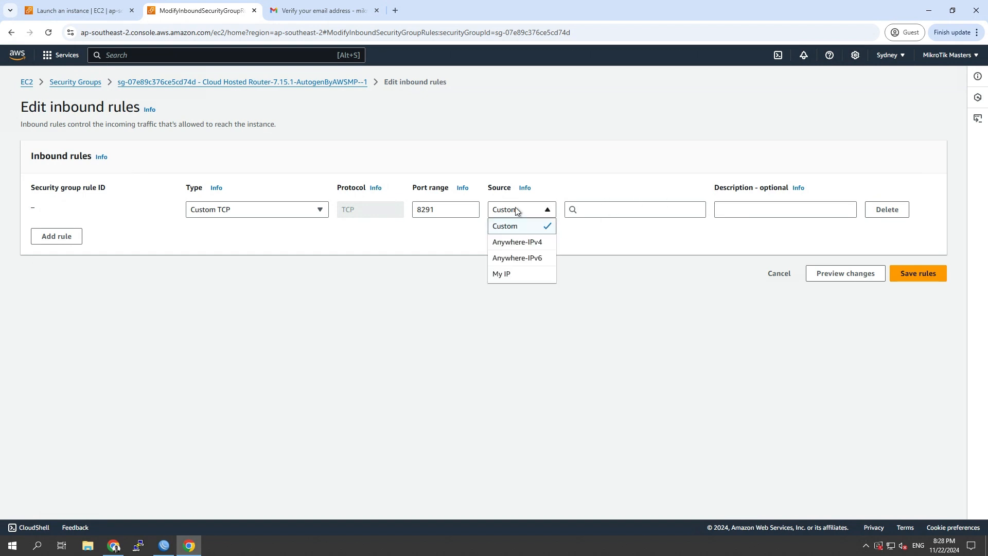
click(517, 241)
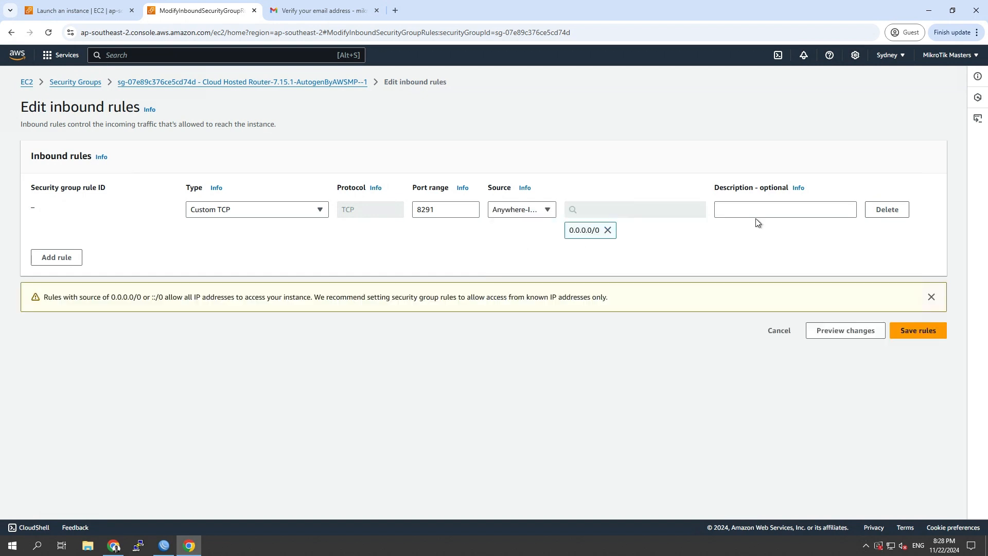
click(785, 209)
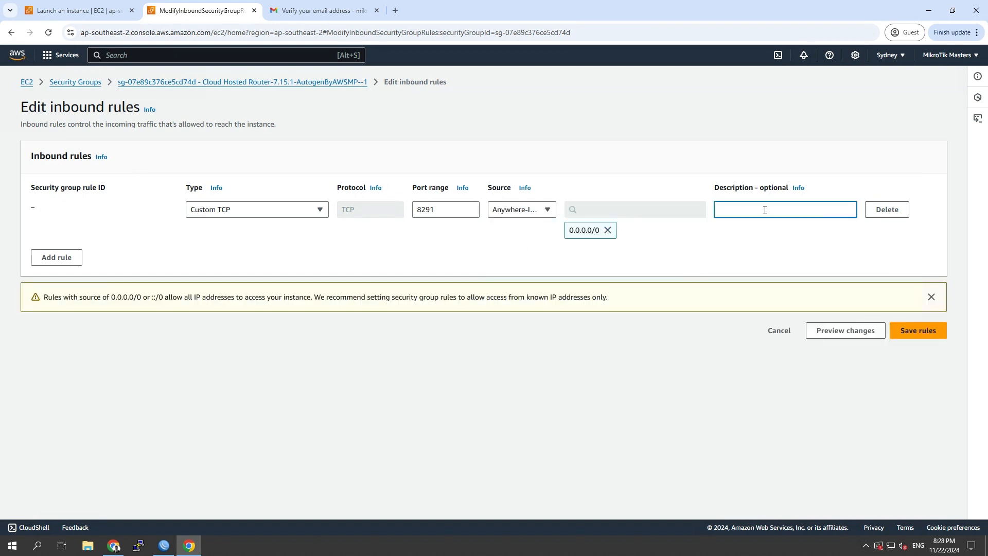
text(Winbox)
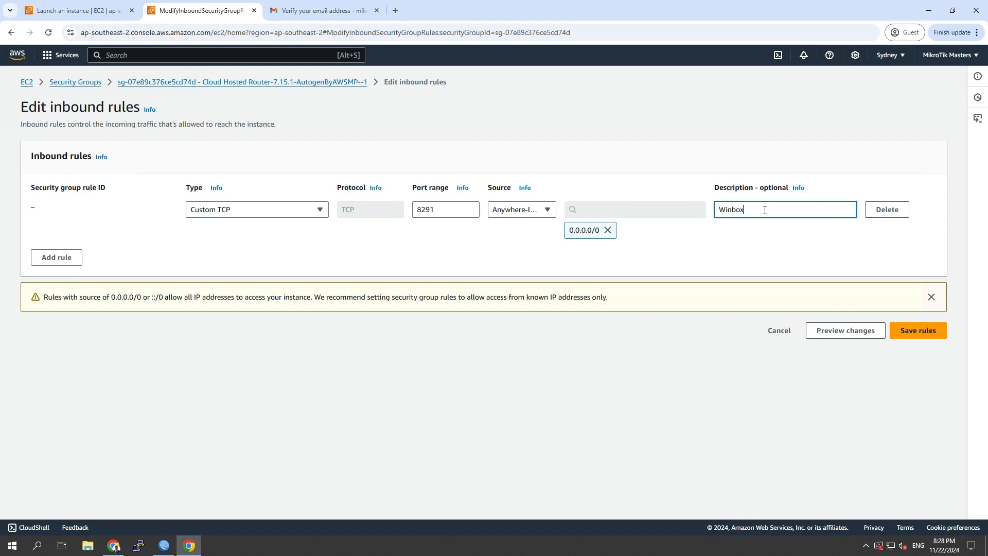
mouse_move(372, 243)
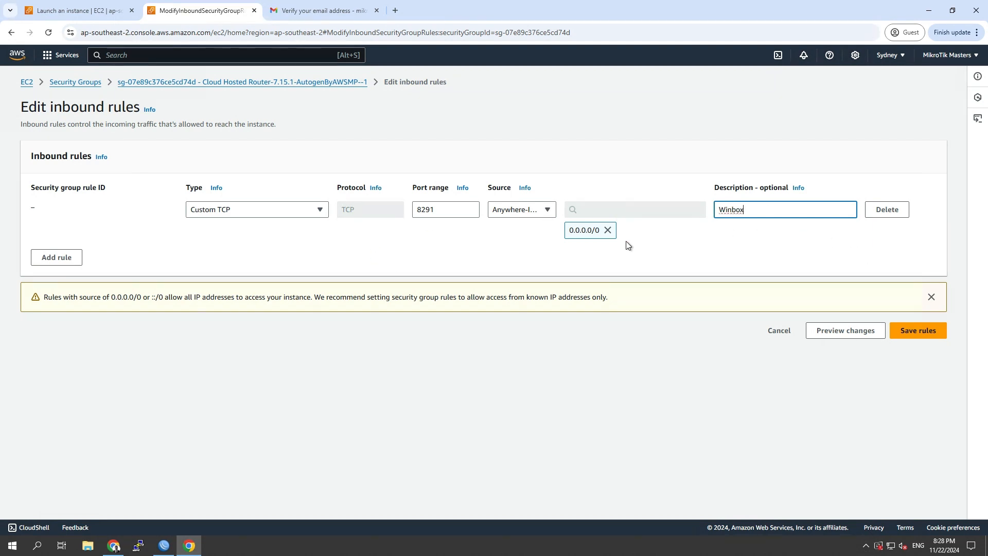
mouse_move(931, 297)
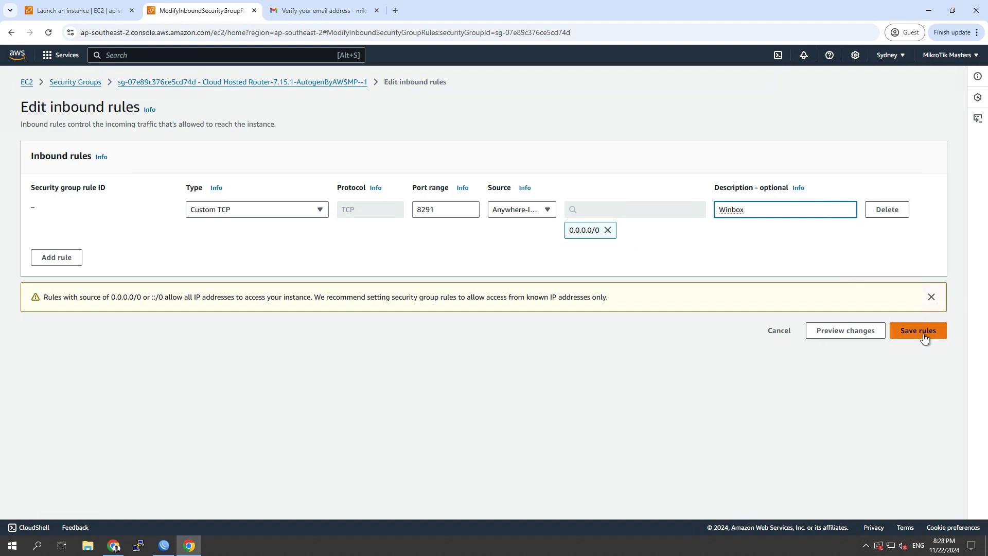
Save the Custom TCP 8291 'Winbox' inbound rule.
click(917, 330)
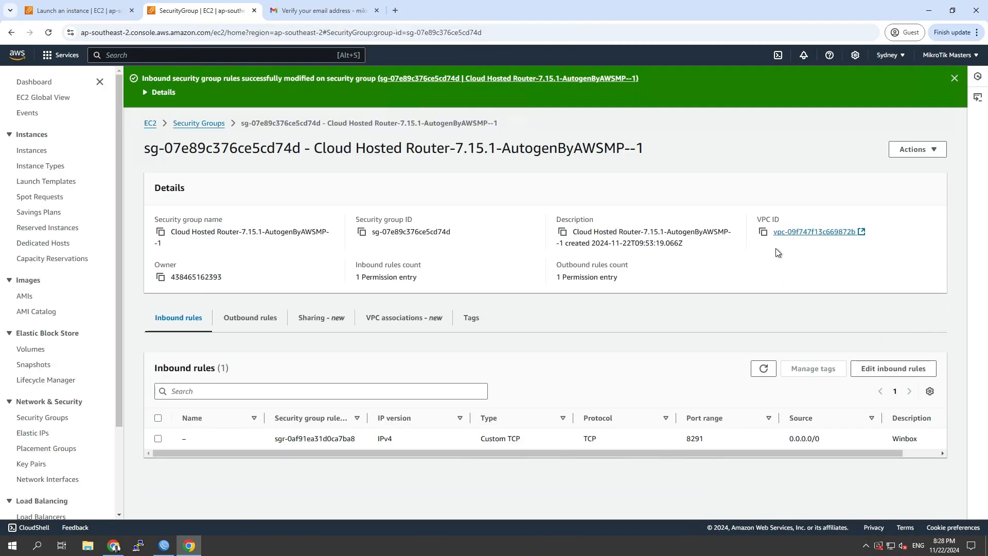
mouse_move(151, 524)
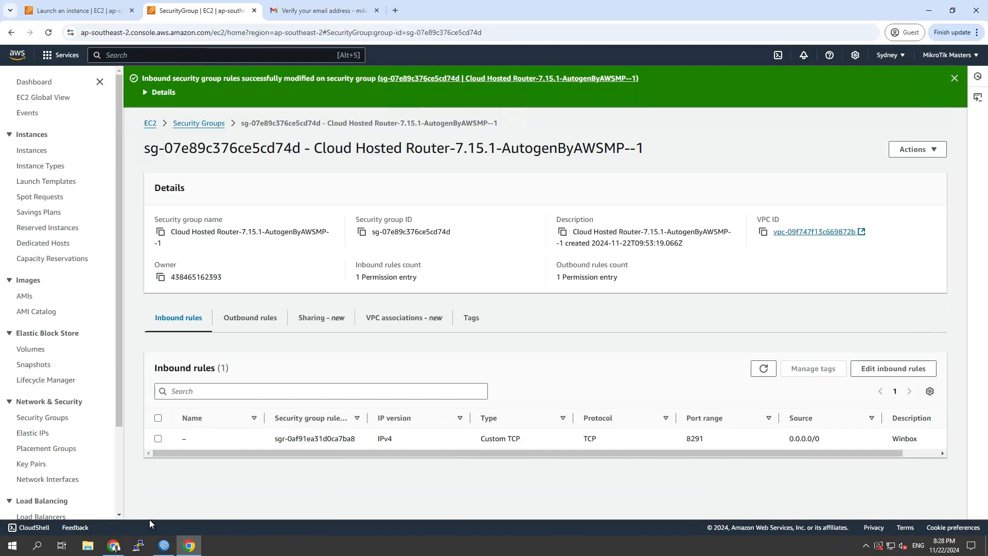
mouse_move(28, 154)
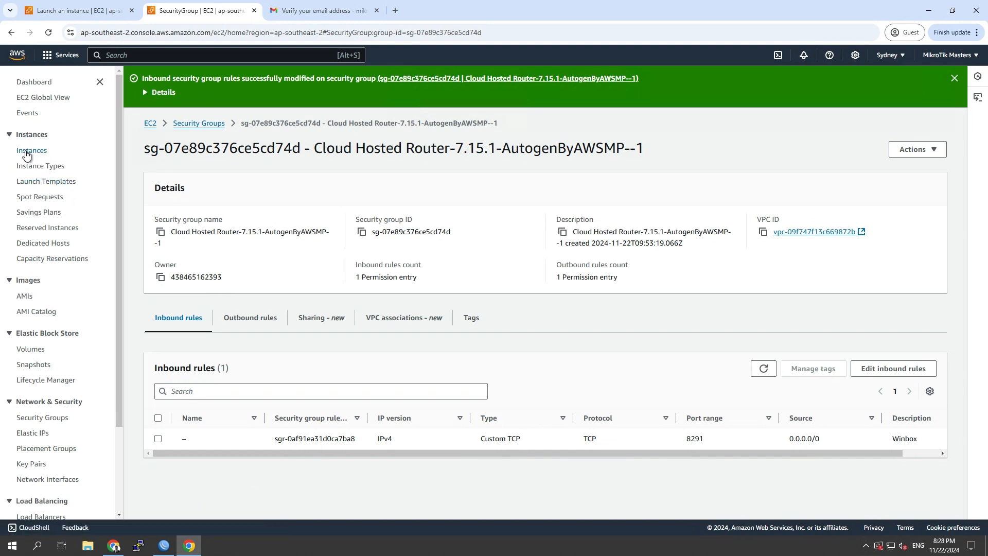
Check CHR01's security details for the inbound TCP 8291 Winbox rule.
click(32, 150)
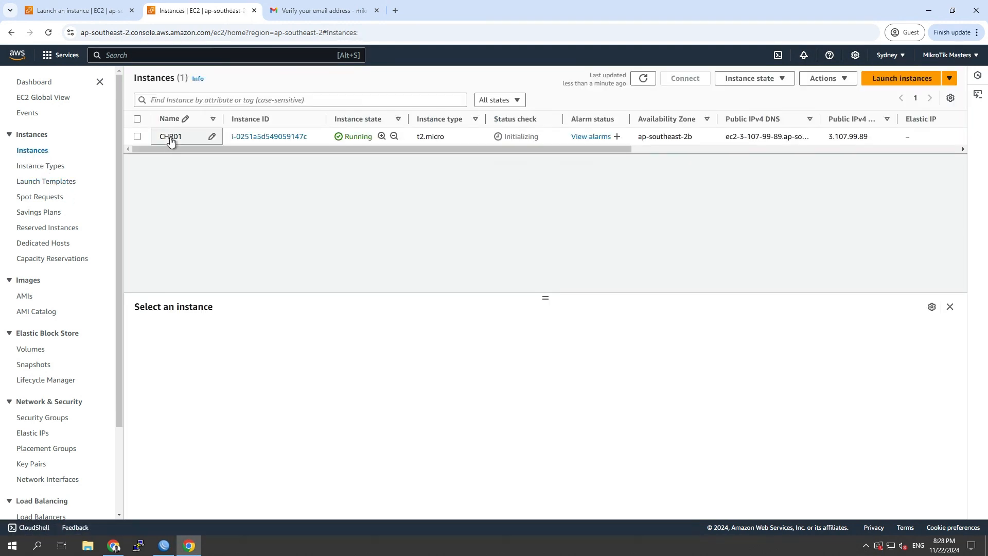
click(269, 135)
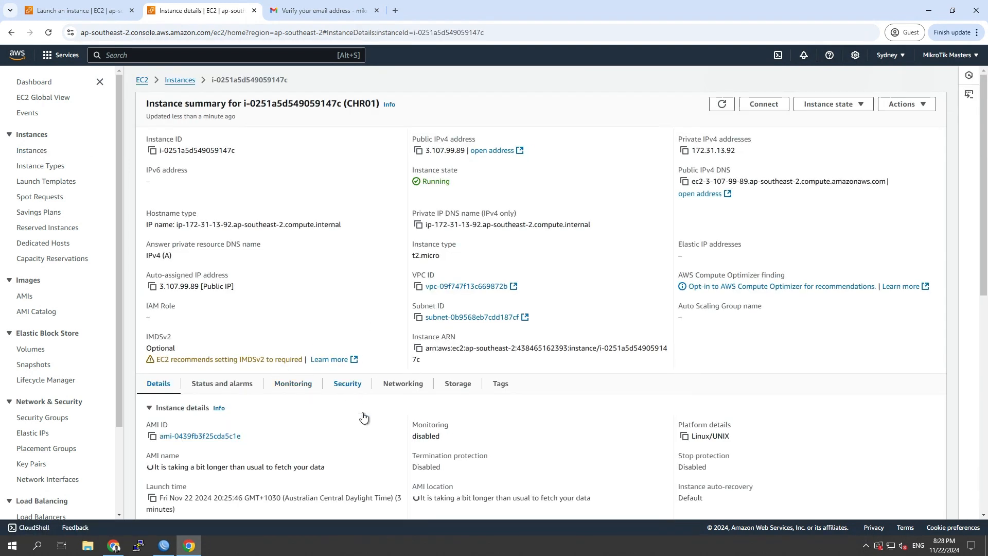
click(346, 383)
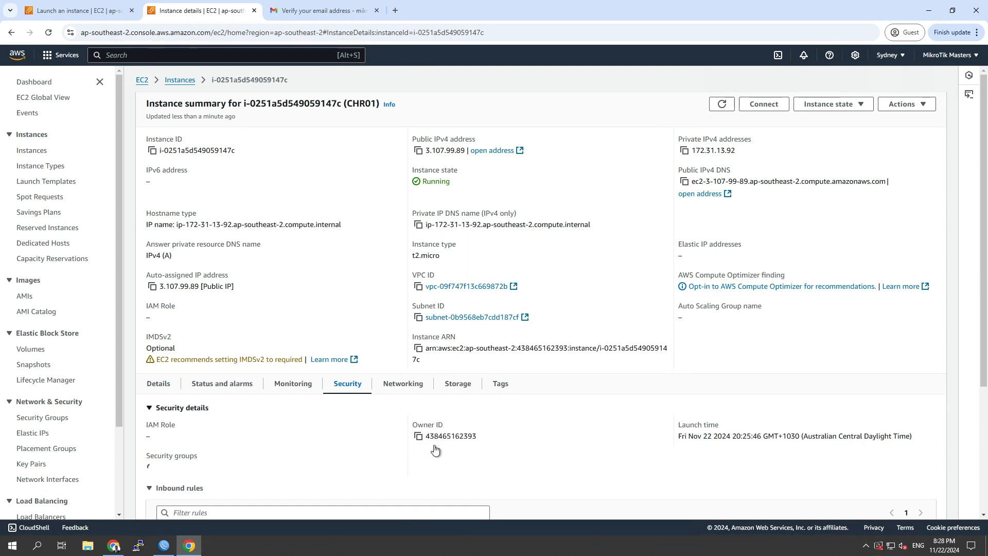
mouse_move(525, 487)
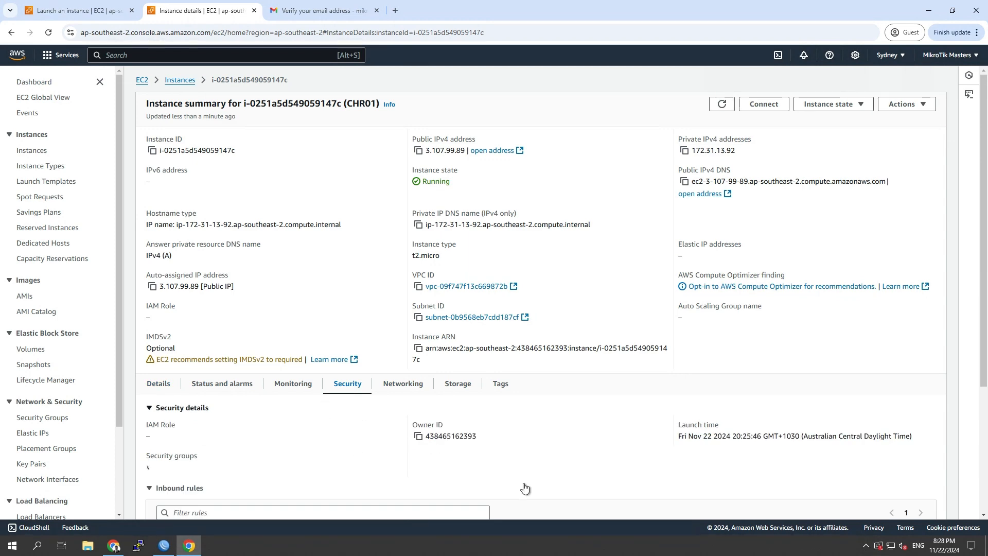
scroll(down, 3)
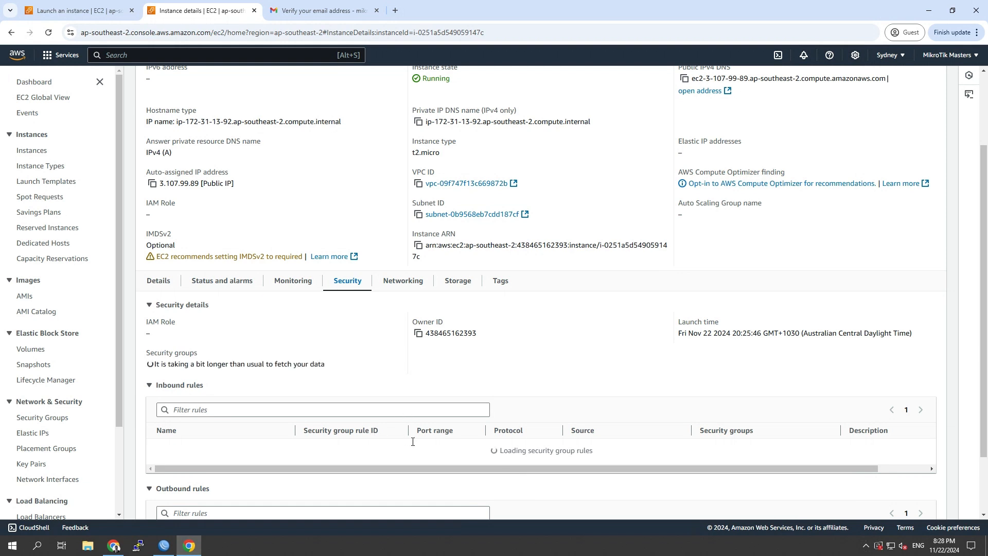
scroll(down, 3)
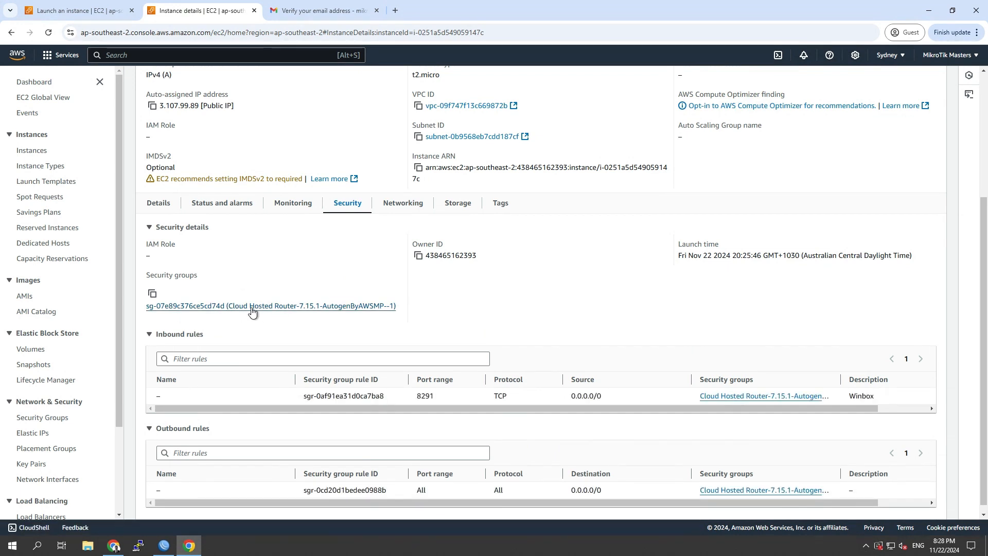
mouse_move(407, 415)
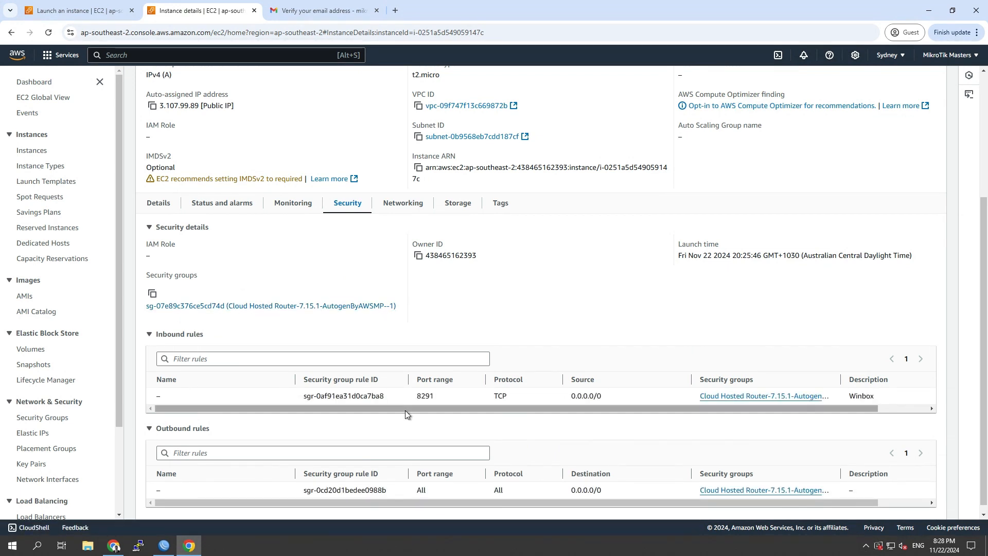
double_click(424, 396)
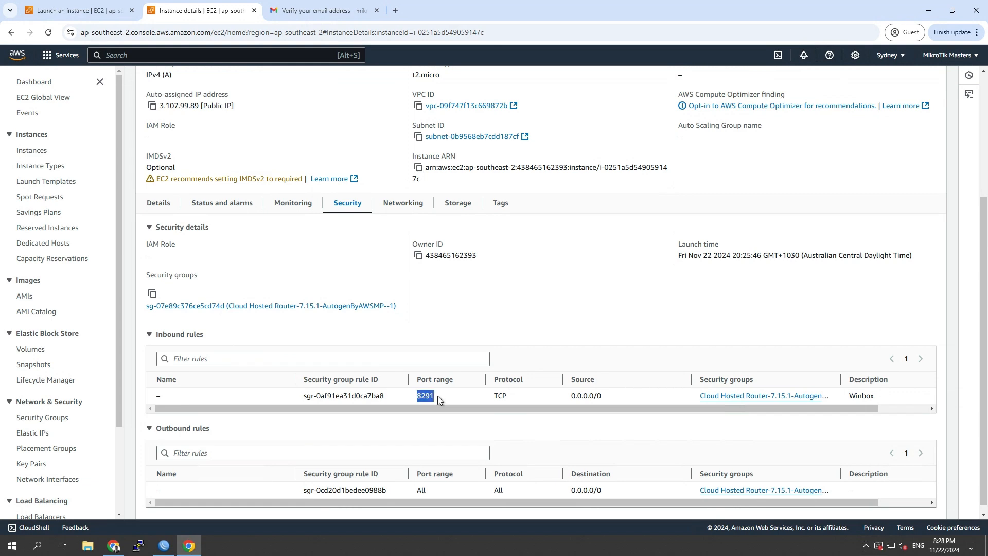
mouse_move(572, 386)
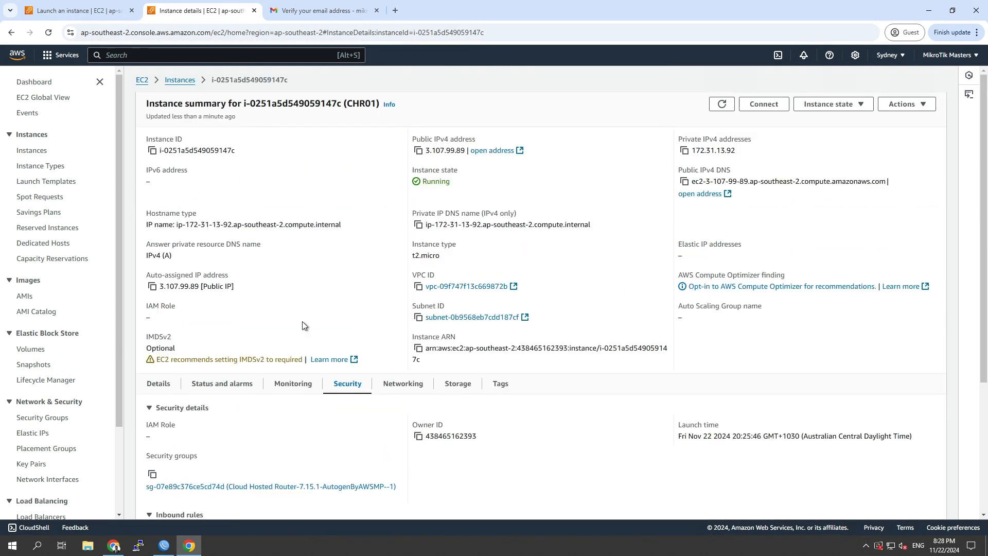
mouse_move(351, 296)
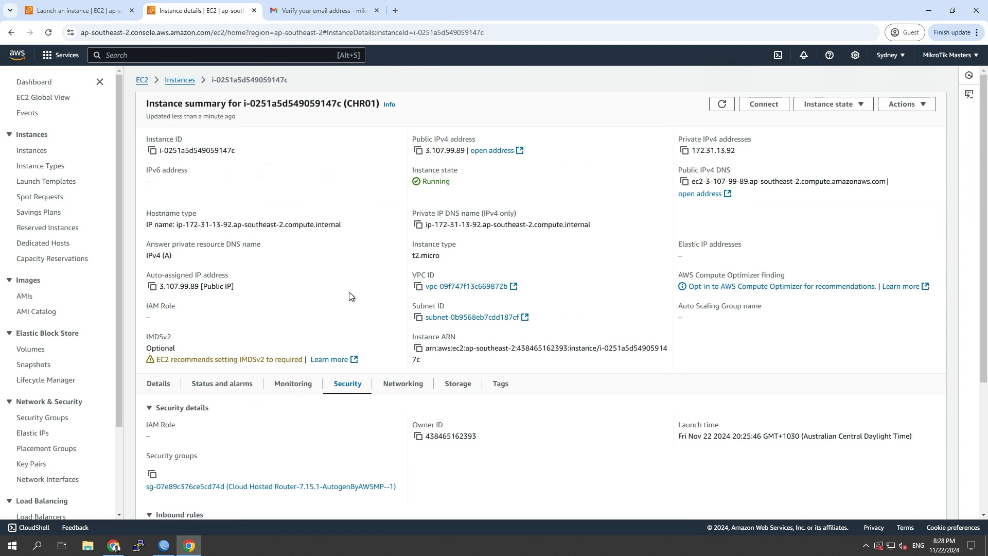
mouse_move(351, 412)
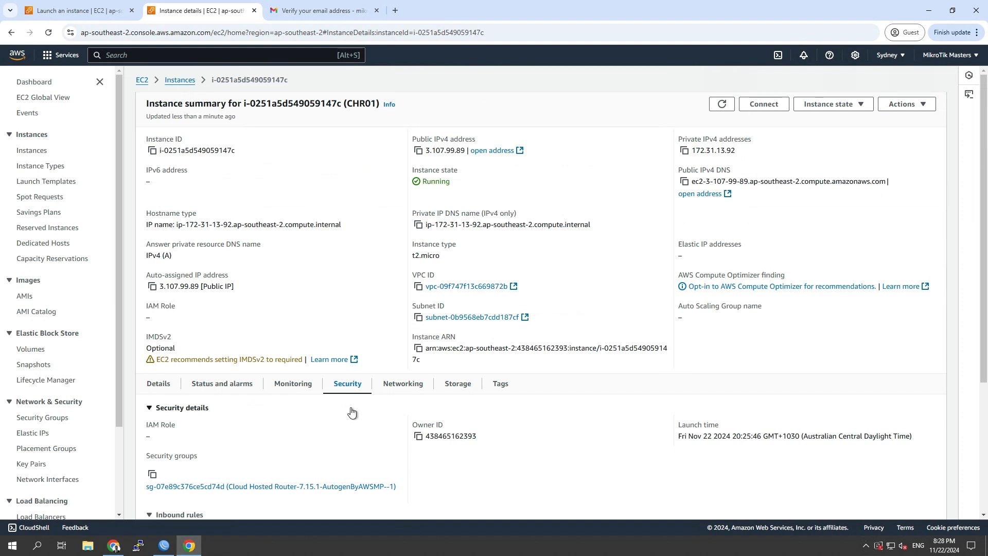
mouse_move(389, 338)
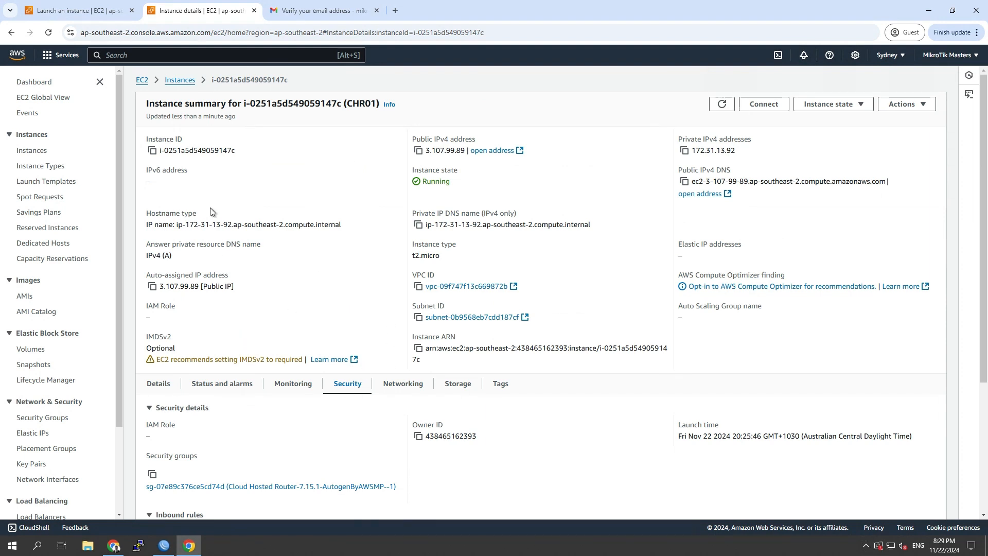
mouse_move(184, 85)
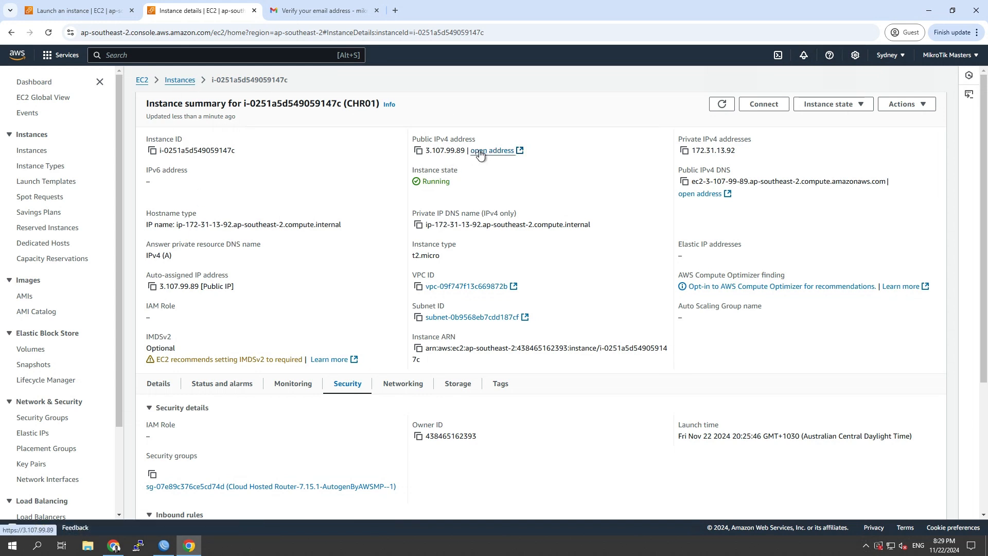
Connect WinBox to CHR01 at 3.107.99.89 using the copied public IPv4 address.
click(415, 151)
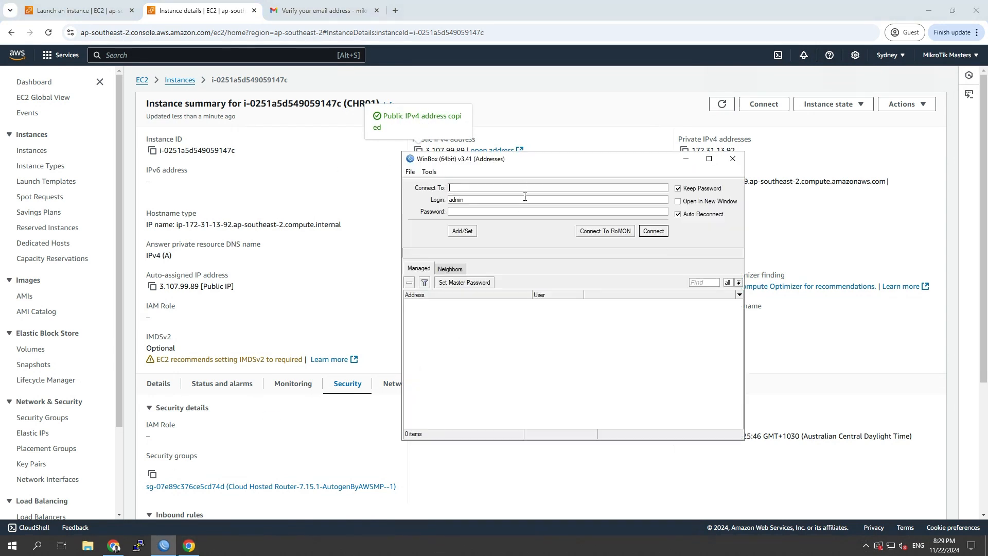
text(3.107.99.89)
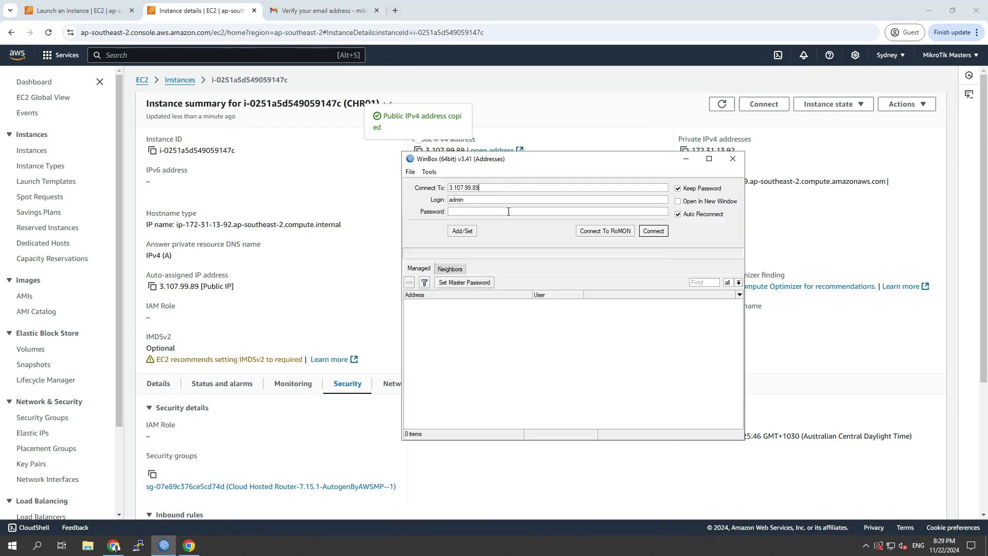
click(653, 230)
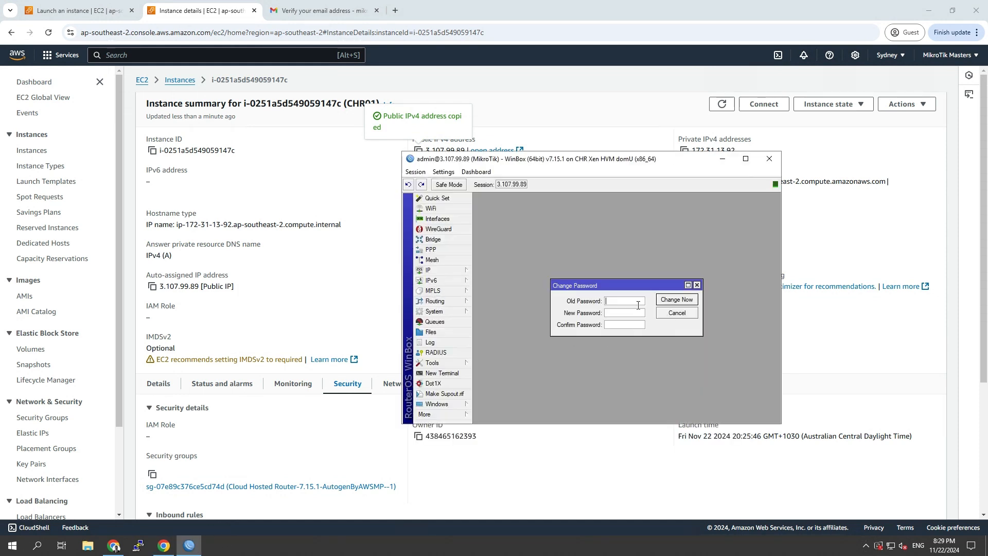
Set a new admin password for the router.
click(625, 312)
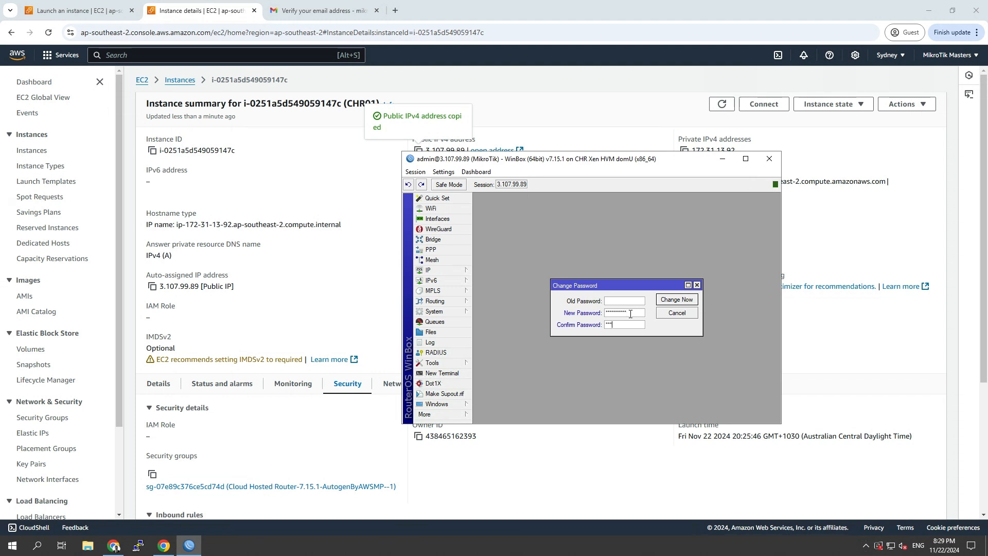
text(••••••••••)
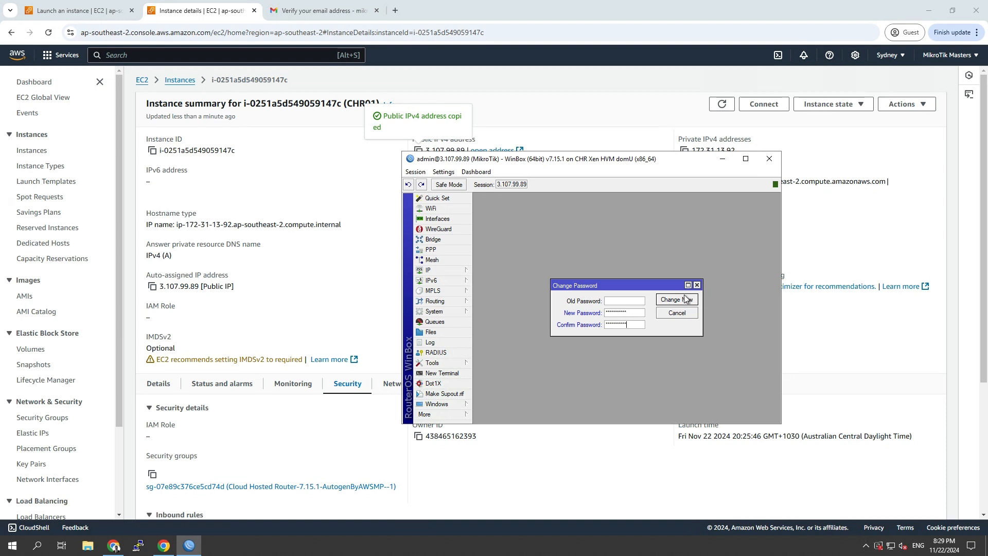
click(677, 300)
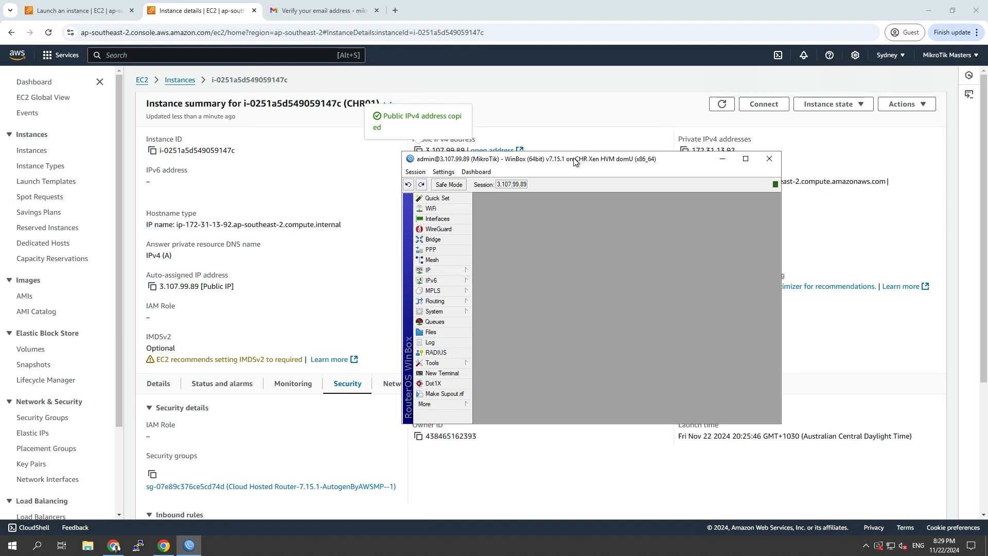
Maximize the session and view System > License showing level free with no dates.
click(746, 158)
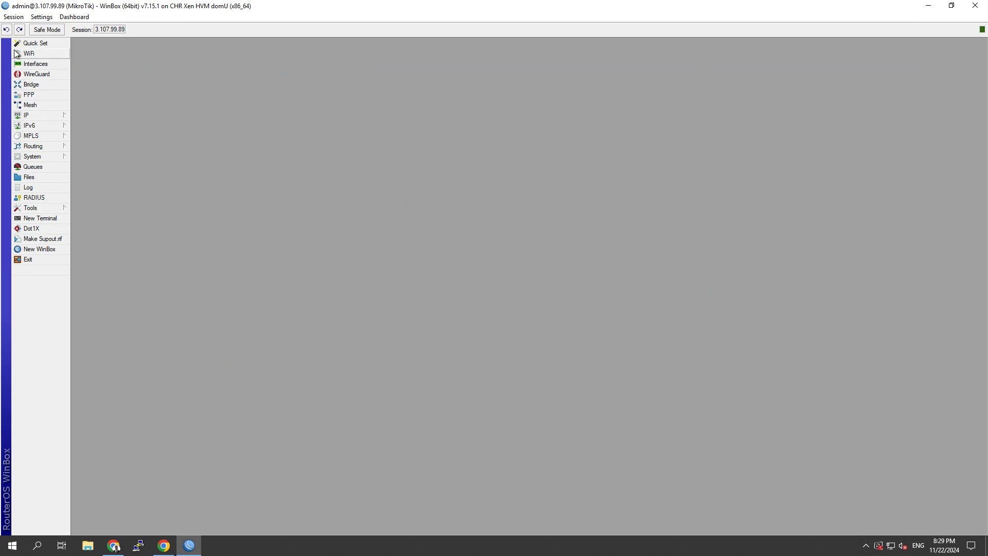
mouse_move(78, 148)
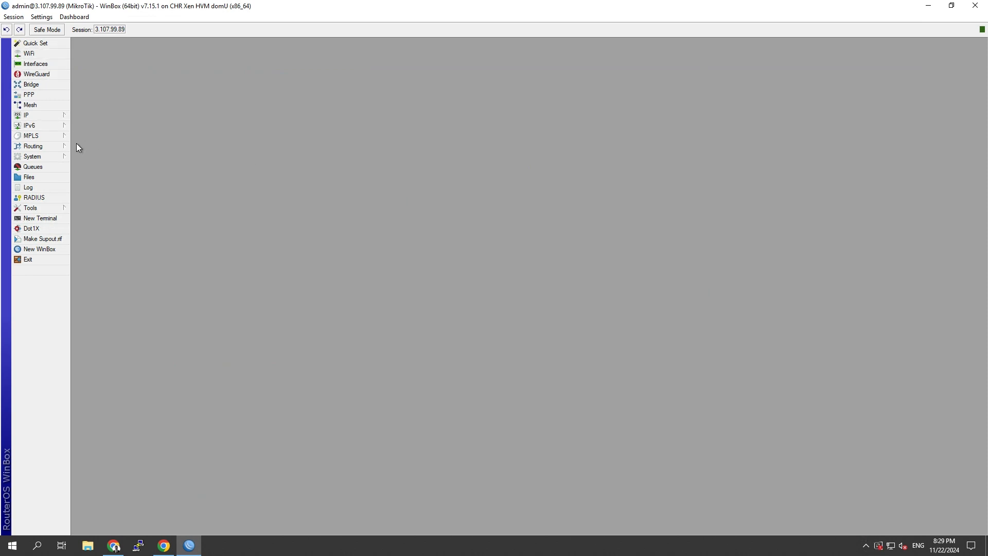
mouse_move(945, 252)
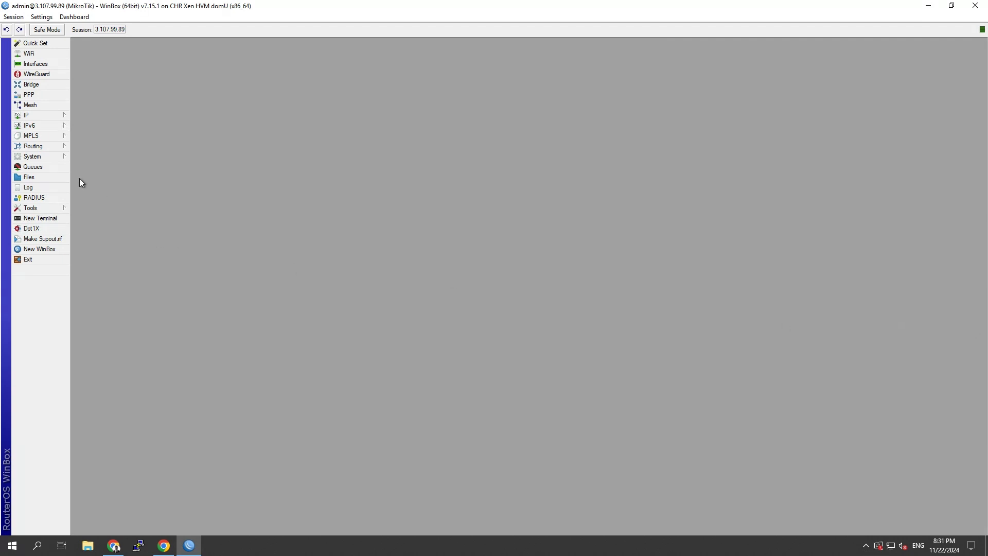
click(32, 156)
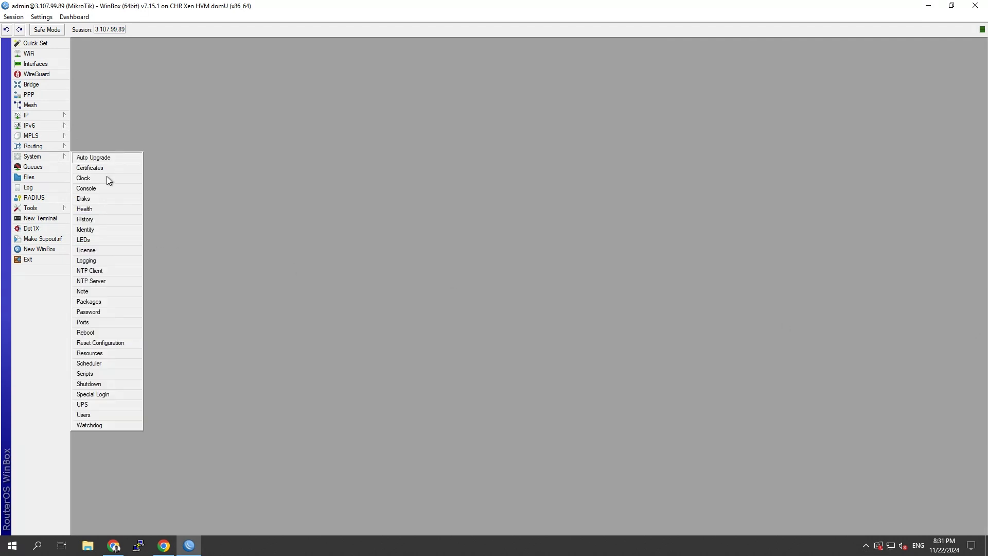
click(85, 249)
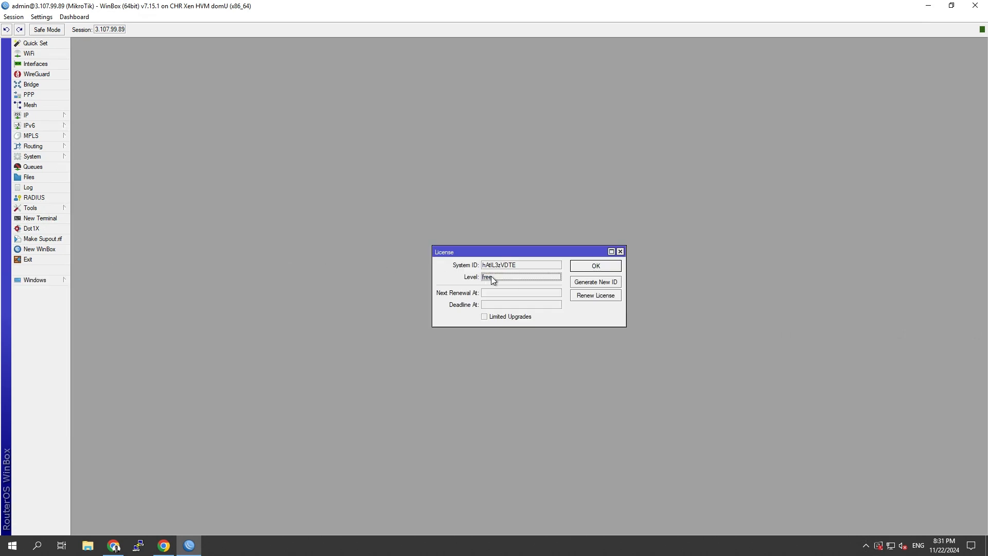
double_click(488, 276)
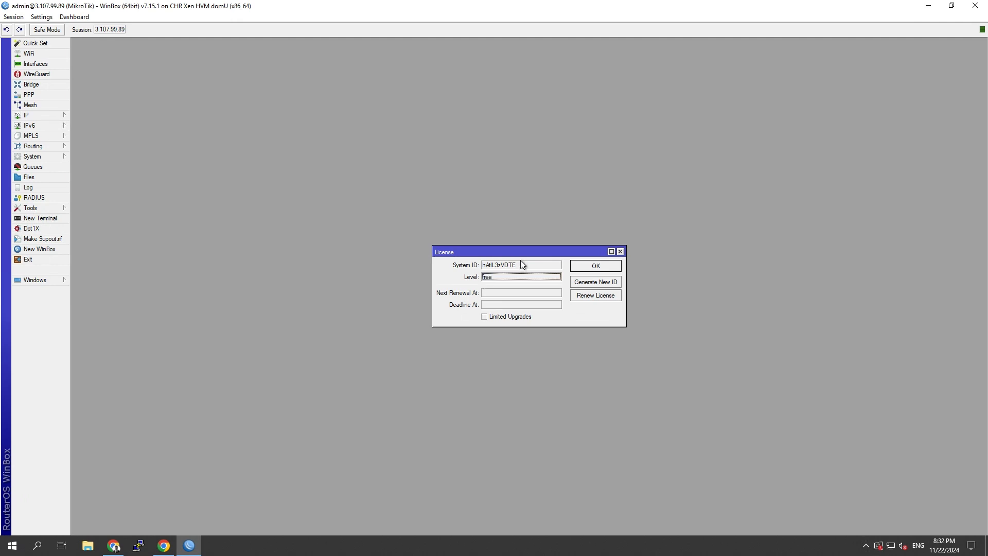
drag(528, 251, 506, 165)
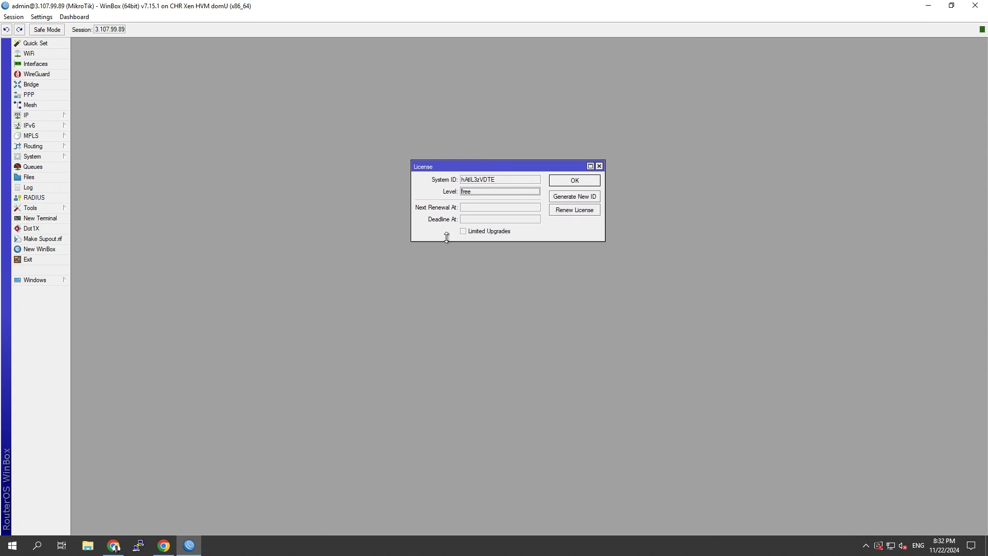
mouse_move(426, 238)
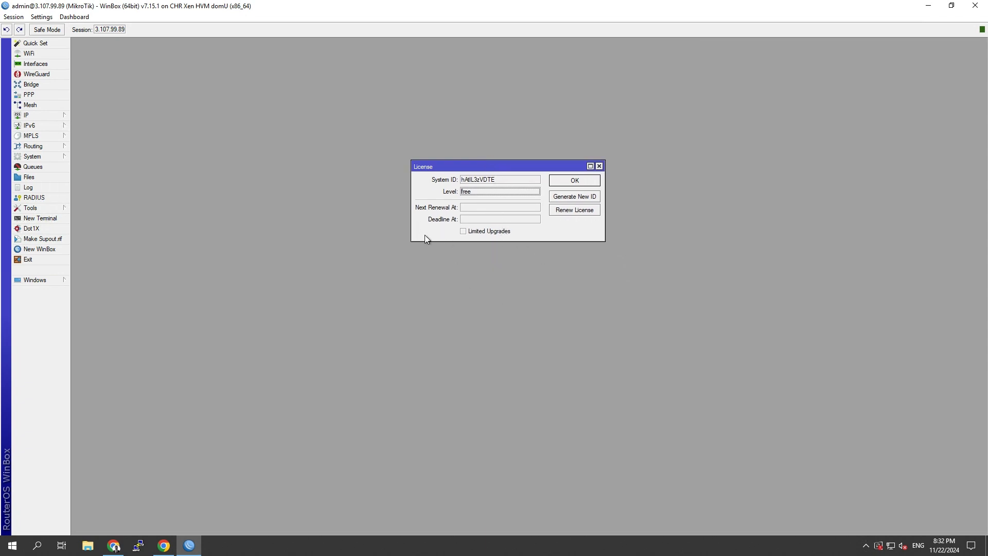
mouse_move(243, 416)
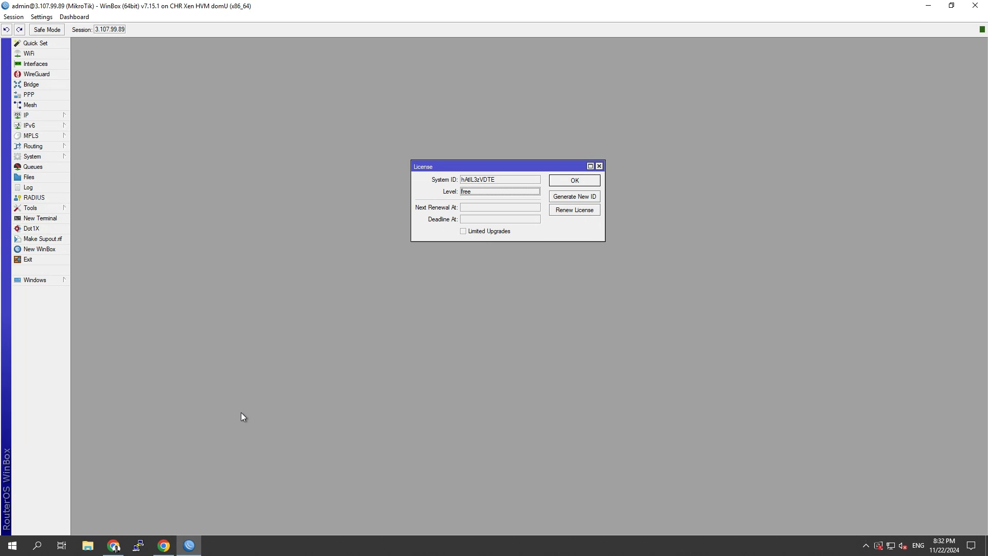
mouse_move(231, 445)
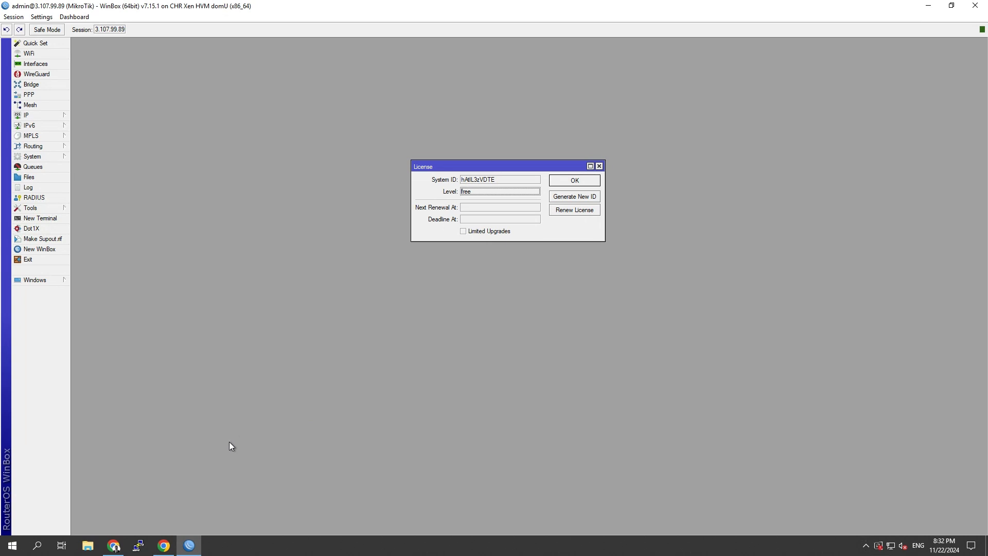
Search 'mikrotik' in a new Chrome tab and reach mikrotik.com's My account login page.
click(164, 544)
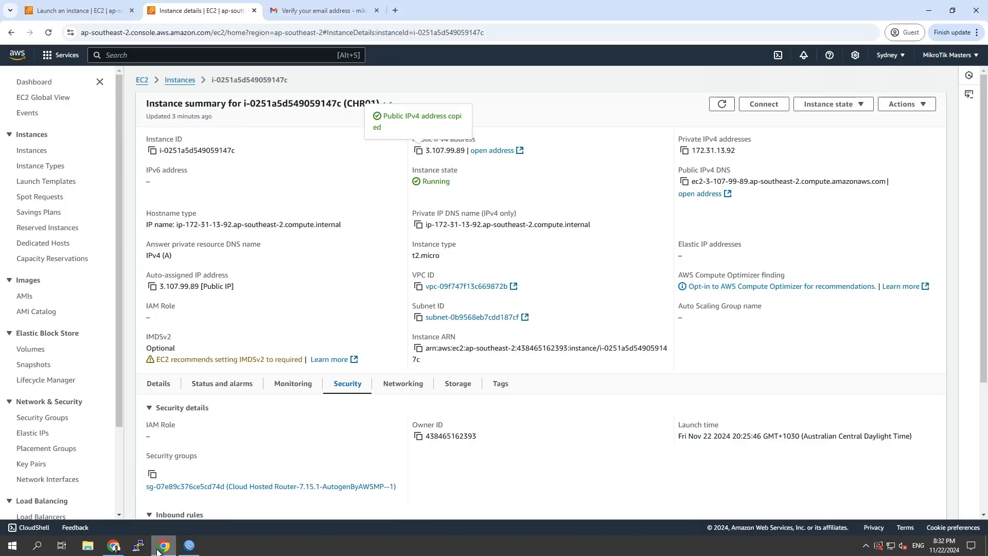
click(516, 10)
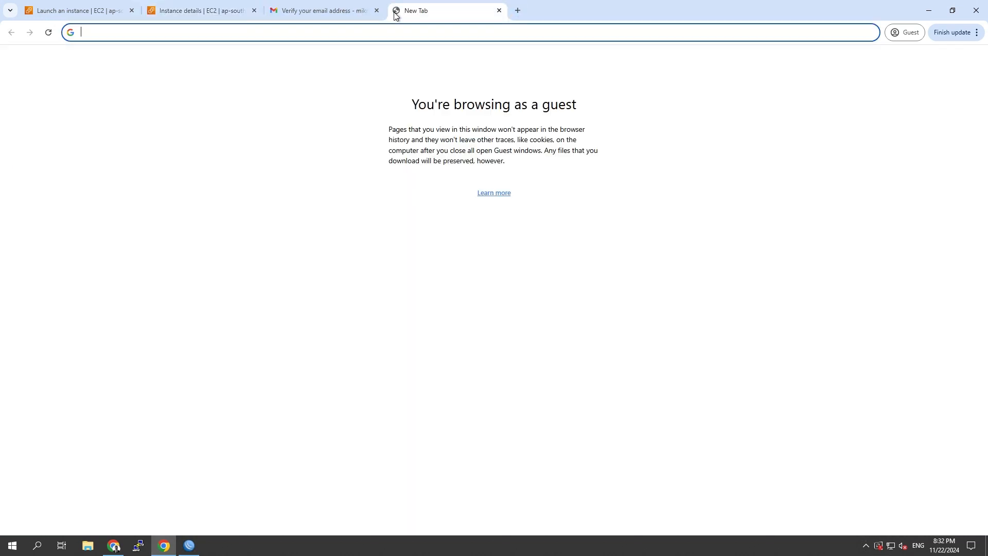
text(mikrotik)
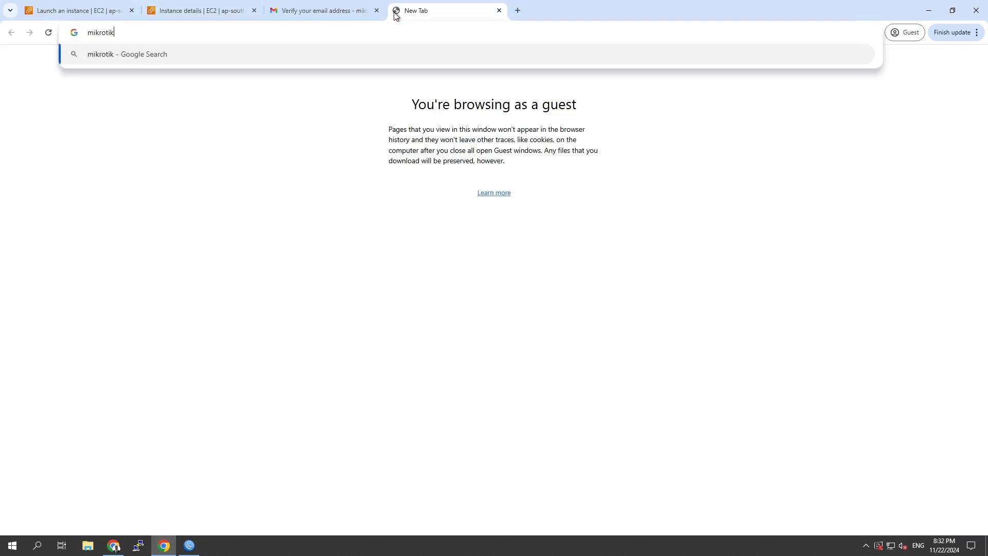
text(.fon&rlz=1C1SLLM_en-GBAU1130AU1130&oq=)
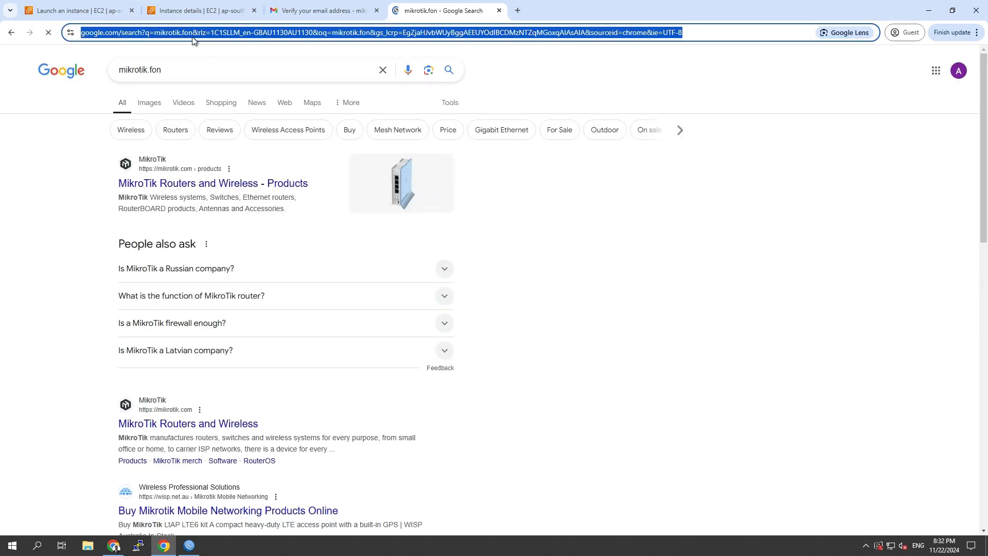
text(mikrotik.com)
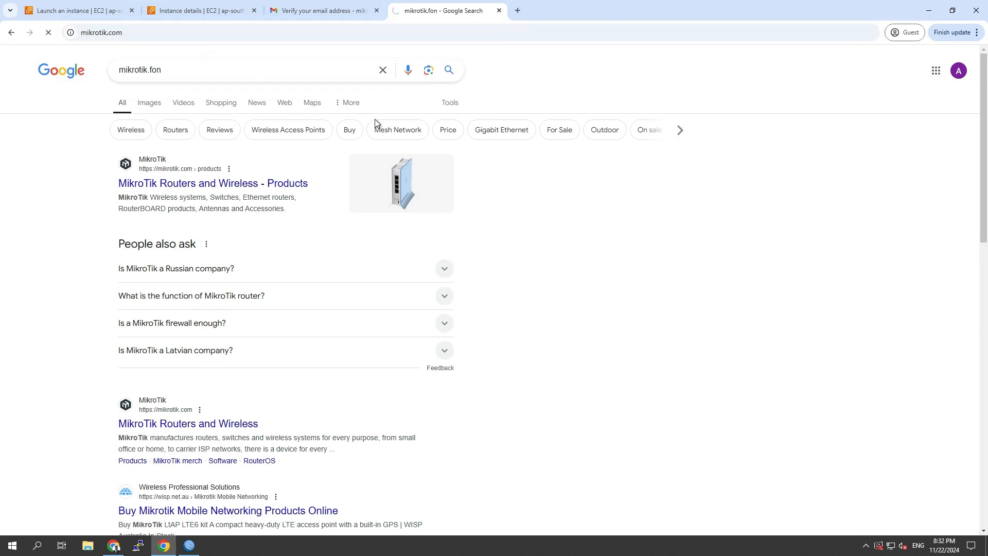
click(213, 183)
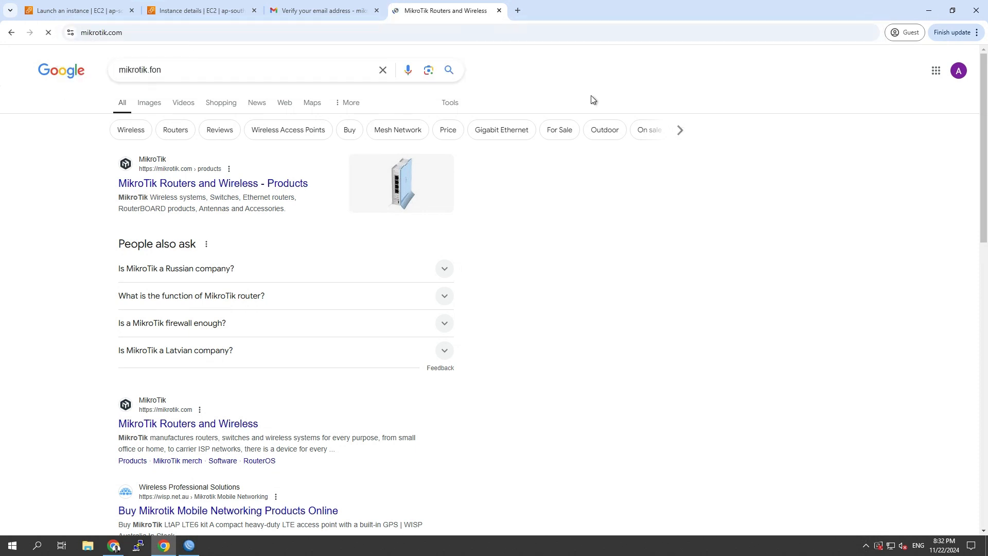
click(212, 184)
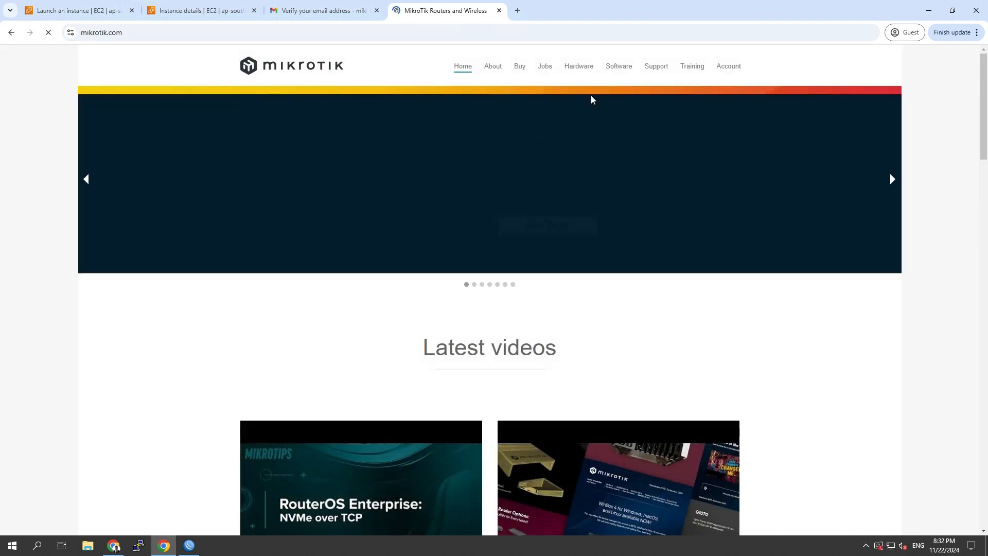
click(728, 66)
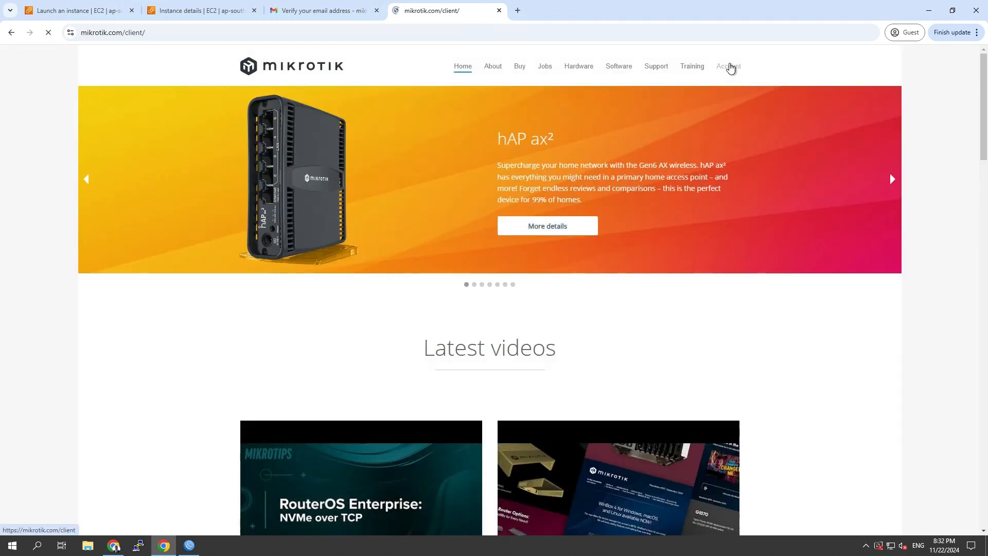
click(728, 65)
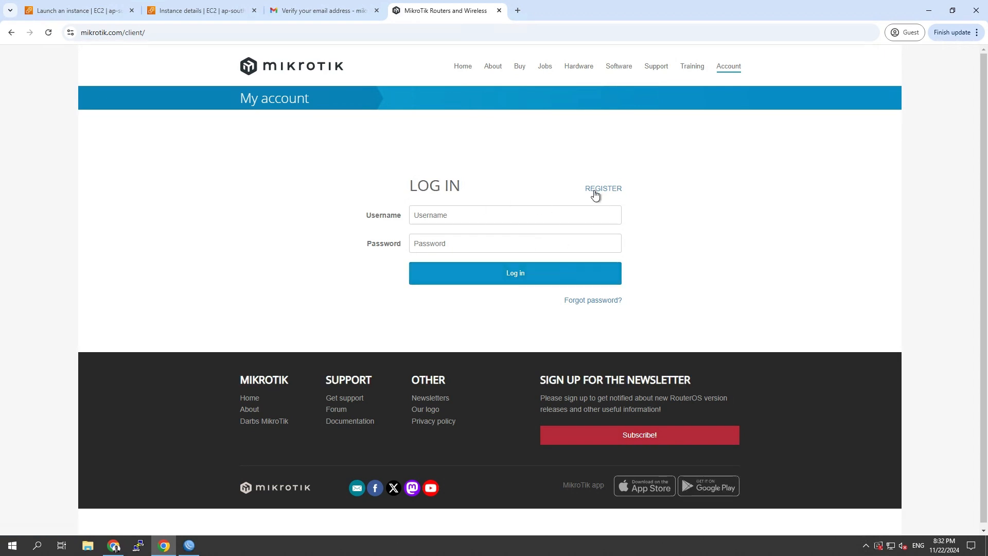
Submit the MikroTik account registration form and proceed to the login page.
click(603, 188)
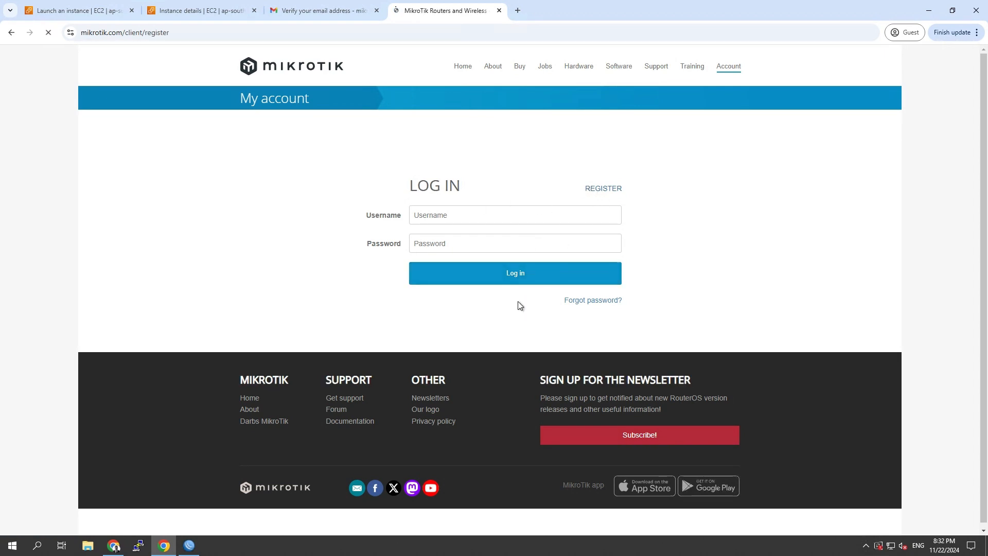
click(603, 188)
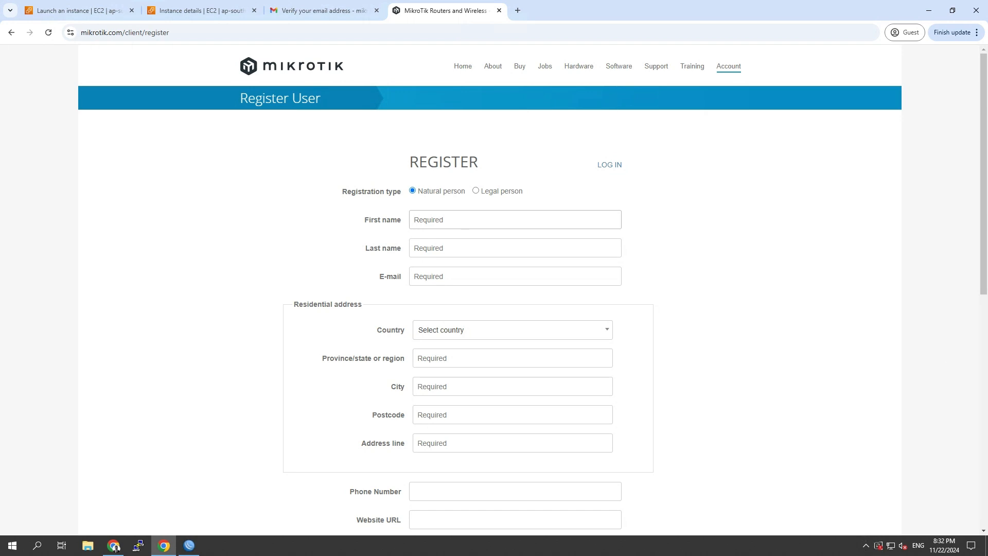
scroll(down, 3)
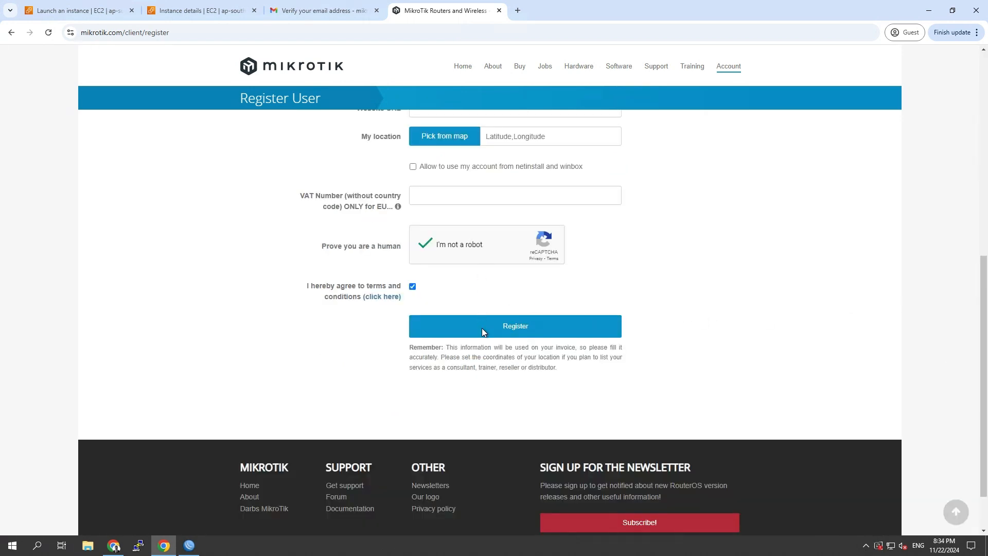
click(515, 326)
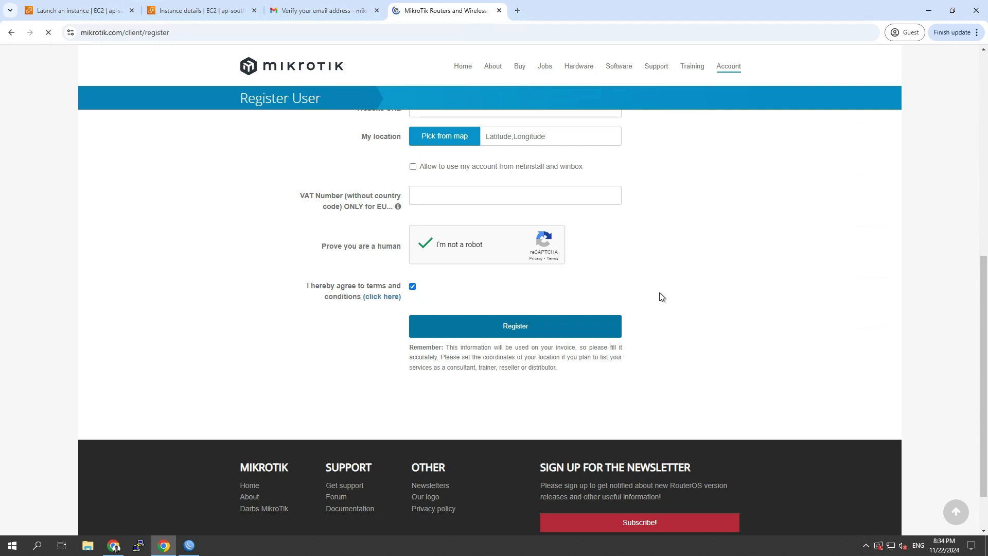
click(515, 326)
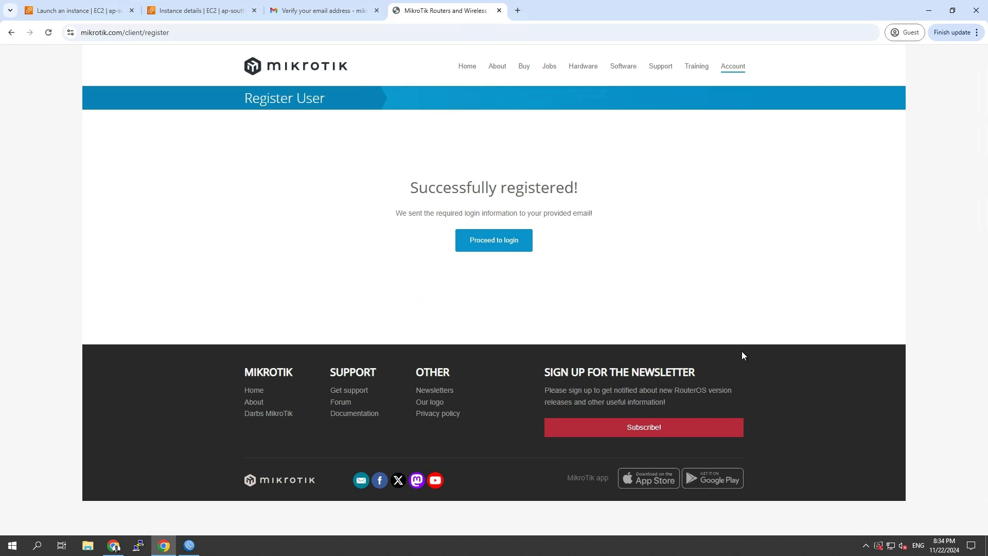
click(493, 239)
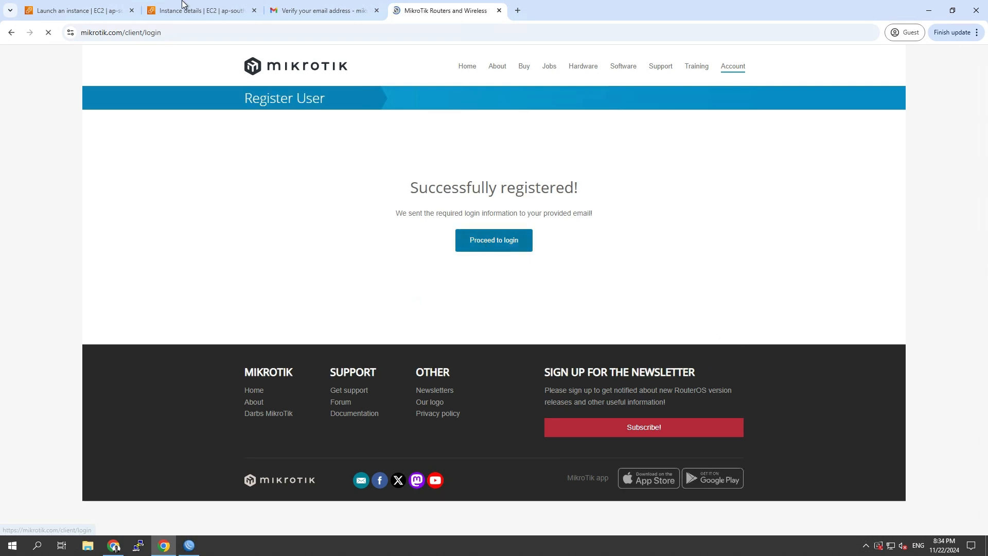
Open the 'Mikrotik Client Server login information' email from the Gmail inbox.
click(321, 11)
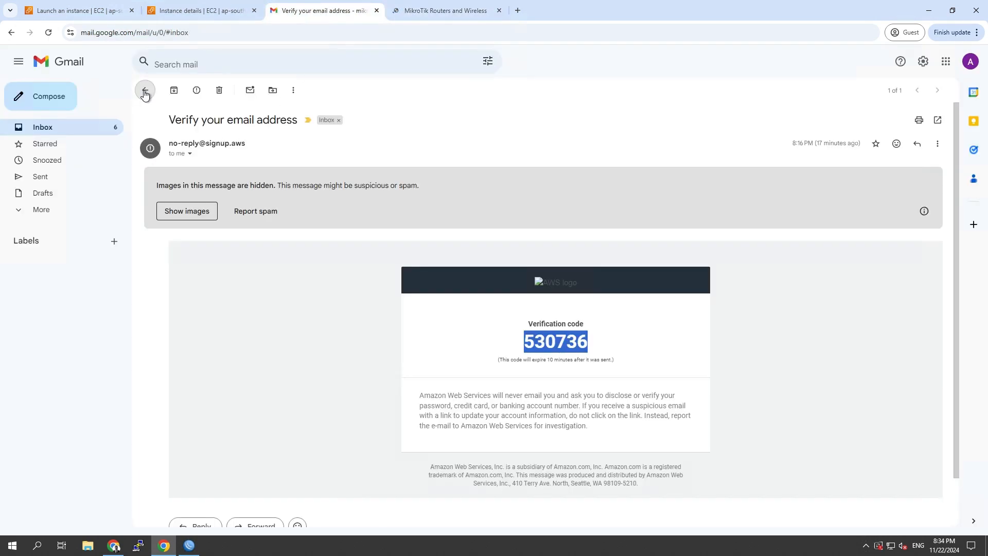
click(146, 93)
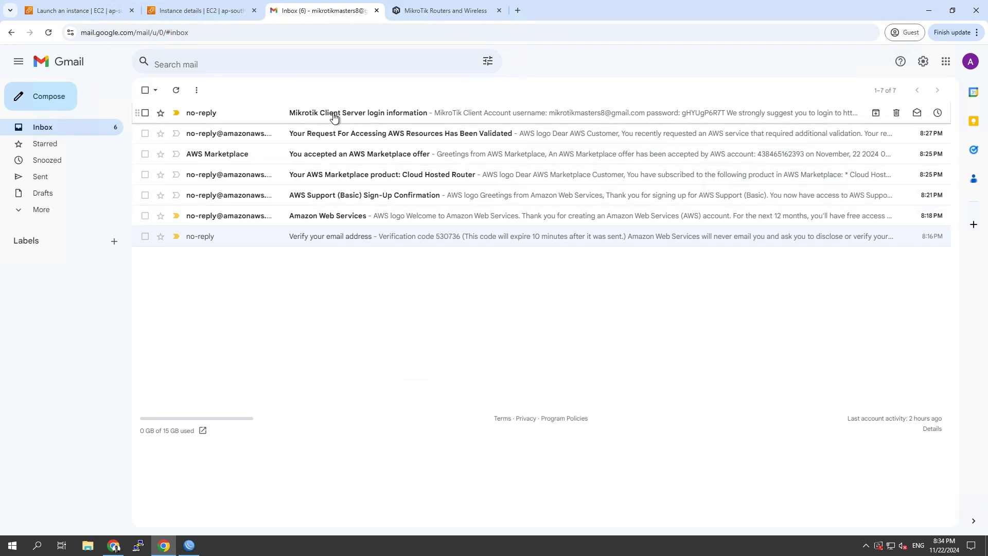
click(334, 113)
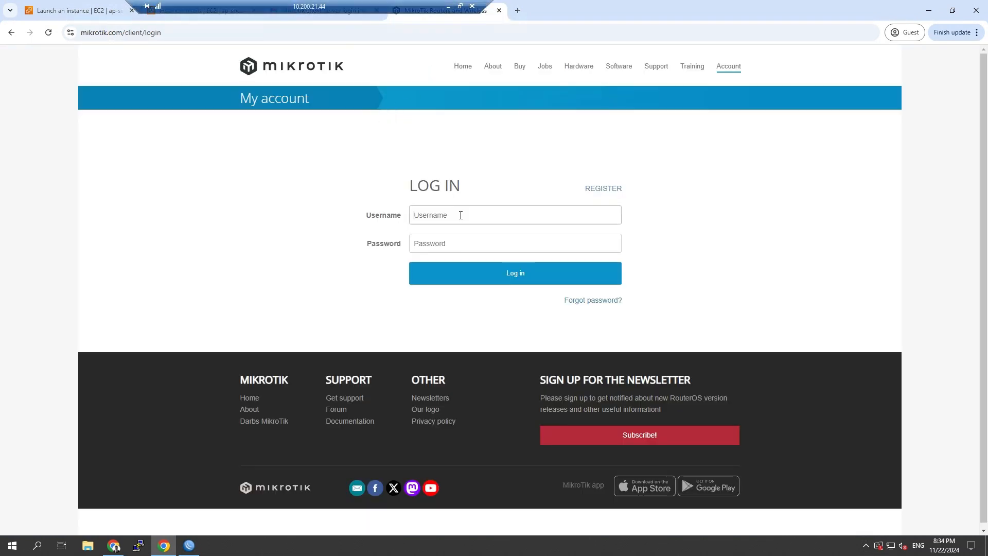
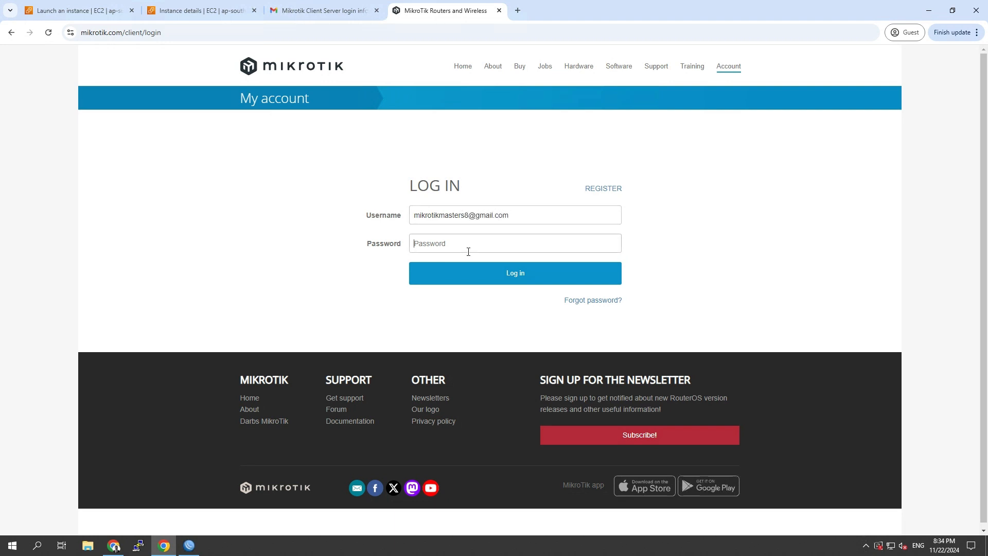
Log in to the MikroTik account with the gmail username and dismiss the newsletter popup.
click(515, 272)
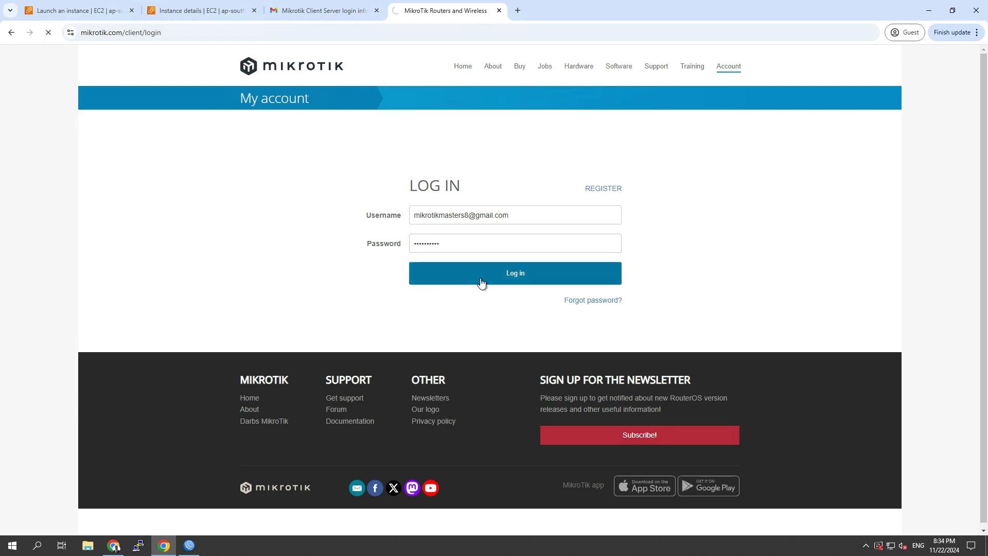
click(515, 272)
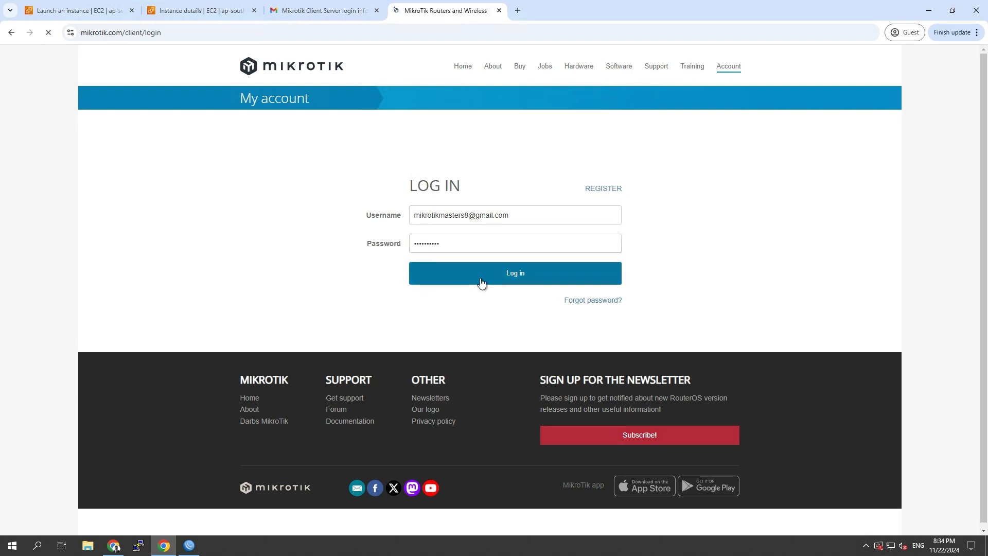
click(515, 273)
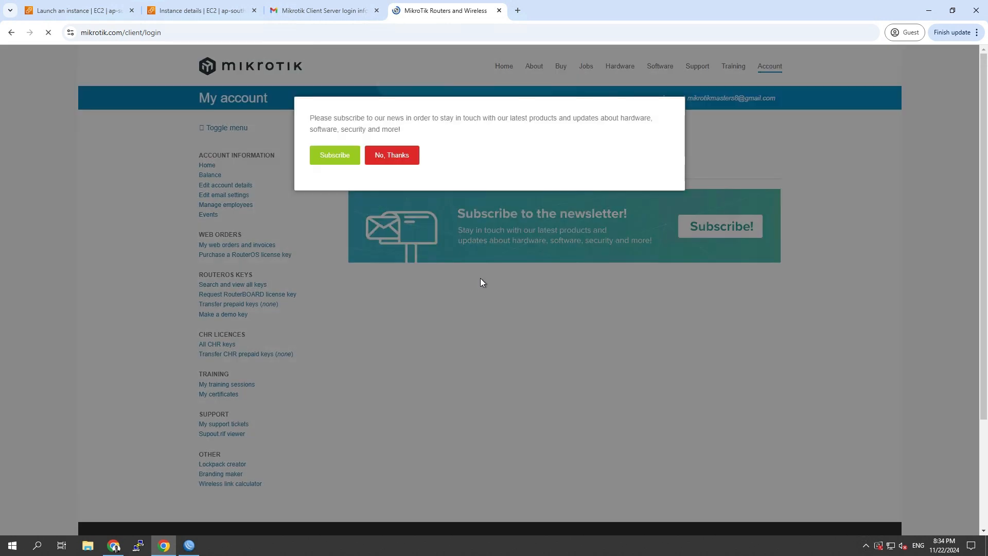
click(392, 155)
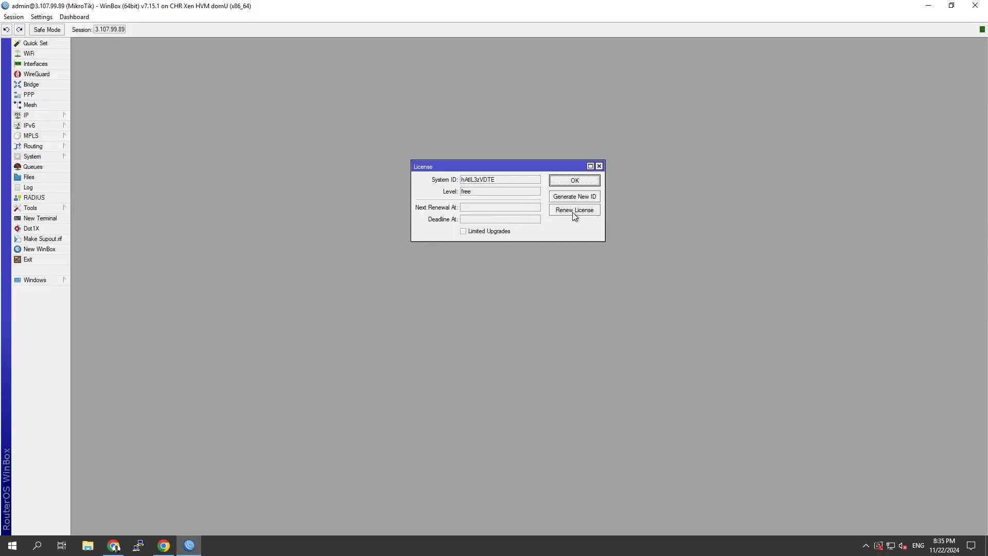
Renew the router license at level P1 using the MikroTik account credentials.
click(574, 210)
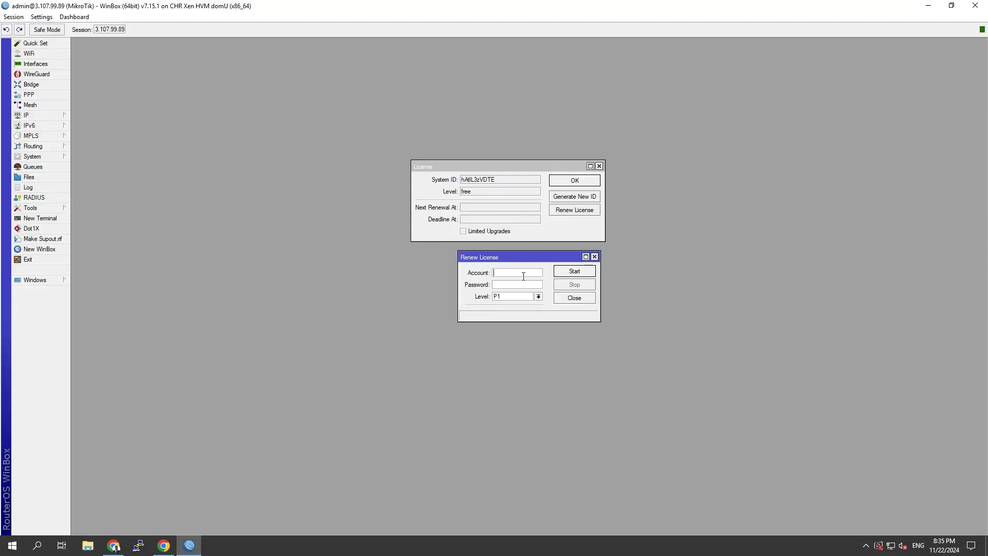
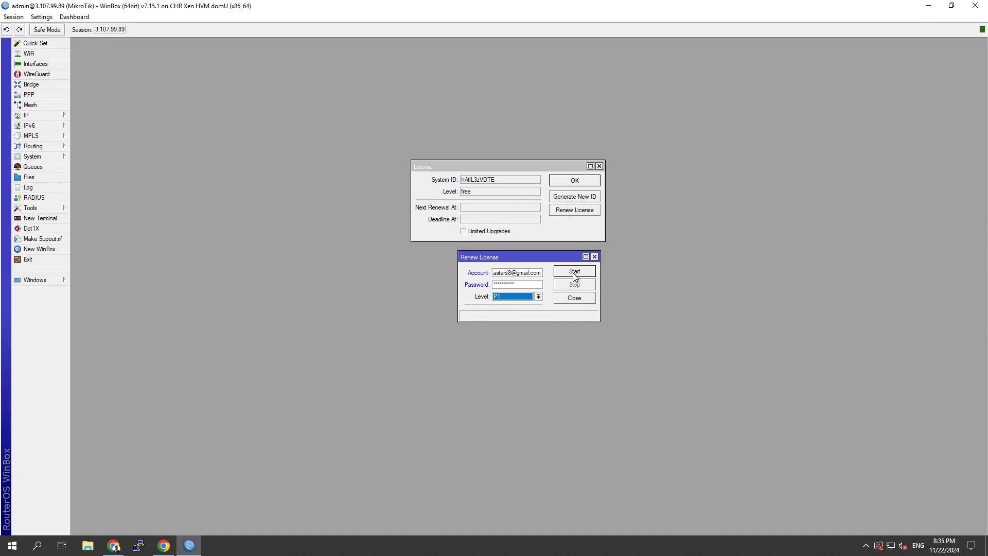
click(574, 271)
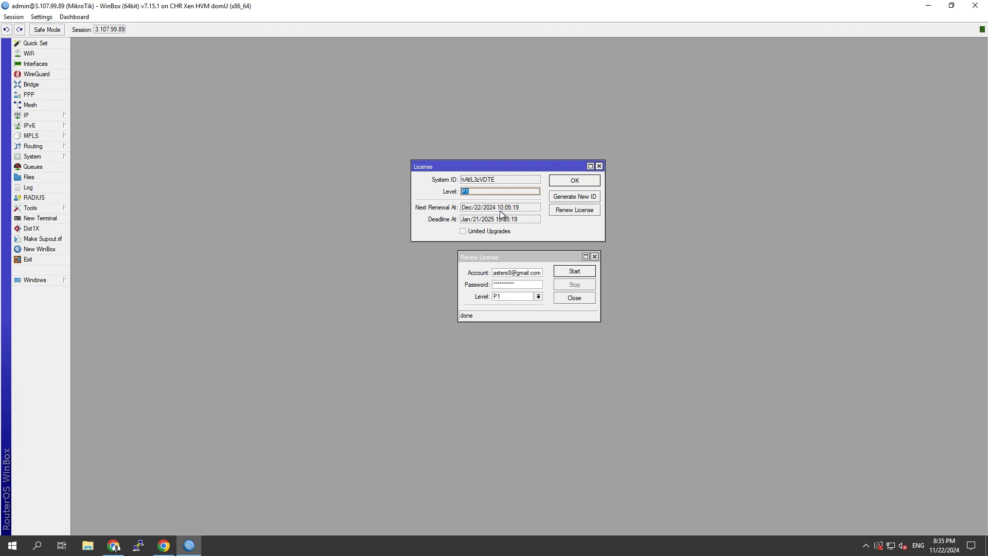
mouse_move(499, 224)
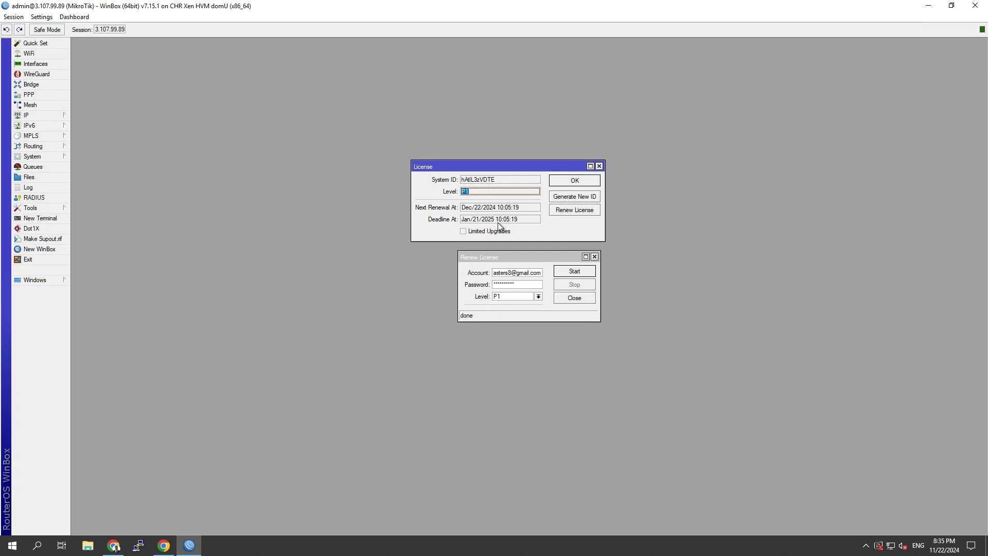
mouse_move(489, 223)
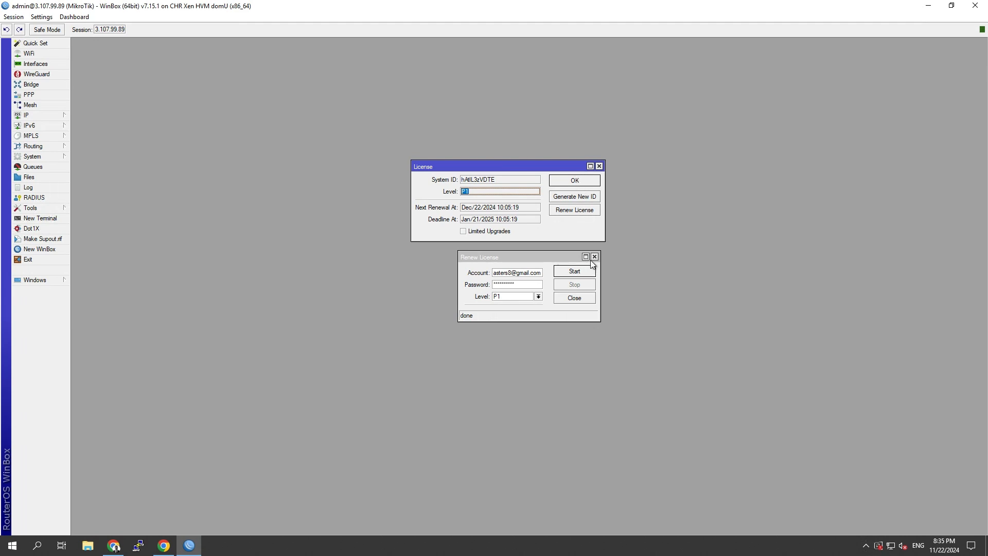
click(595, 257)
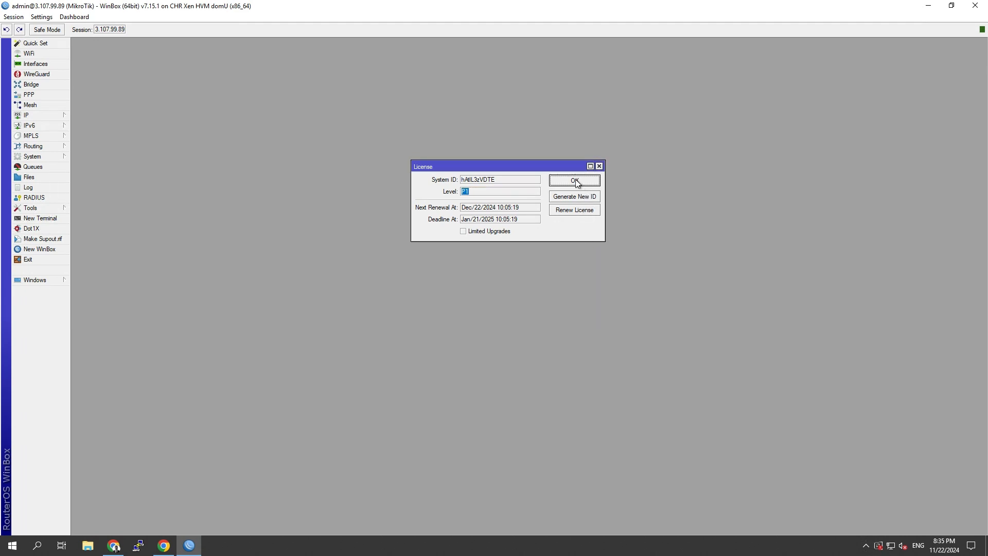
List all CHR keys and check the key is P1-Perpetual (Trial), expiring 2025-01-21.
click(574, 180)
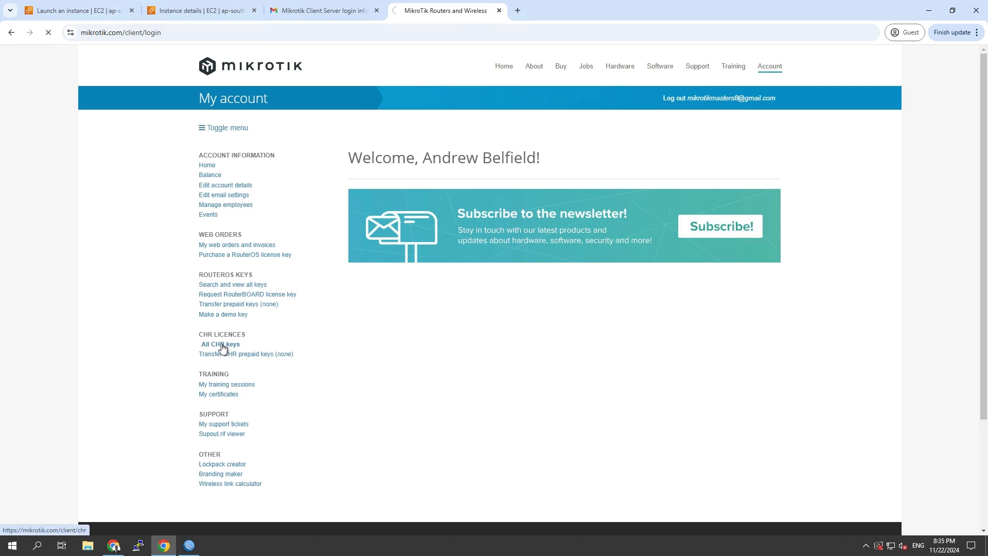
click(217, 343)
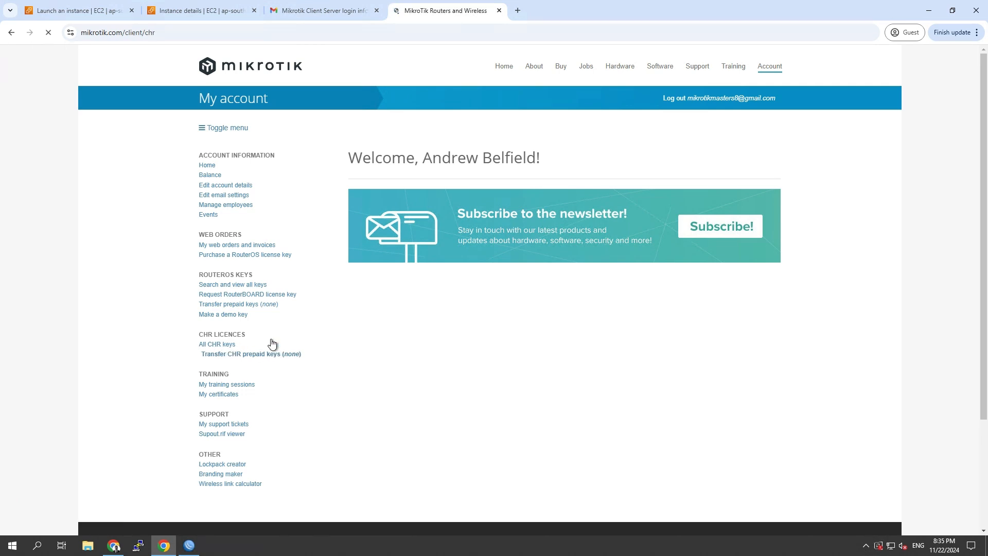
click(217, 344)
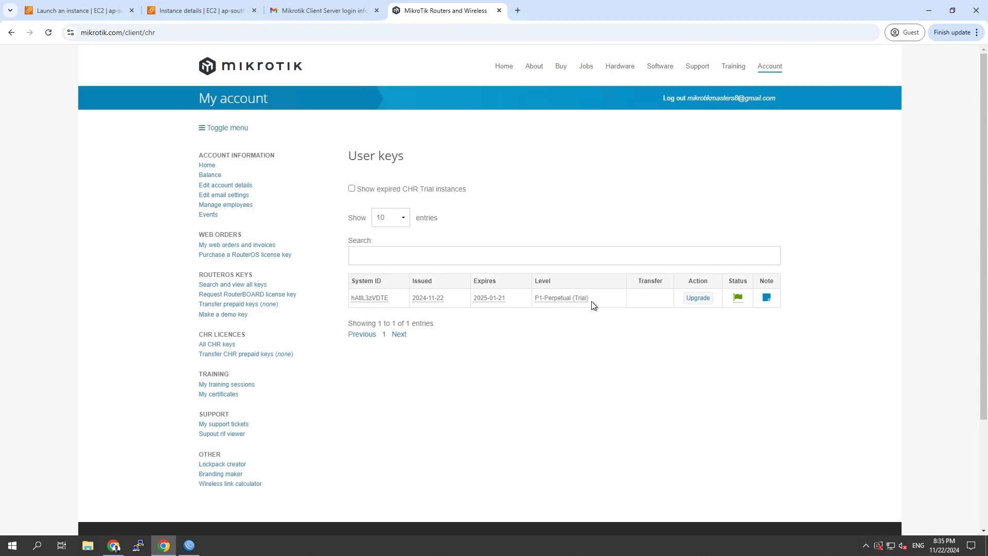
double_click(561, 298)
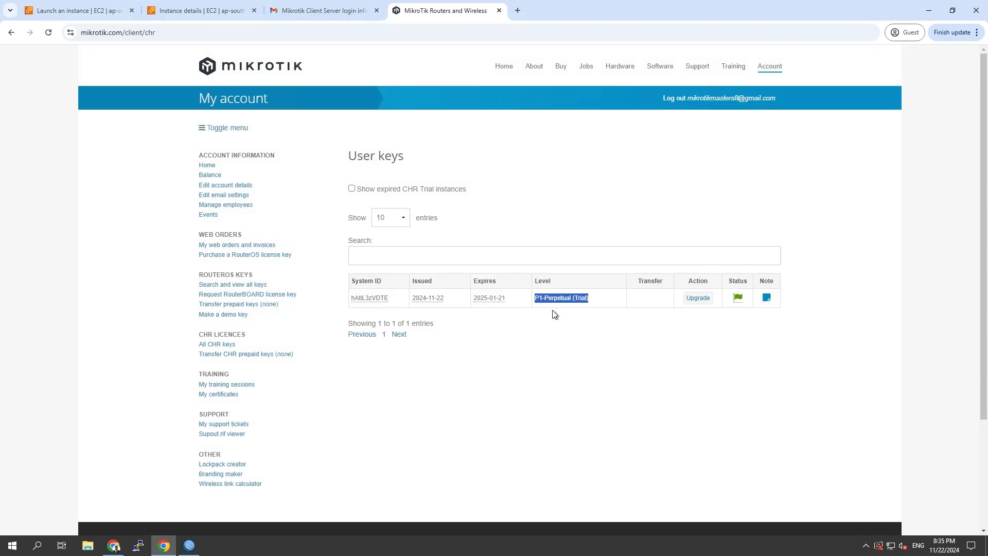
click(548, 298)
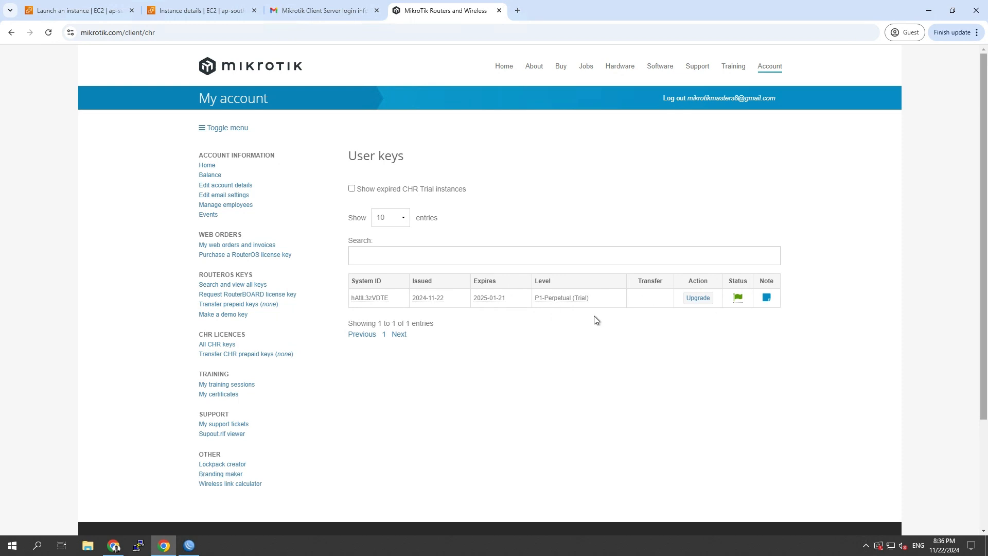
mouse_move(505, 301)
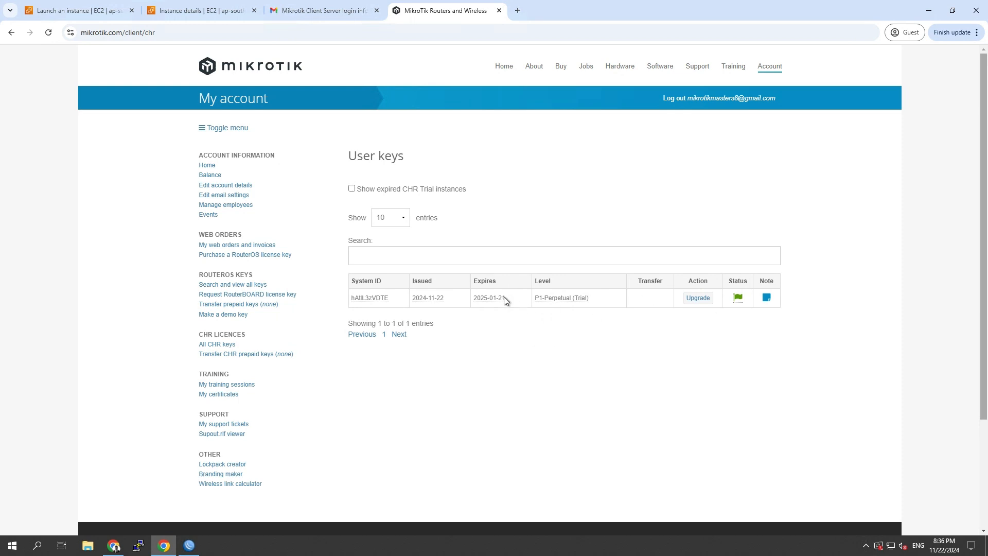
double_click(370, 298)
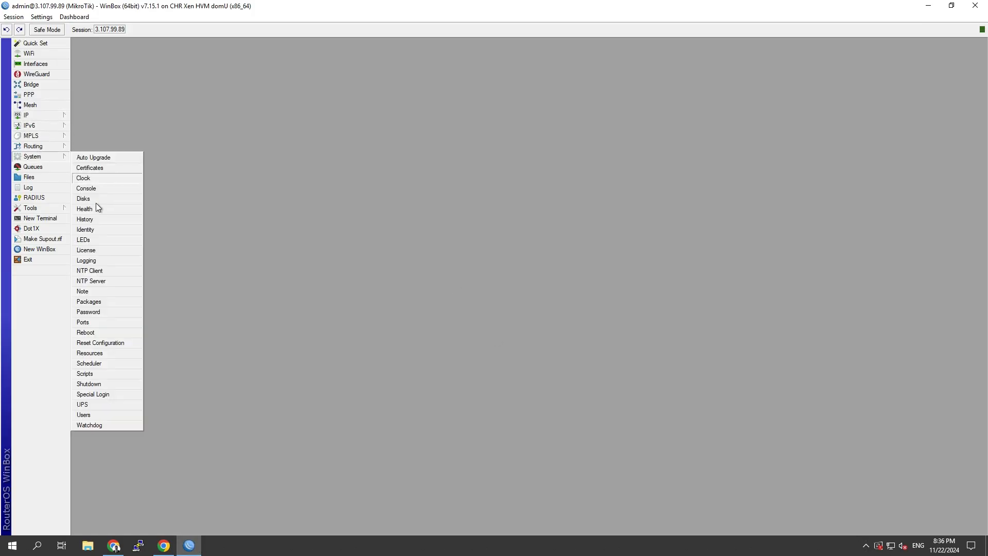
Reopen System > License to confirm level P1 with renewal Dec/22/2024, deadline Jan/21/2025.
click(86, 250)
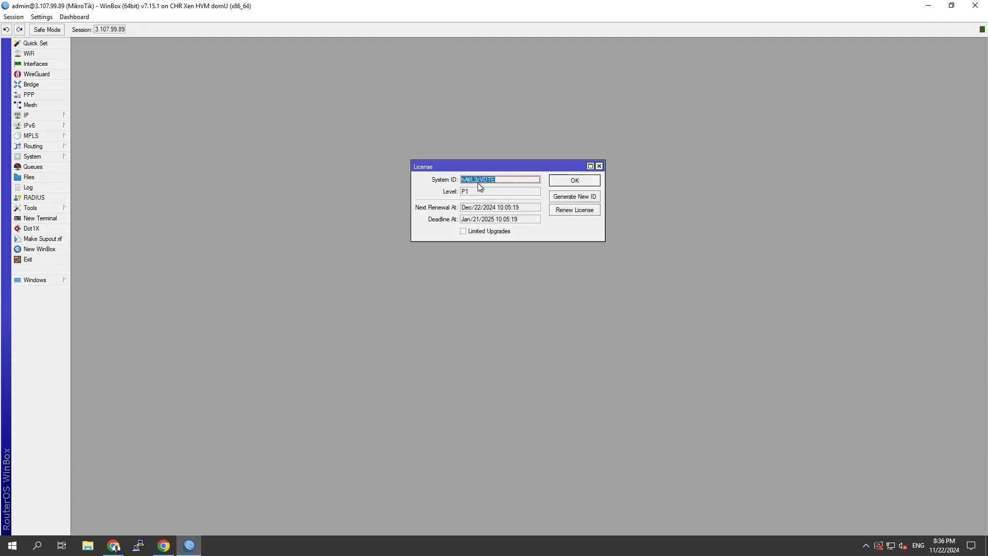
mouse_move(585, 197)
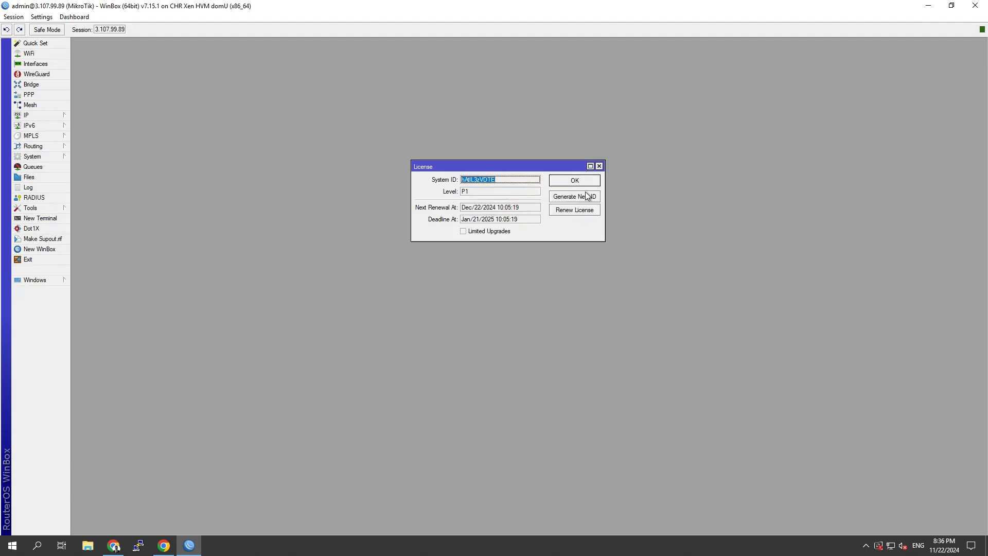
mouse_move(654, 253)
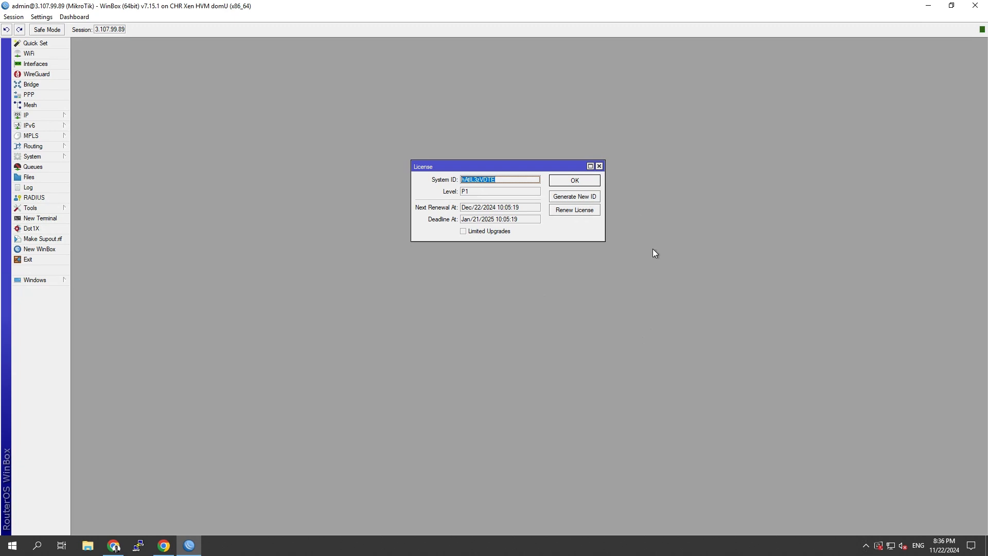
mouse_move(703, 209)
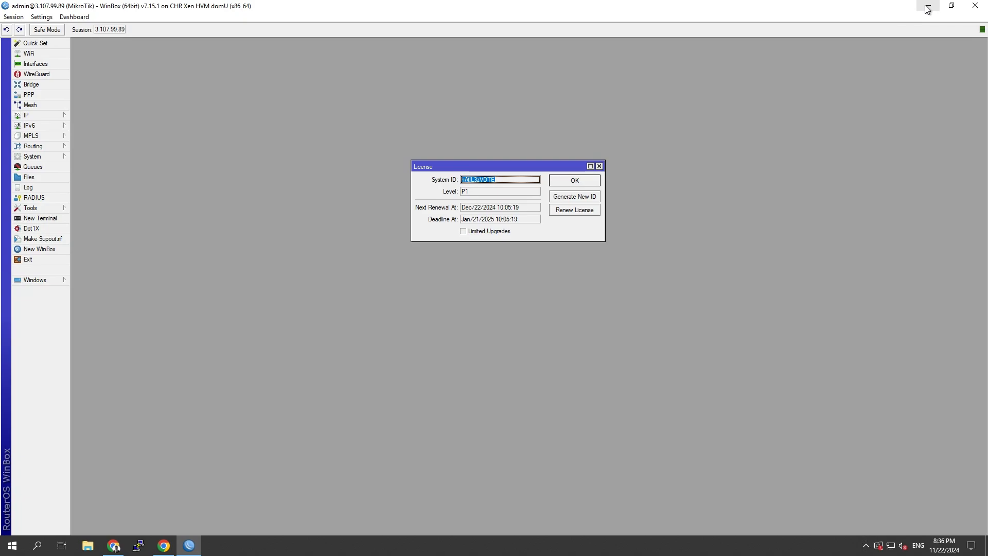
Choose the P1-Perpetual ($45) level on the Upgrade license page and submit the order.
click(163, 545)
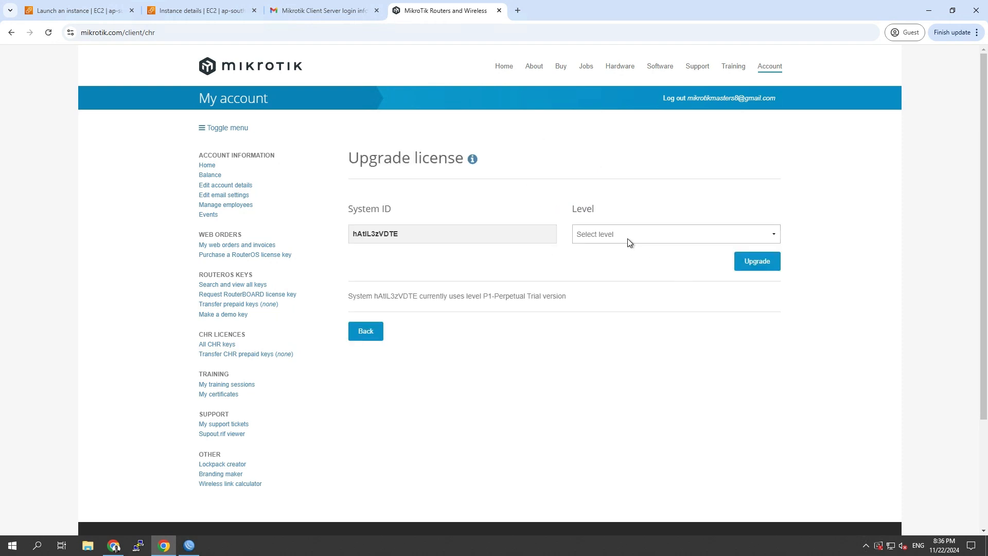
click(675, 234)
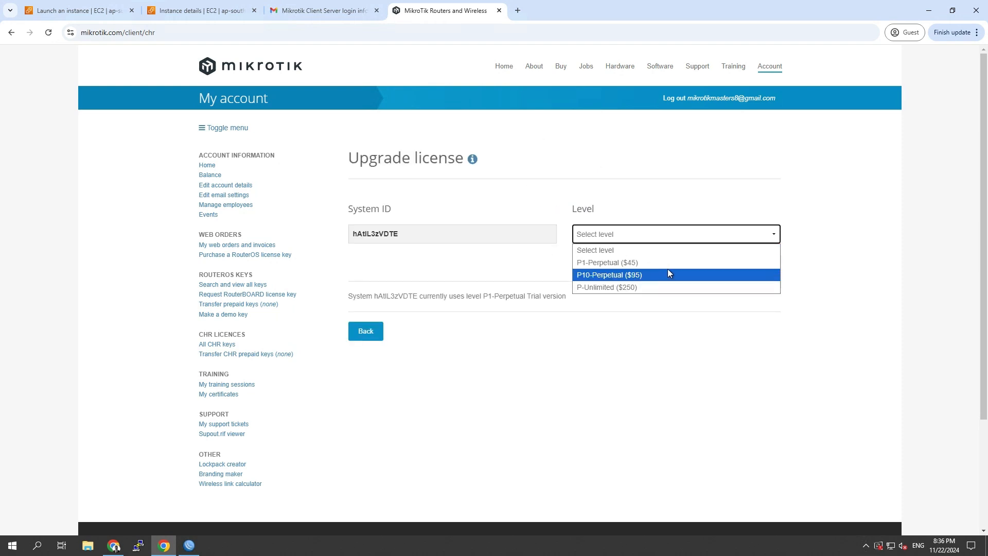
mouse_move(656, 277)
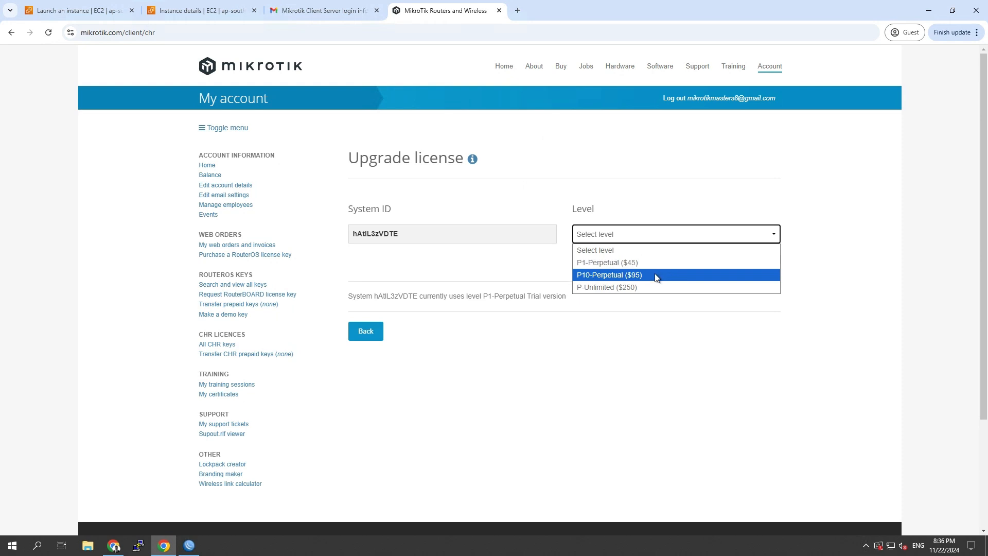
mouse_move(659, 279)
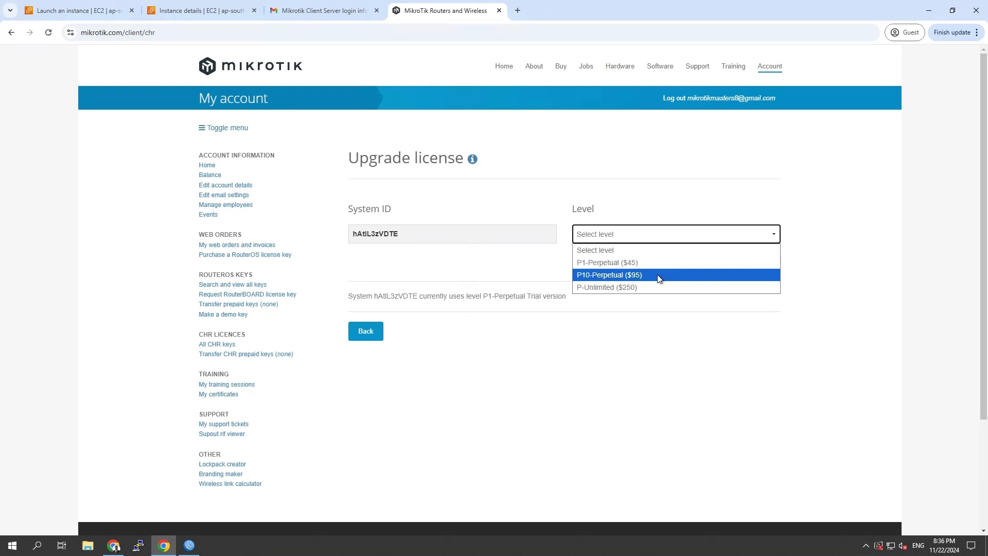
mouse_move(661, 264)
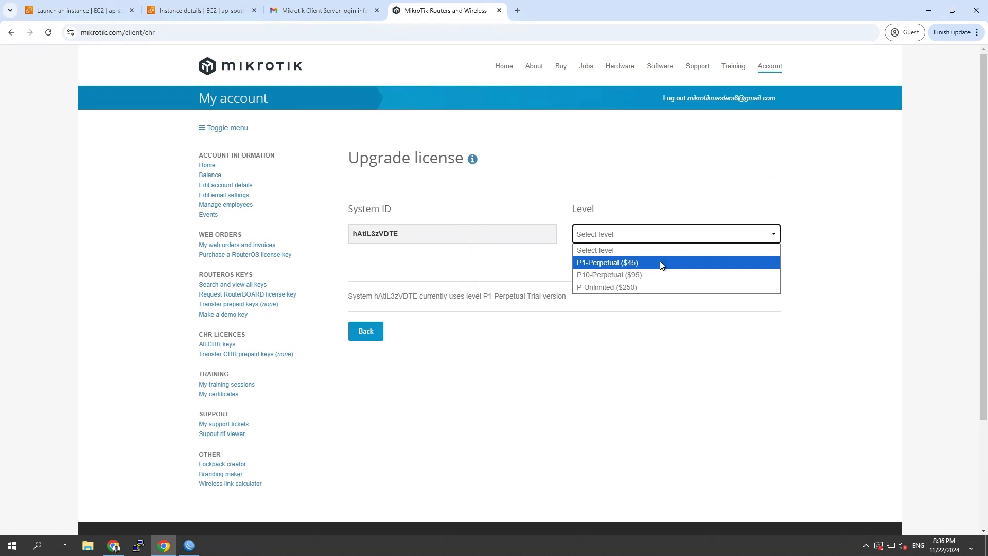
mouse_move(659, 273)
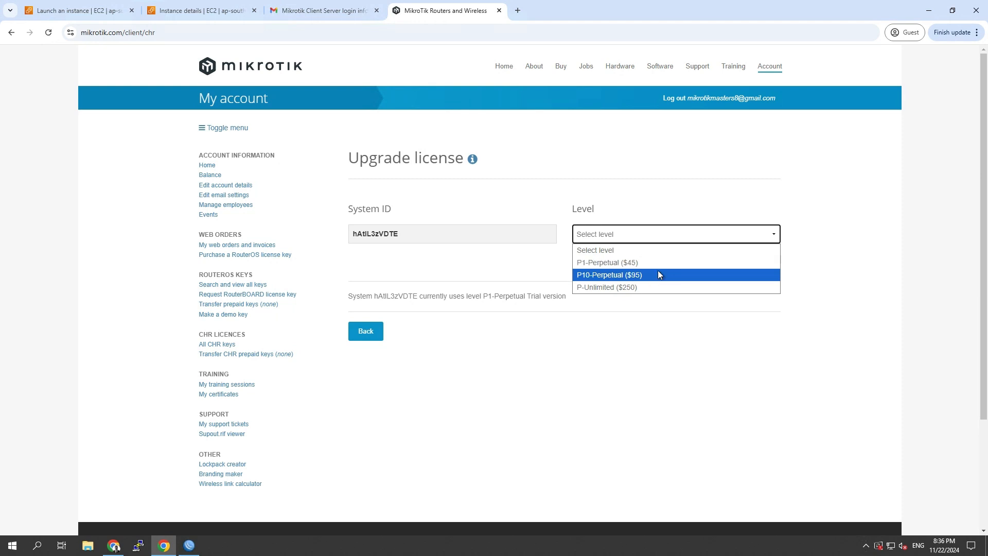
mouse_move(663, 287)
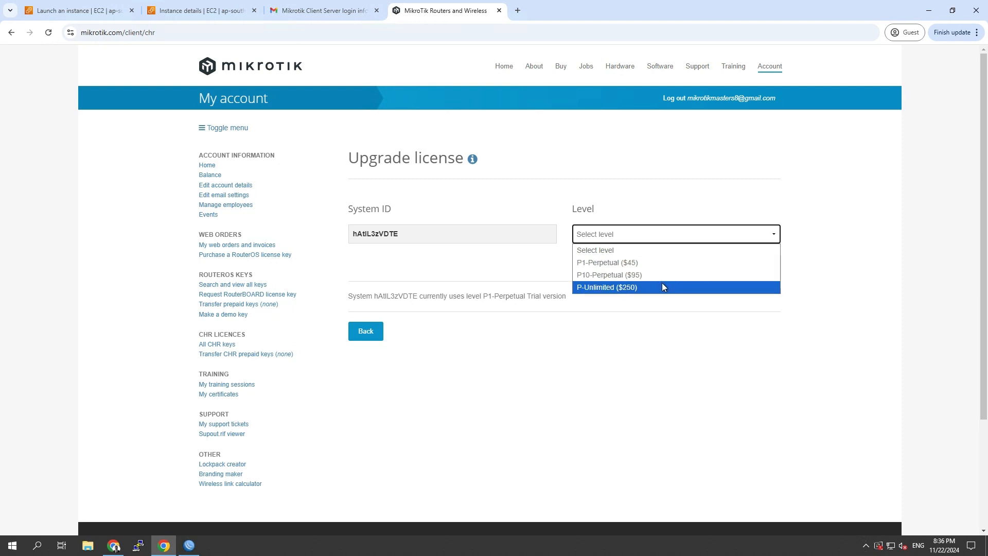
mouse_move(686, 264)
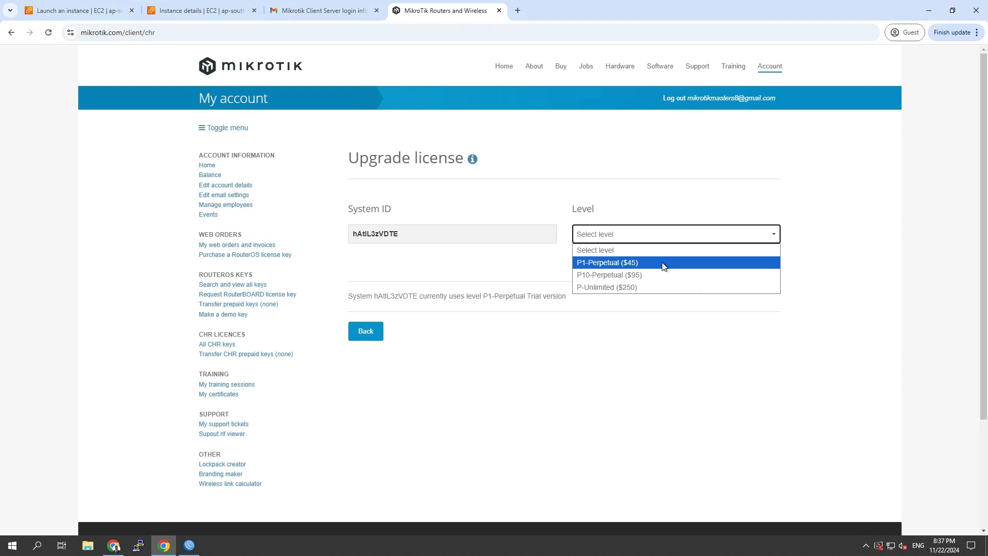
mouse_move(672, 280)
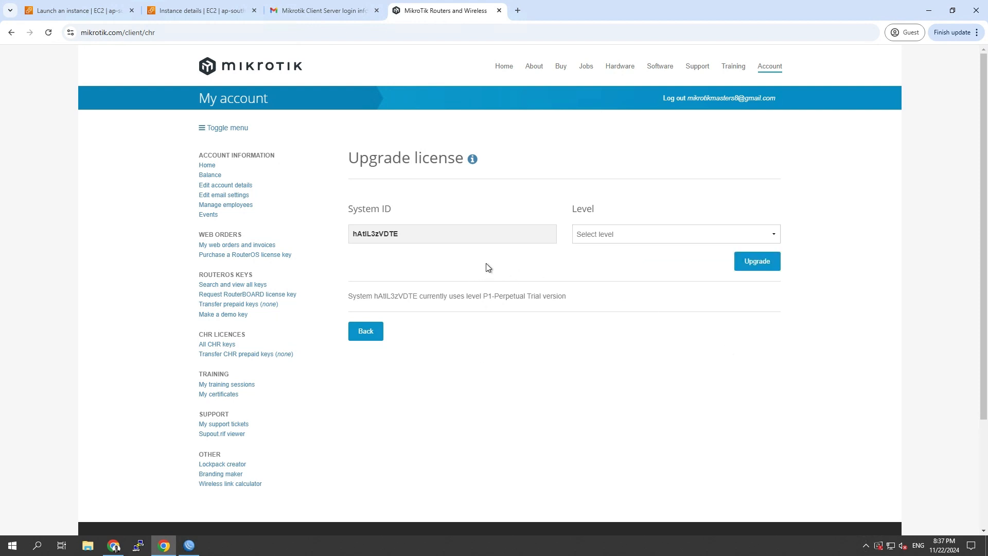
click(676, 233)
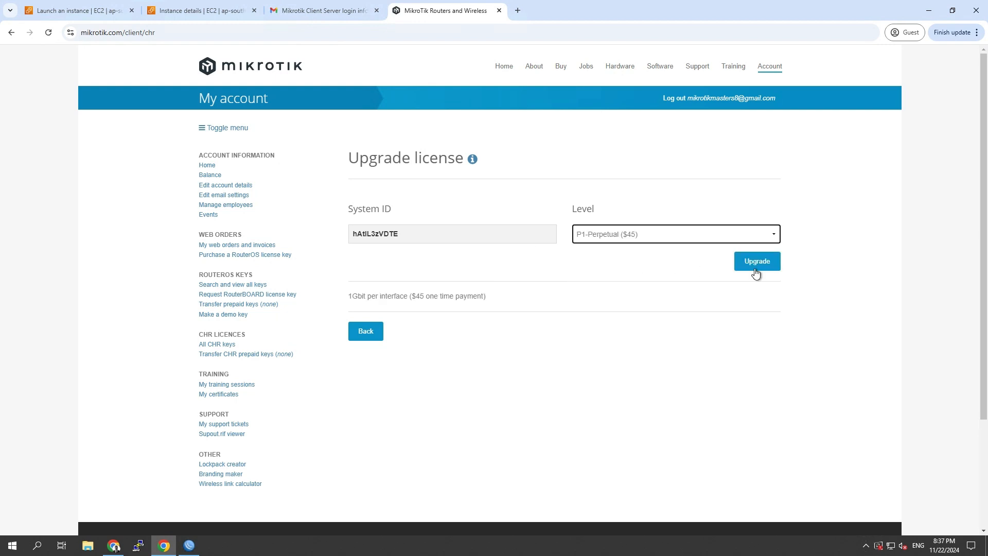
click(757, 261)
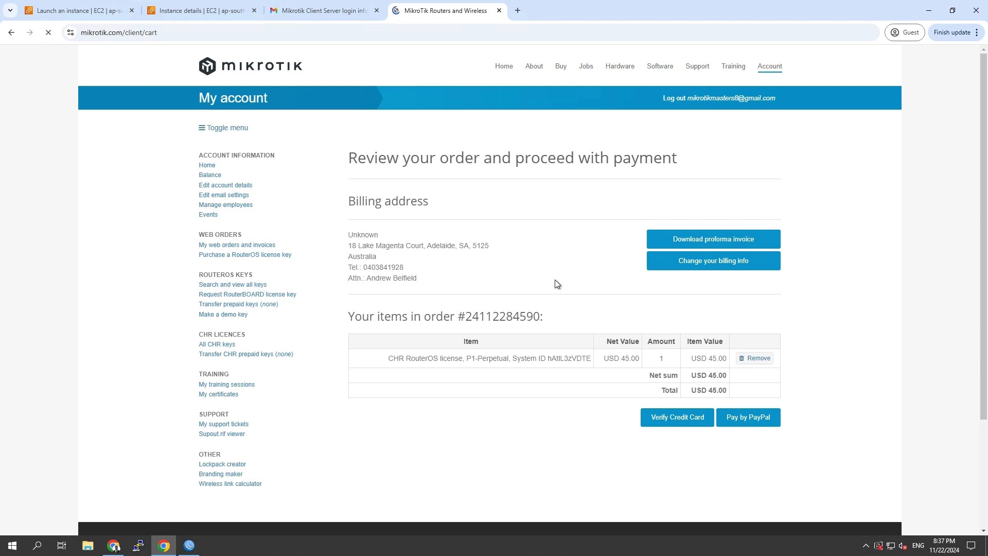
mouse_move(415, 232)
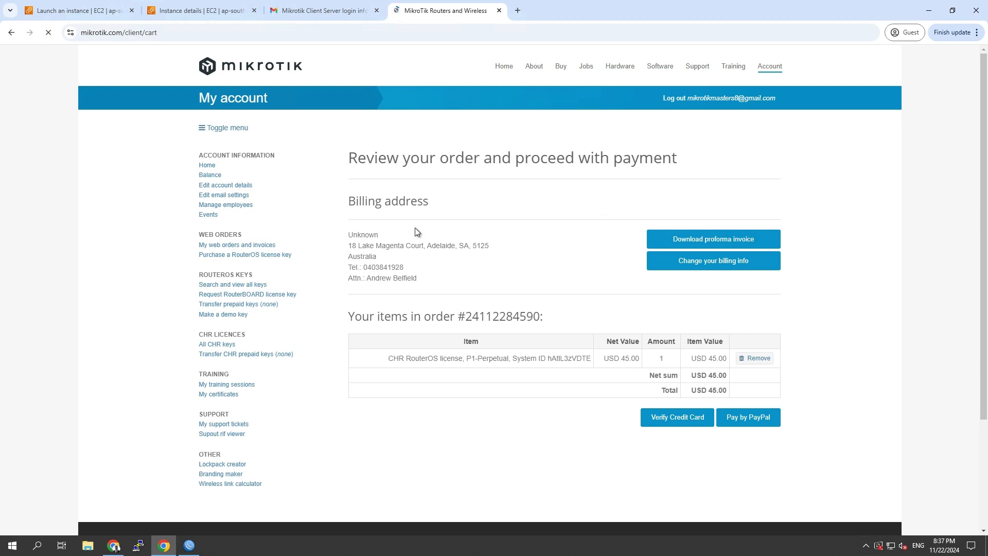
mouse_move(741, 102)
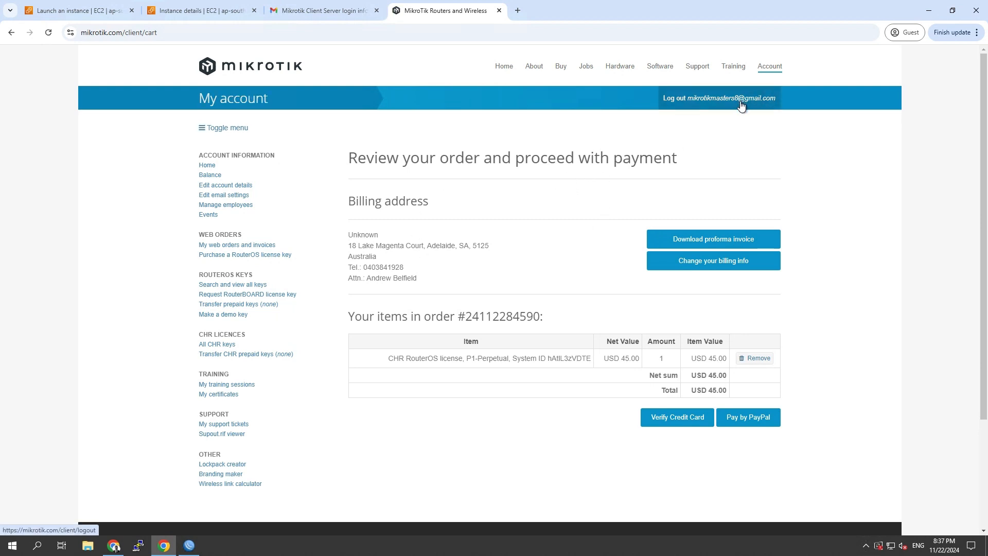
mouse_move(289, 385)
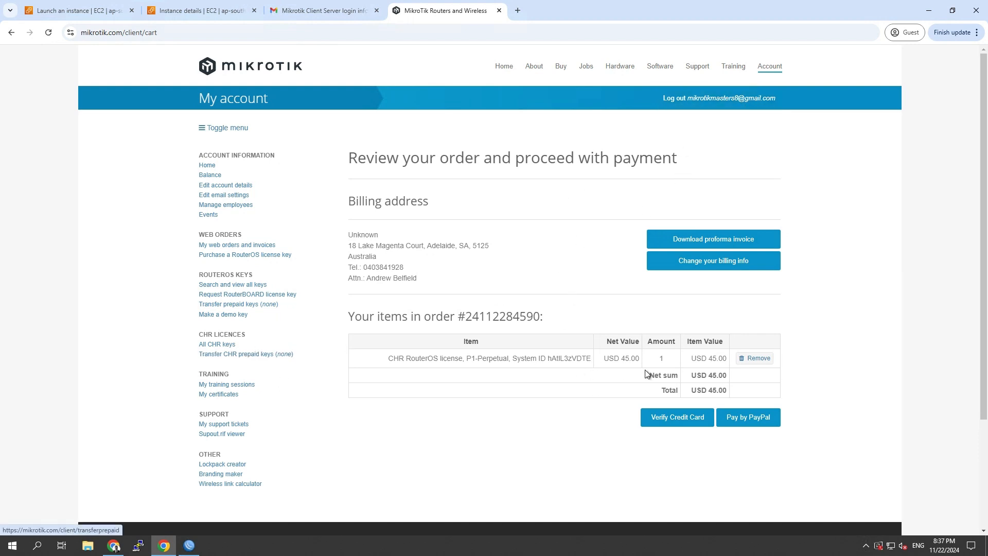
mouse_move(231, 360)
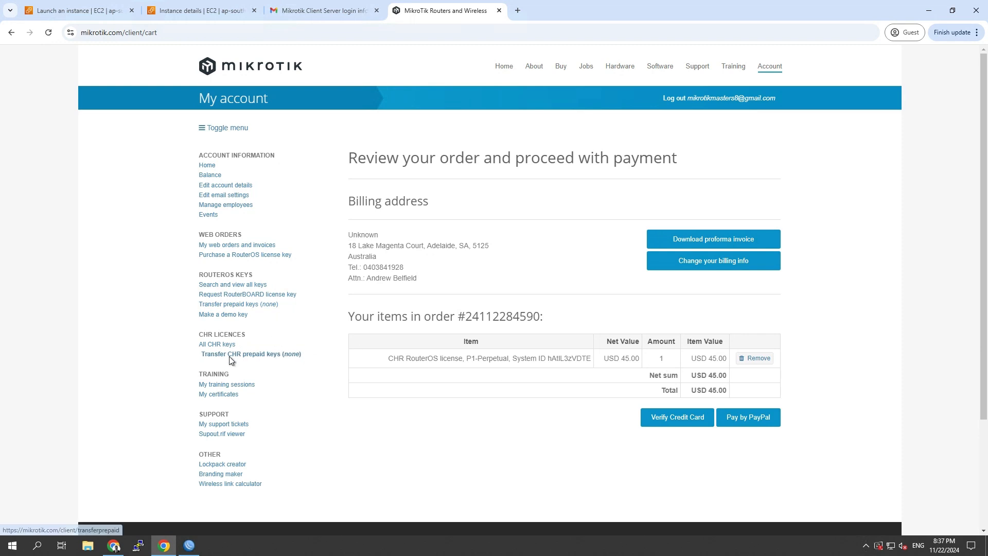
Open 'Transfer CHR prepaid keys (none)' from the left account menu.
click(235, 354)
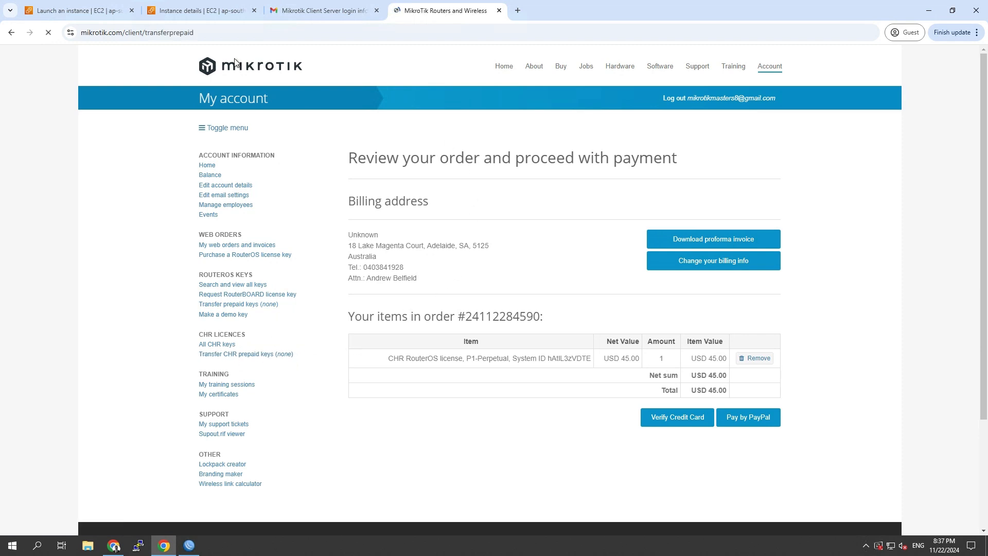
click(230, 304)
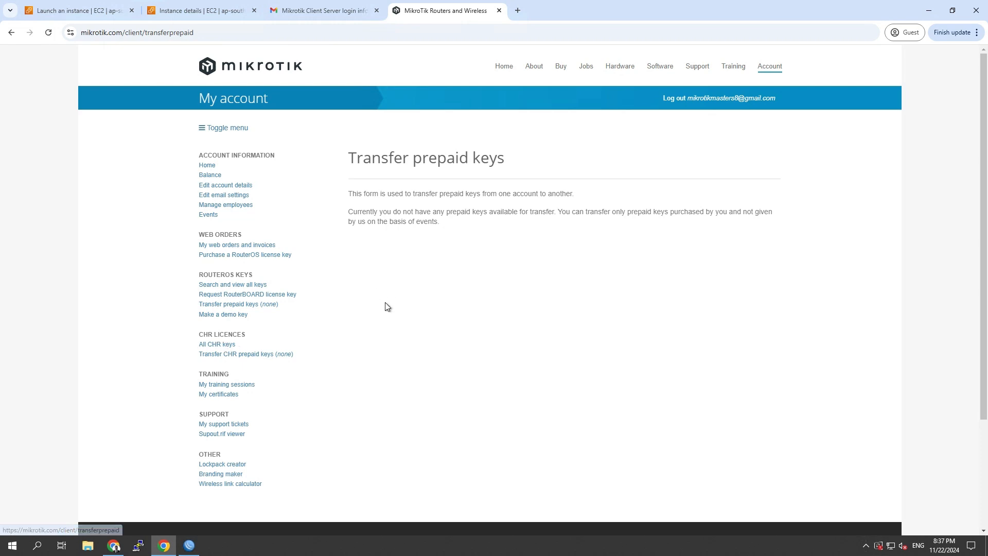
mouse_move(295, 437)
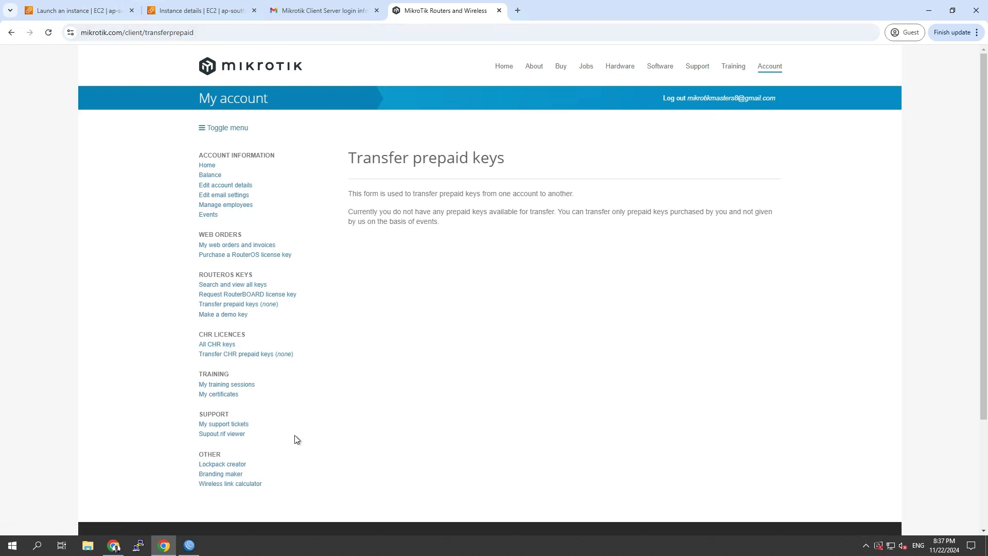
Return to WinBox, review the P1 License window, and close it.
click(188, 546)
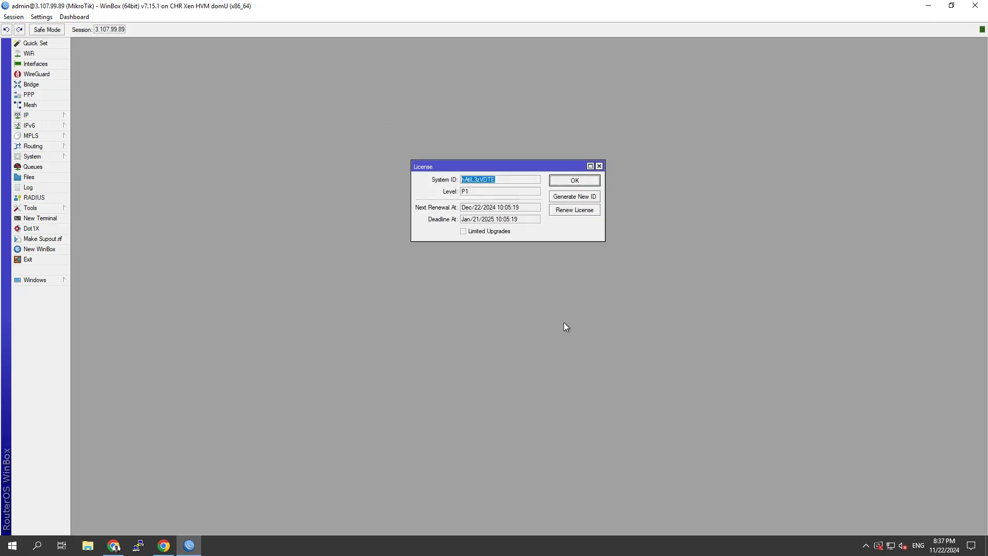
mouse_move(430, 272)
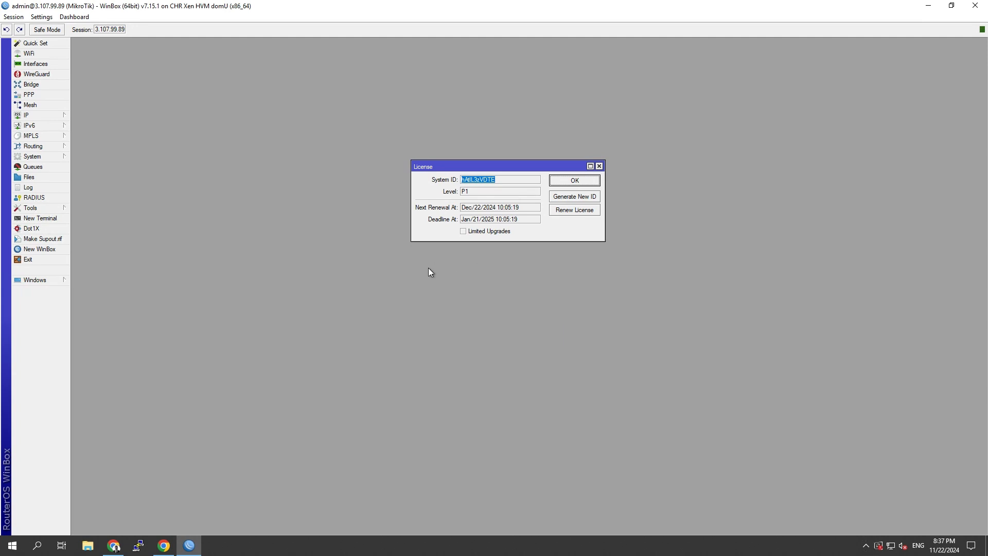
click(599, 166)
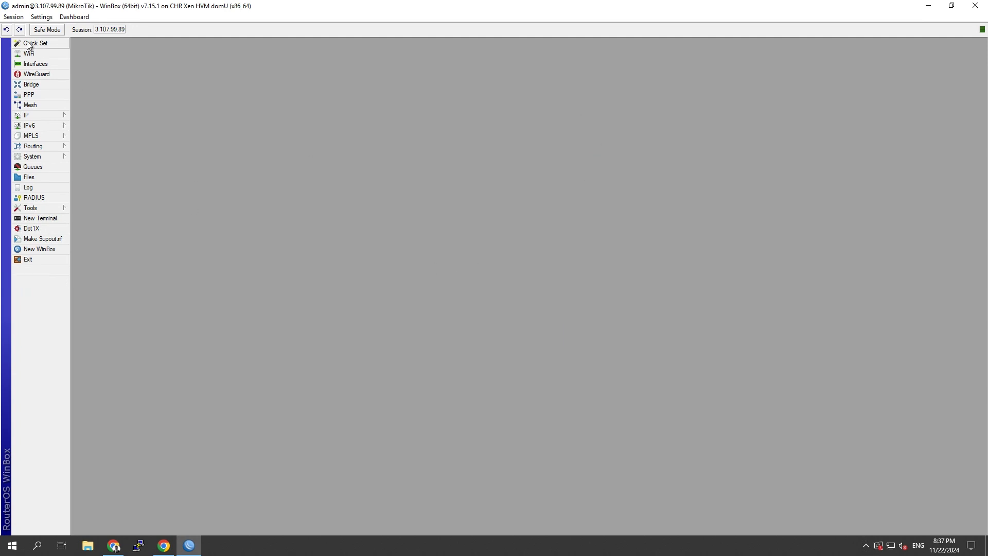
mouse_move(88, 138)
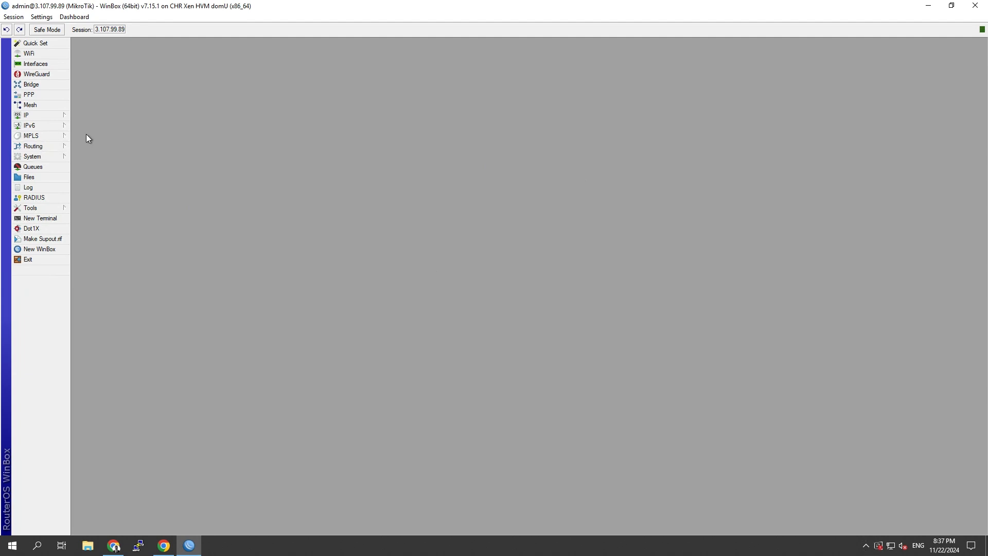
click(32, 156)
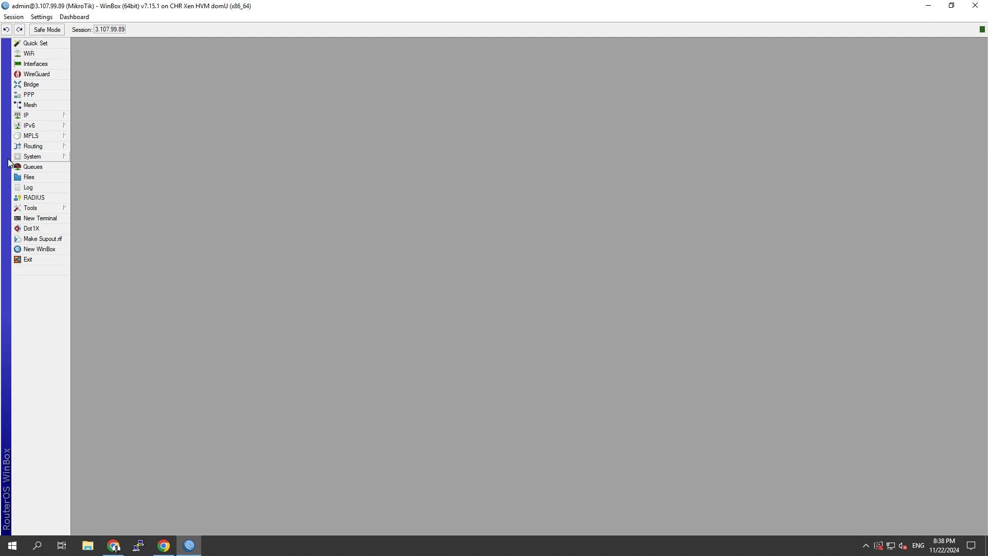
mouse_move(38, 125)
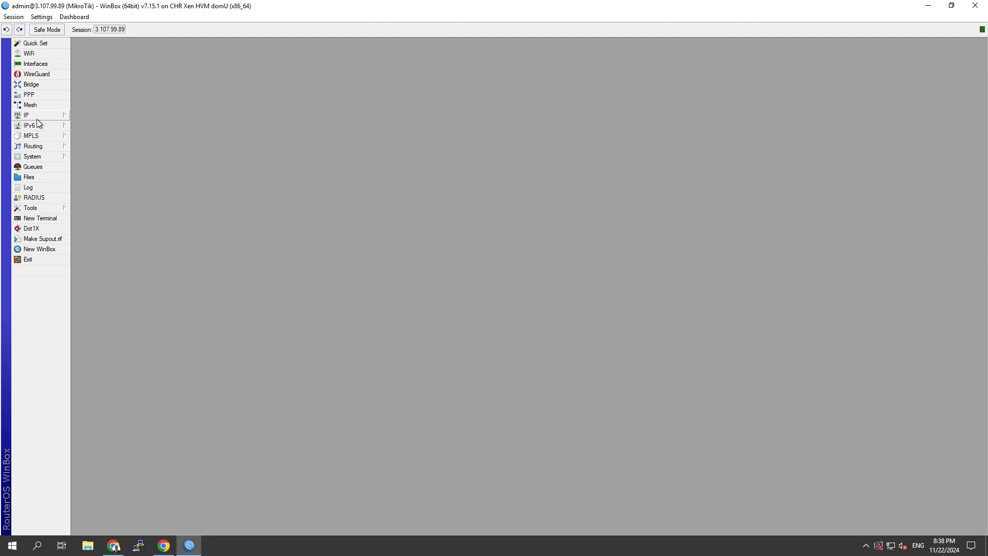
mouse_move(194, 257)
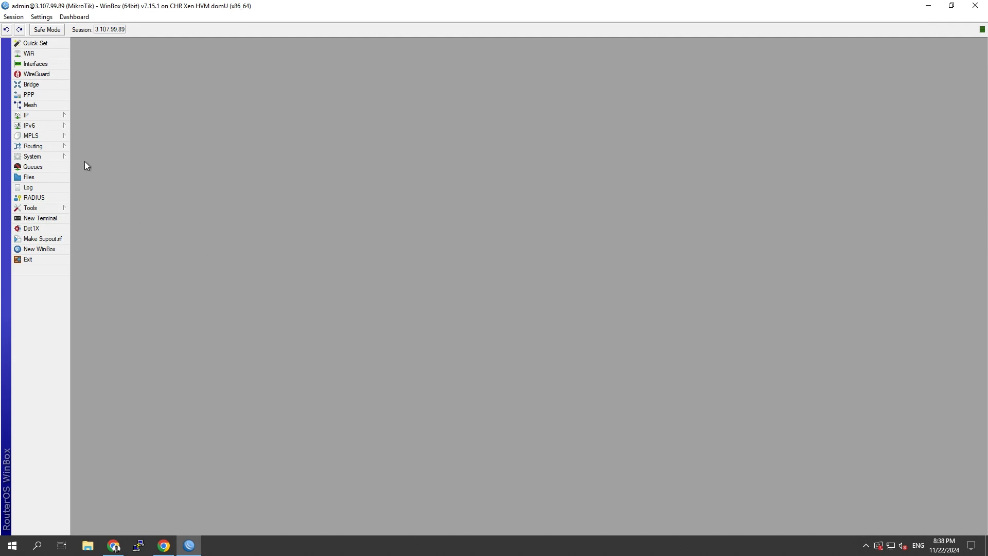
mouse_move(49, 137)
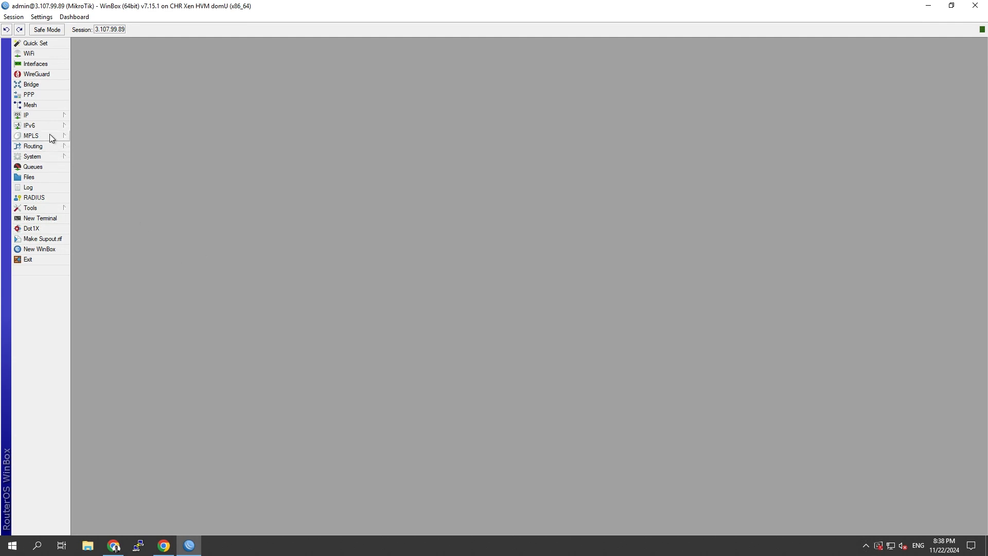
mouse_move(310, 154)
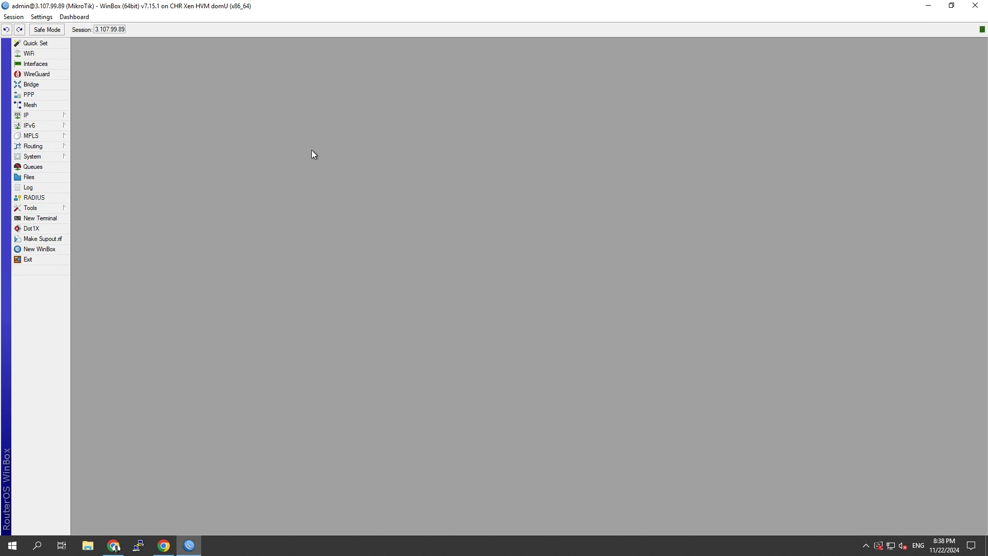
mouse_move(67, 245)
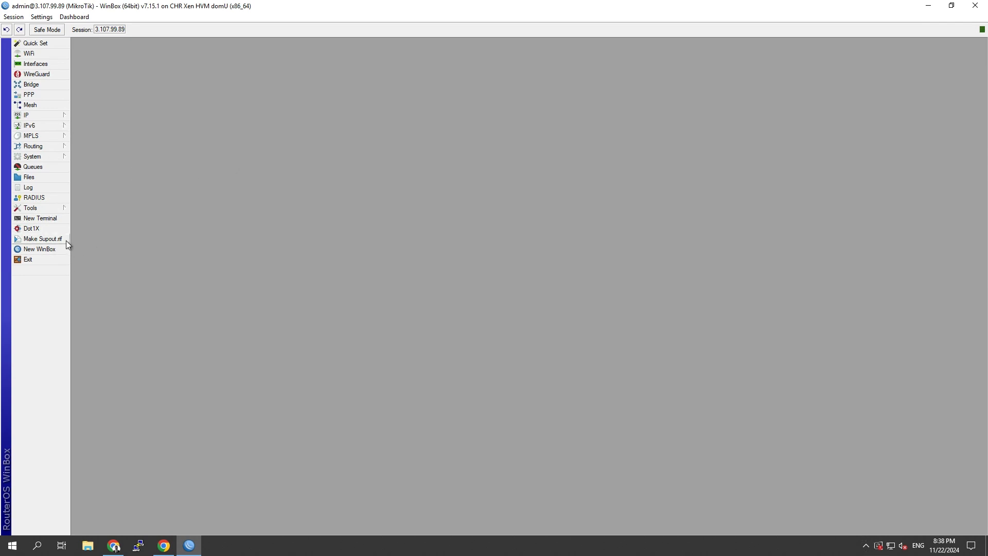
mouse_move(128, 120)
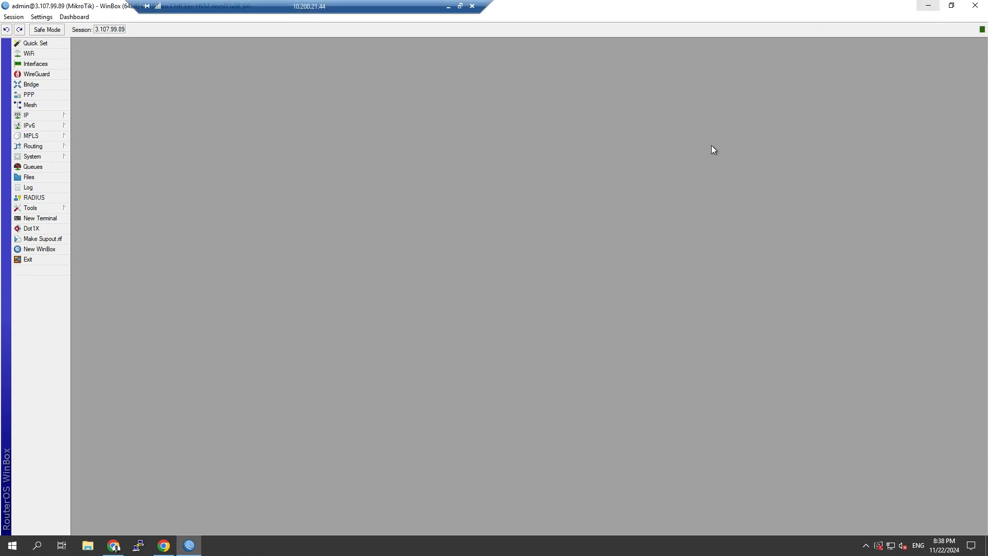
mouse_move(364, 185)
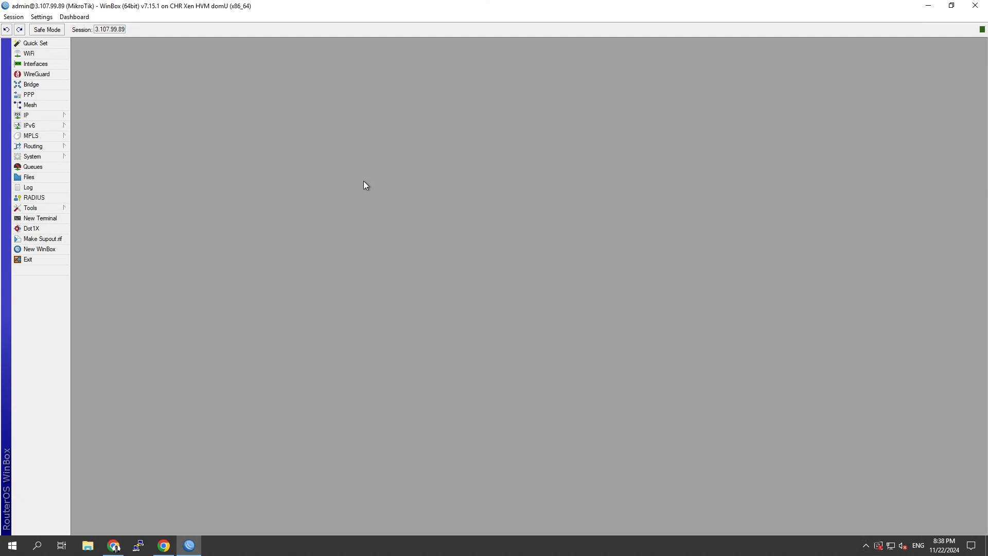
mouse_move(355, 168)
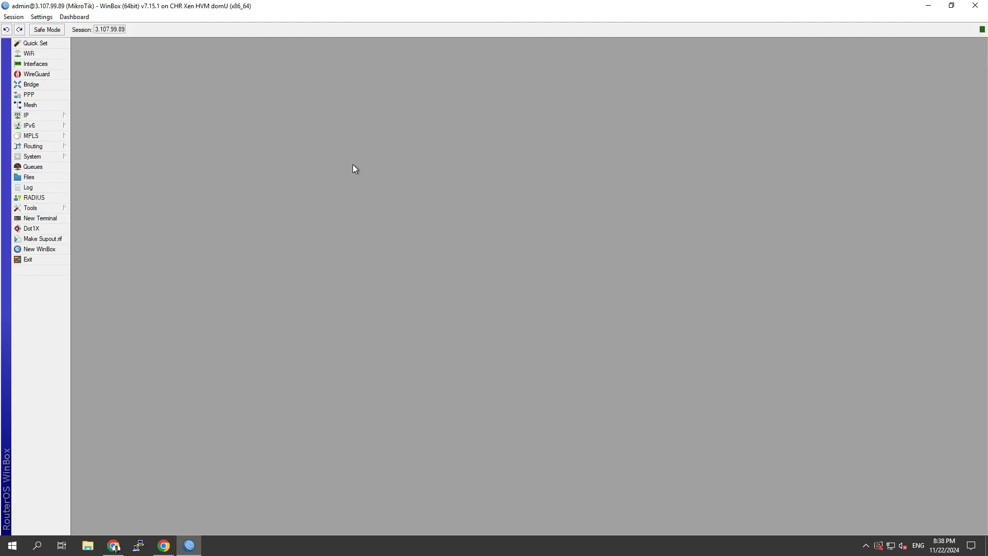
mouse_move(680, 266)
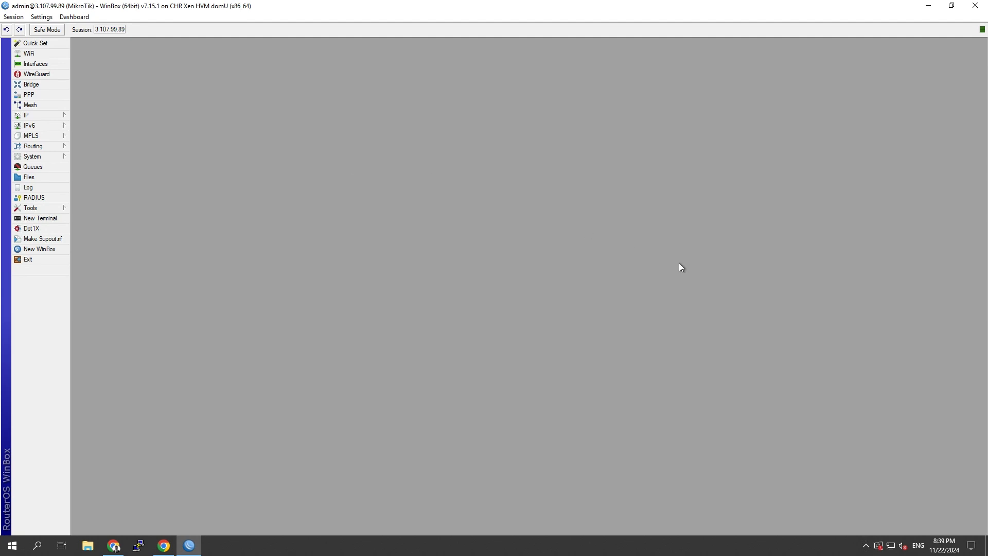